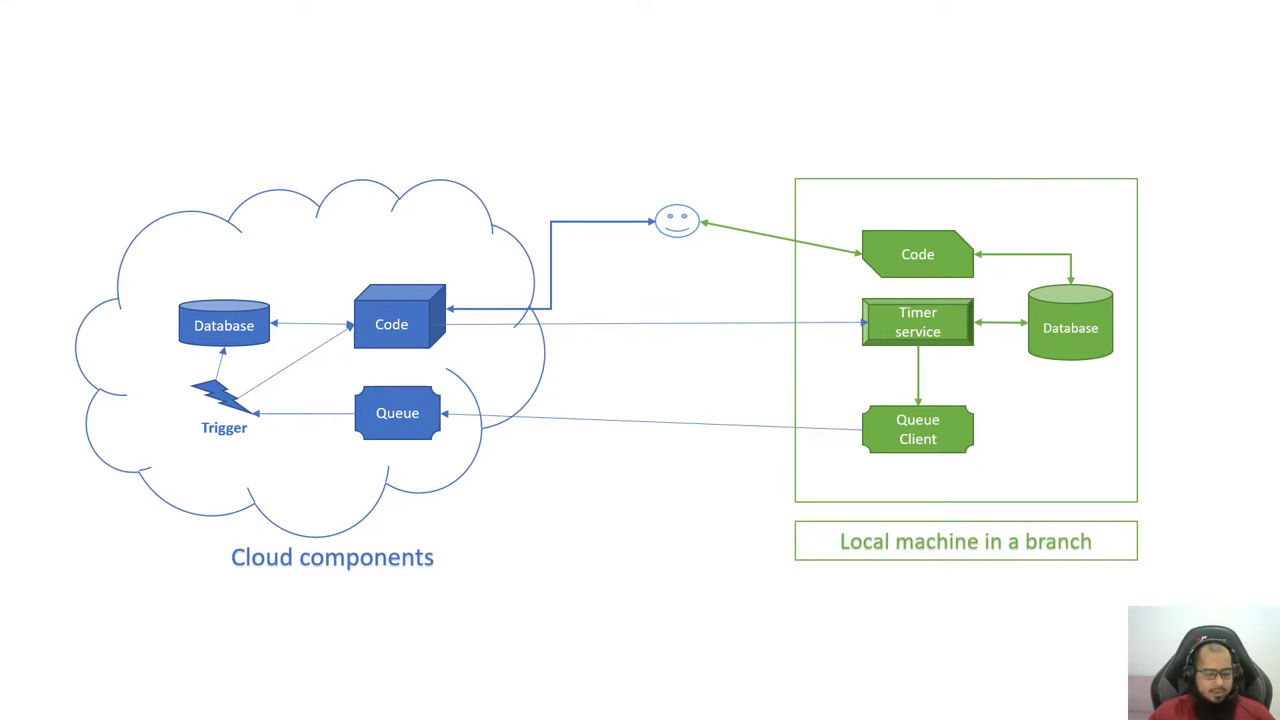
{"action": "mouse_move", "coordinate": [1097, 556]}
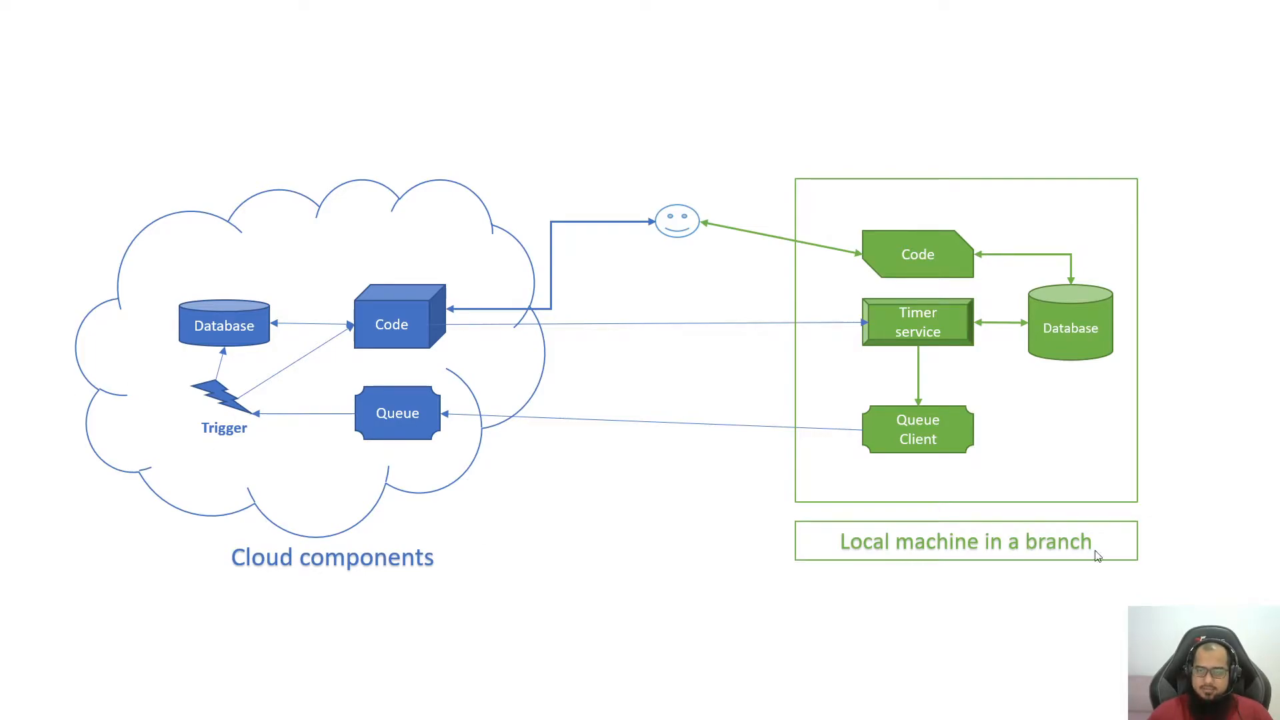
{"action": "mouse_move", "coordinate": [954, 517]}
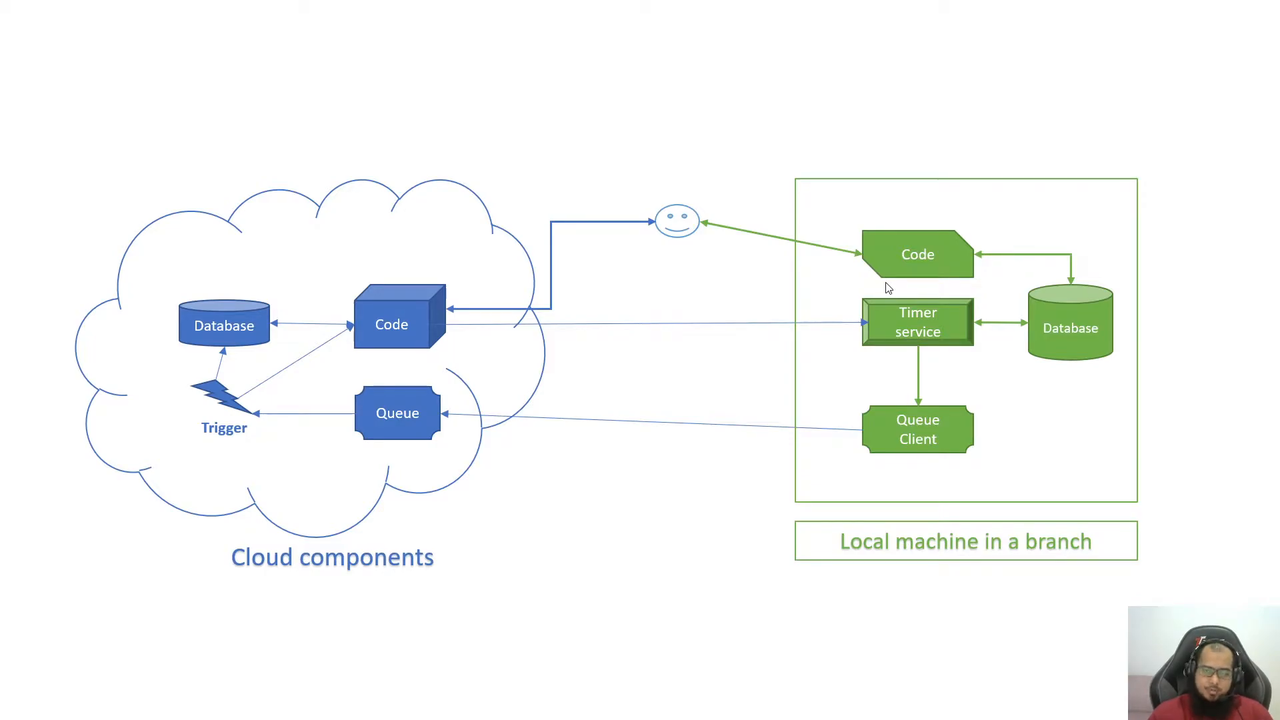
{"action": "mouse_move", "coordinate": [720, 512]}
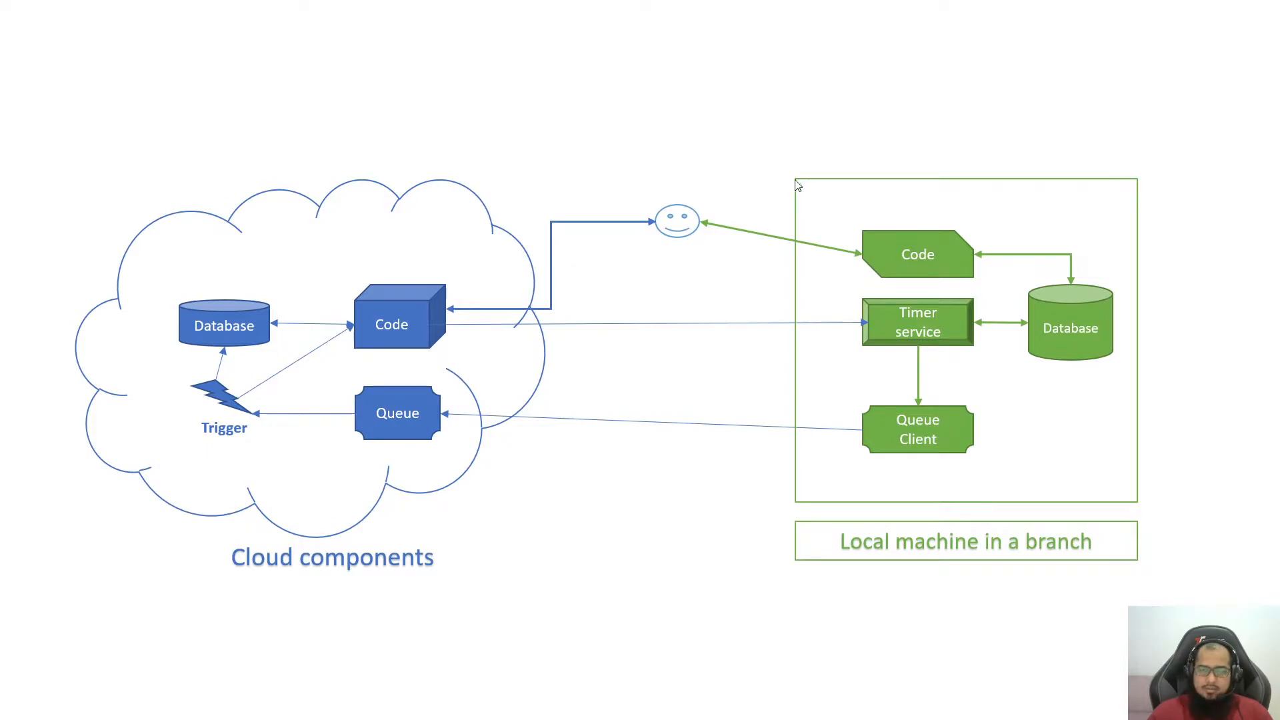
{"action": "mouse_move", "coordinate": [797, 189]}
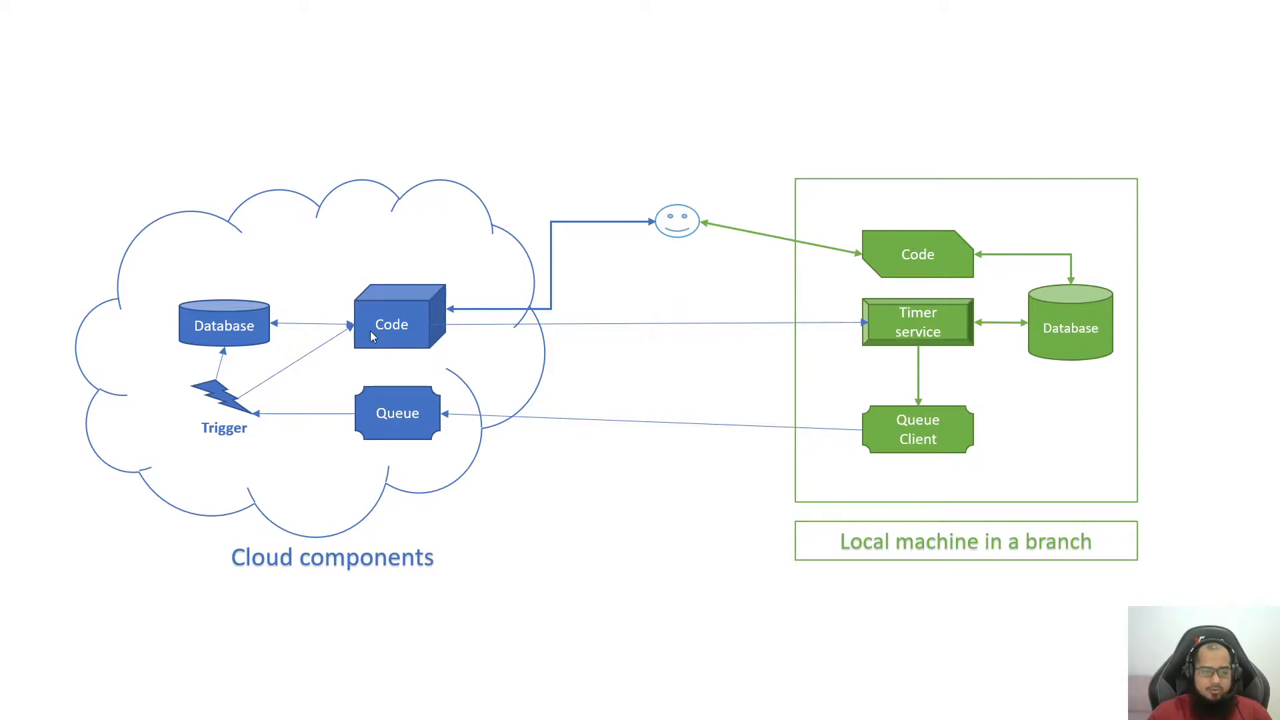
{"action": "mouse_move", "coordinate": [368, 343]}
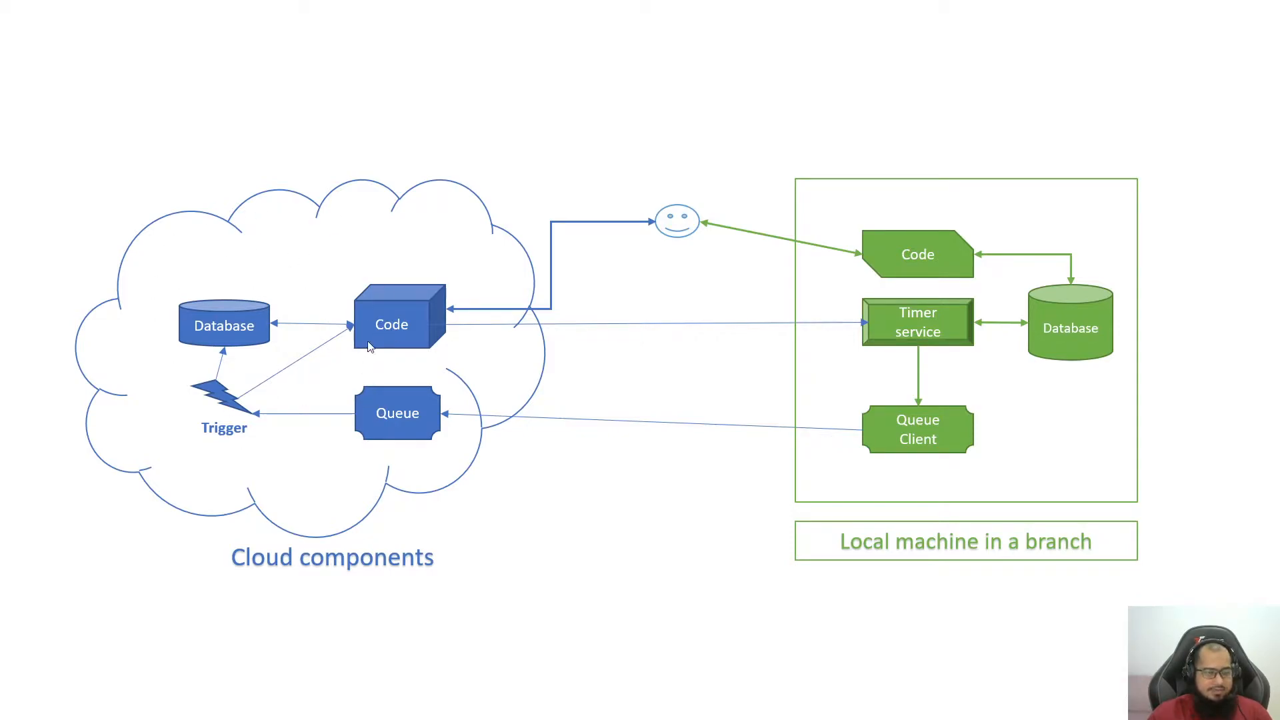
{"action": "mouse_move", "coordinate": [903, 300]}
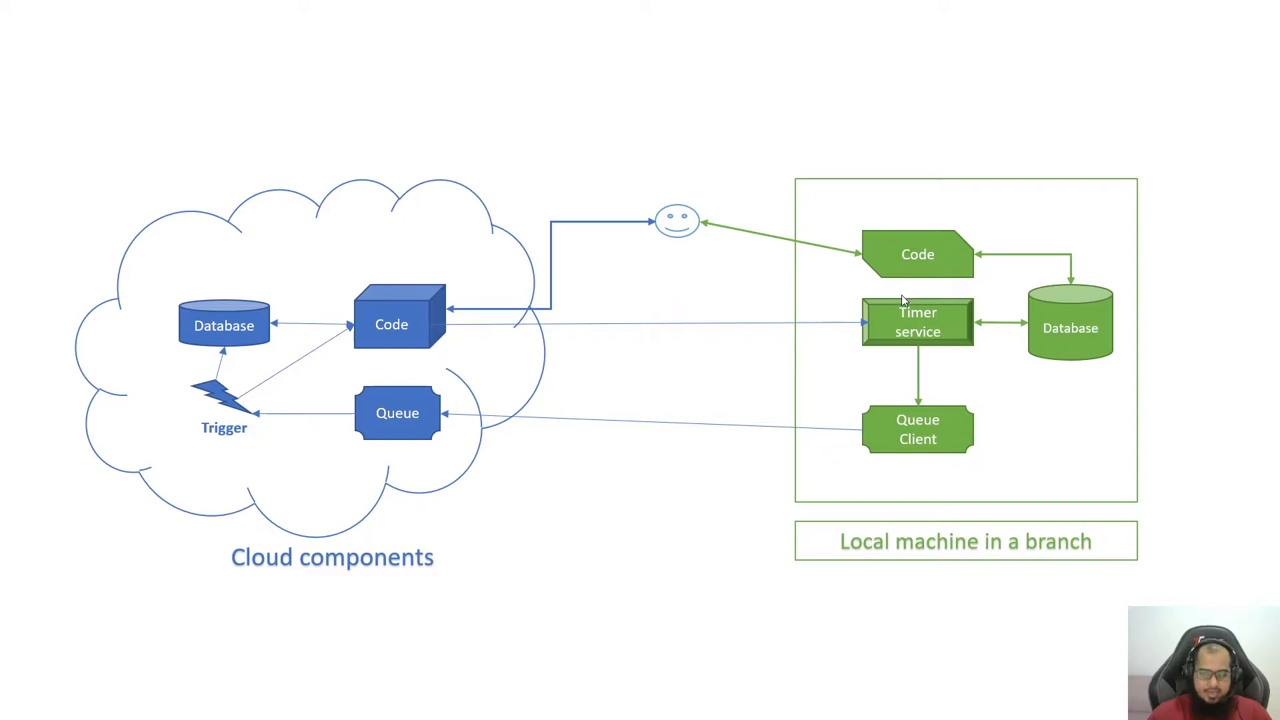
{"action": "mouse_move", "coordinate": [344, 332]}
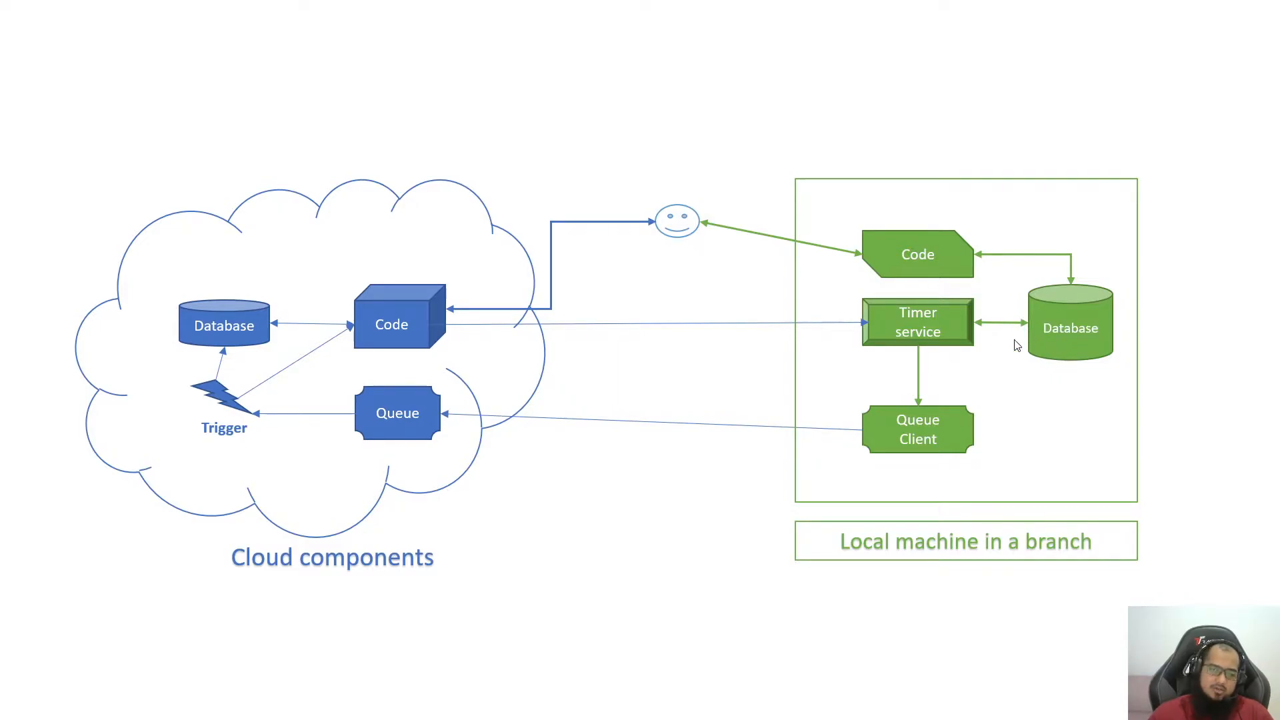
{"action": "mouse_move", "coordinate": [213, 332]}
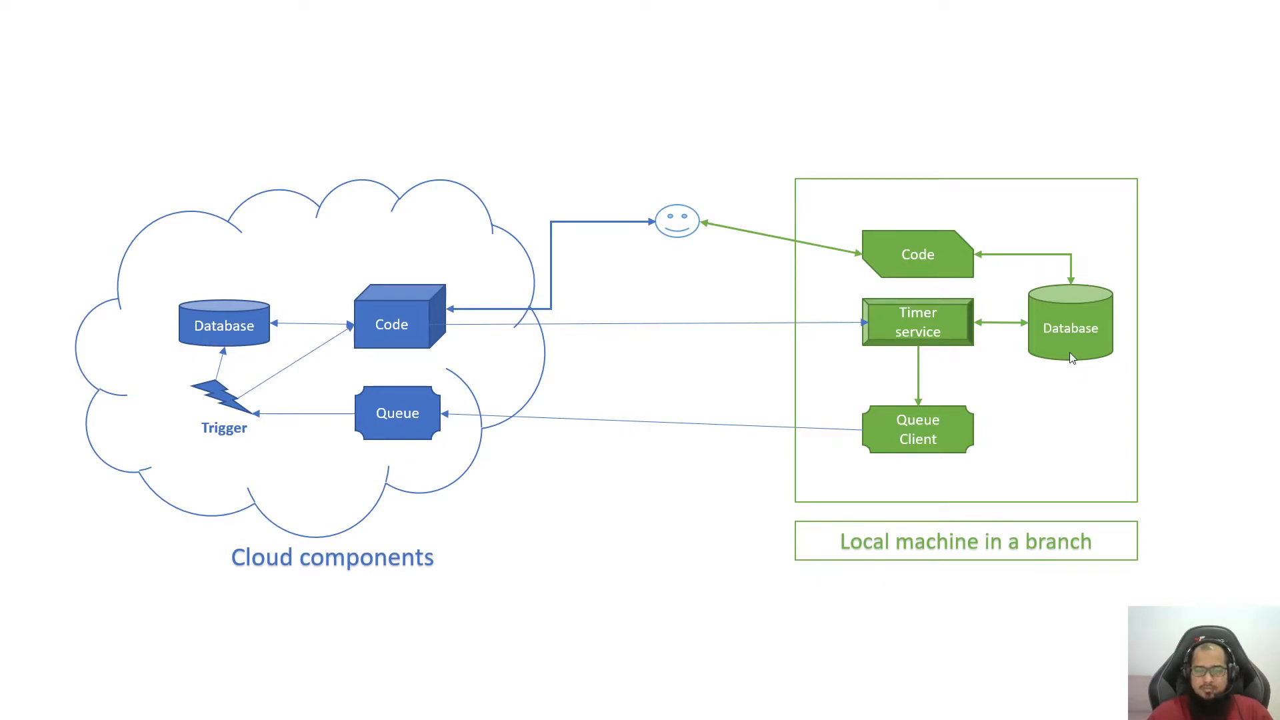
{"action": "mouse_move", "coordinate": [1052, 342]}
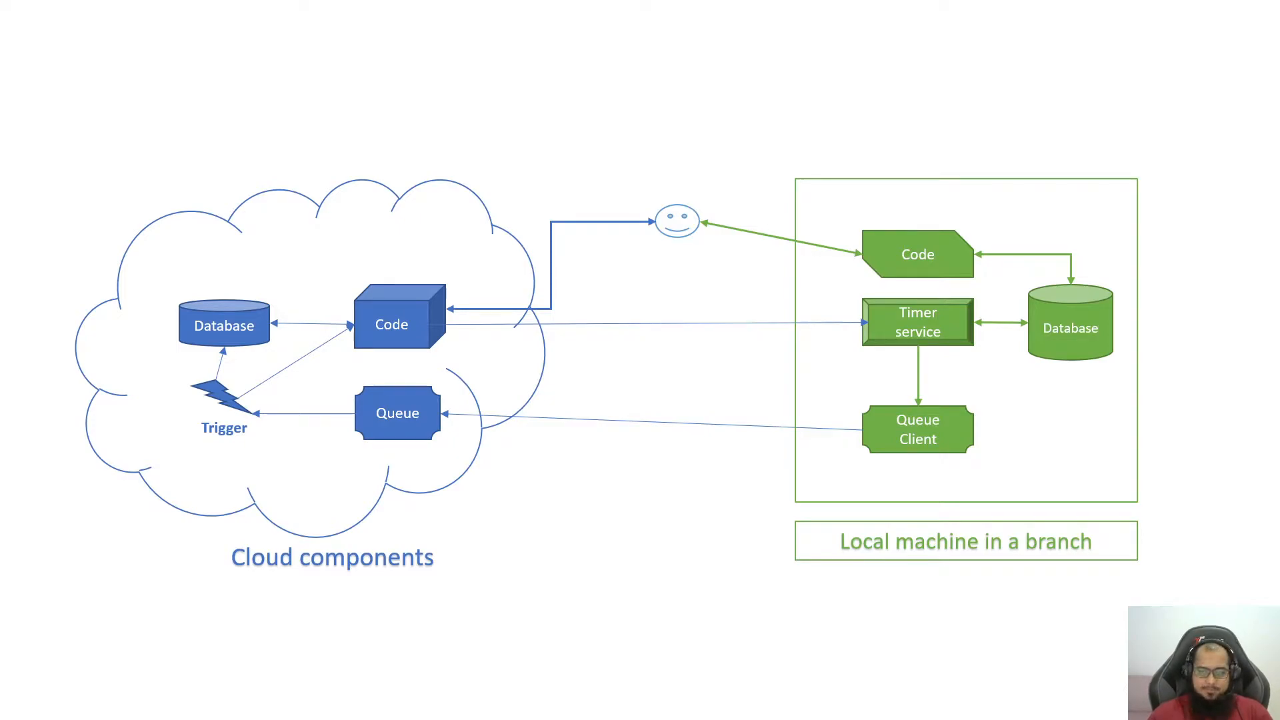
{"action": "mouse_move", "coordinate": [665, 468]}
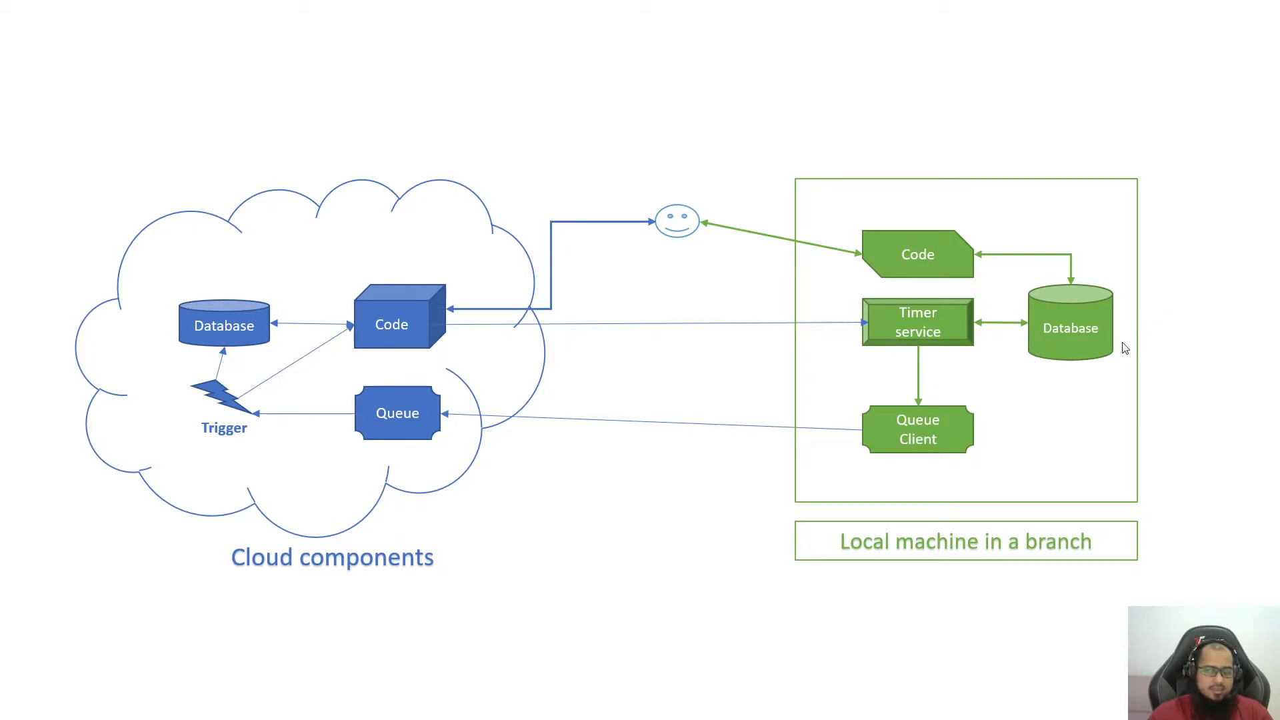
{"action": "mouse_move", "coordinate": [536, 342]}
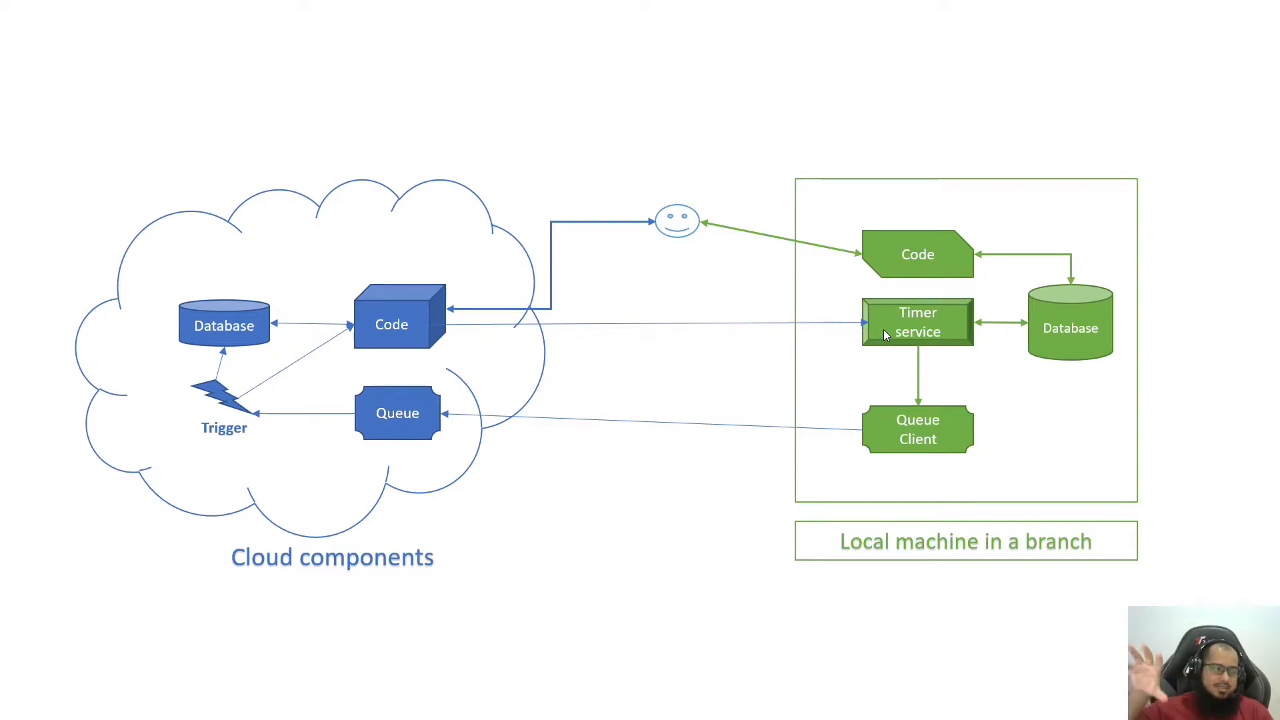
{"action": "mouse_move", "coordinate": [967, 223]}
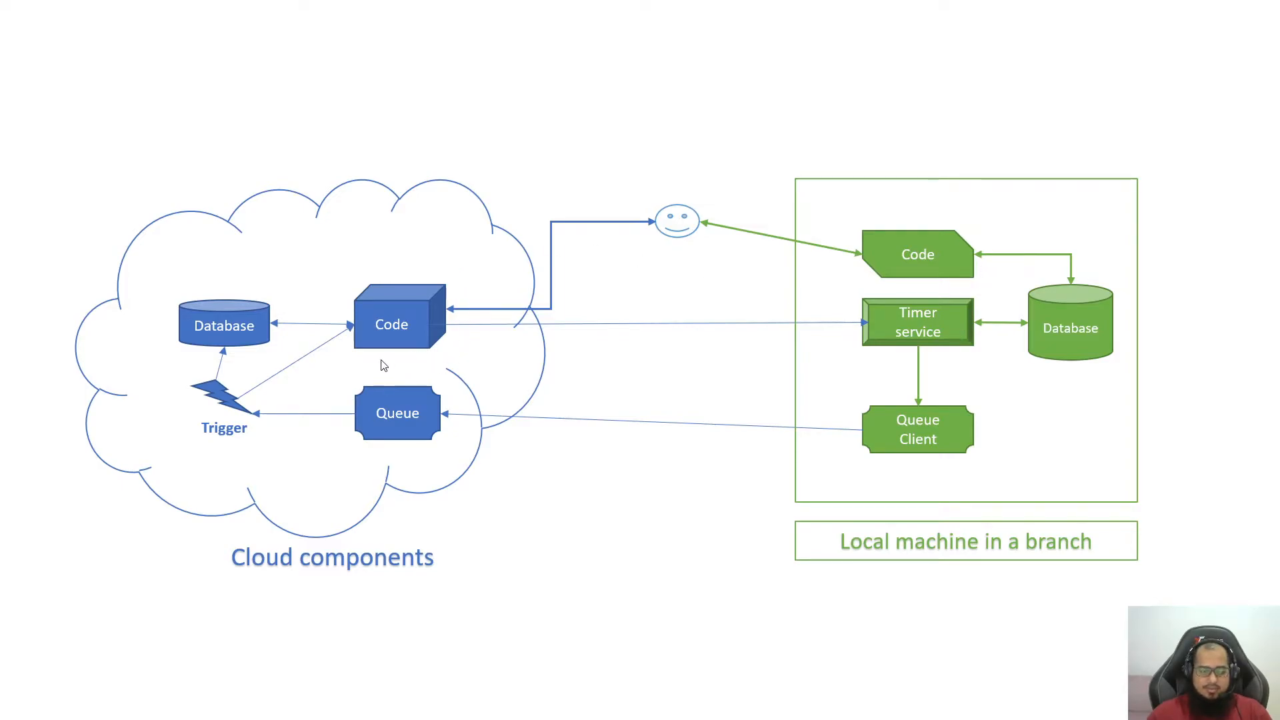
{"action": "mouse_move", "coordinate": [659, 507]}
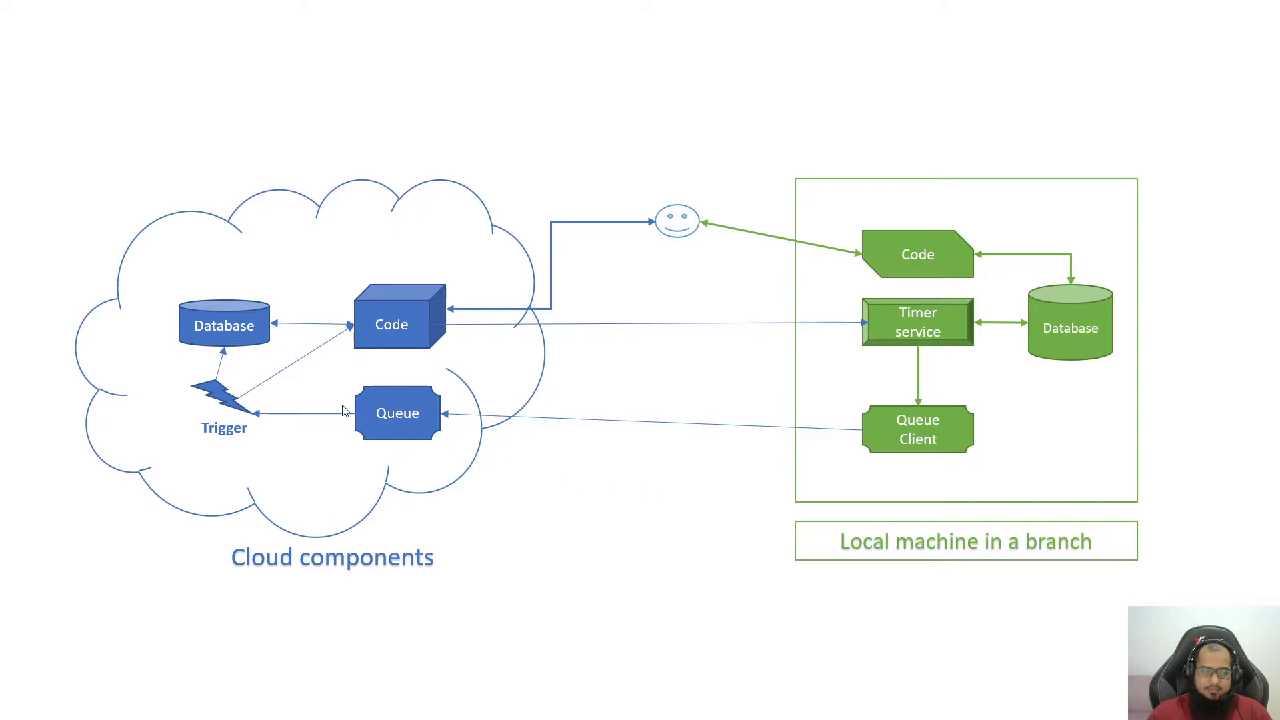
{"action": "mouse_move", "coordinate": [456, 299]}
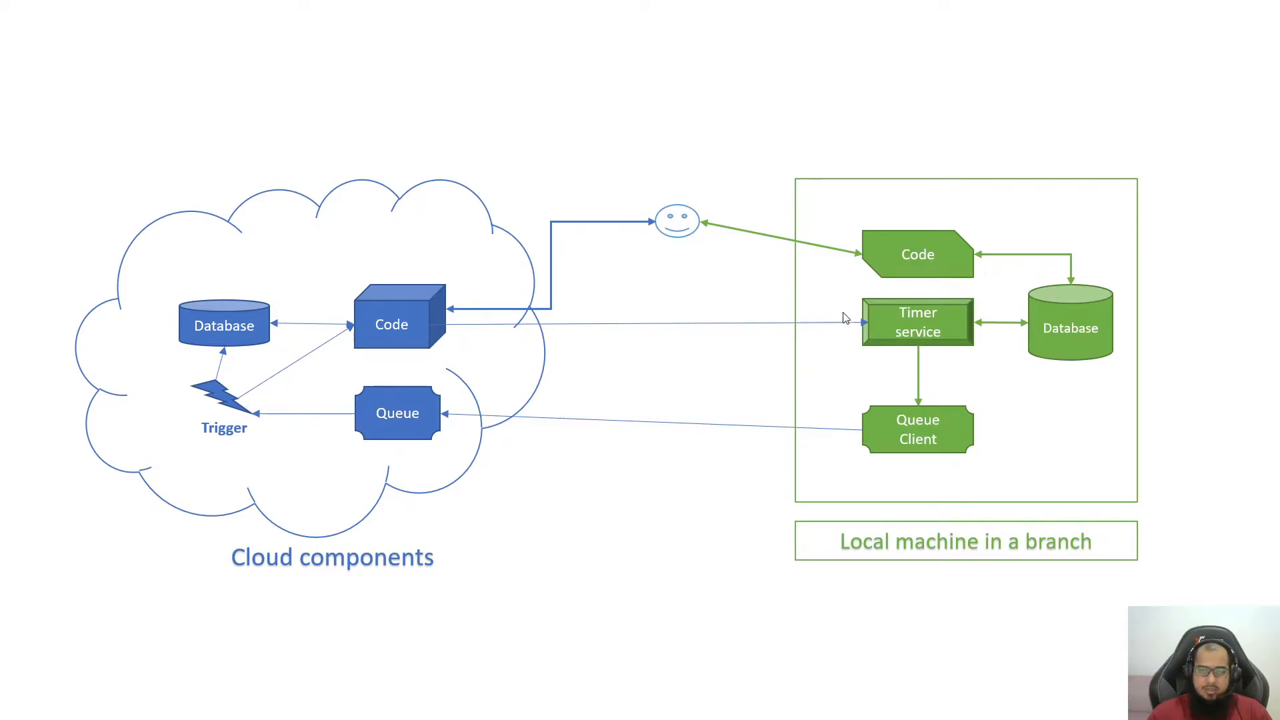
{"action": "mouse_move", "coordinate": [818, 321]}
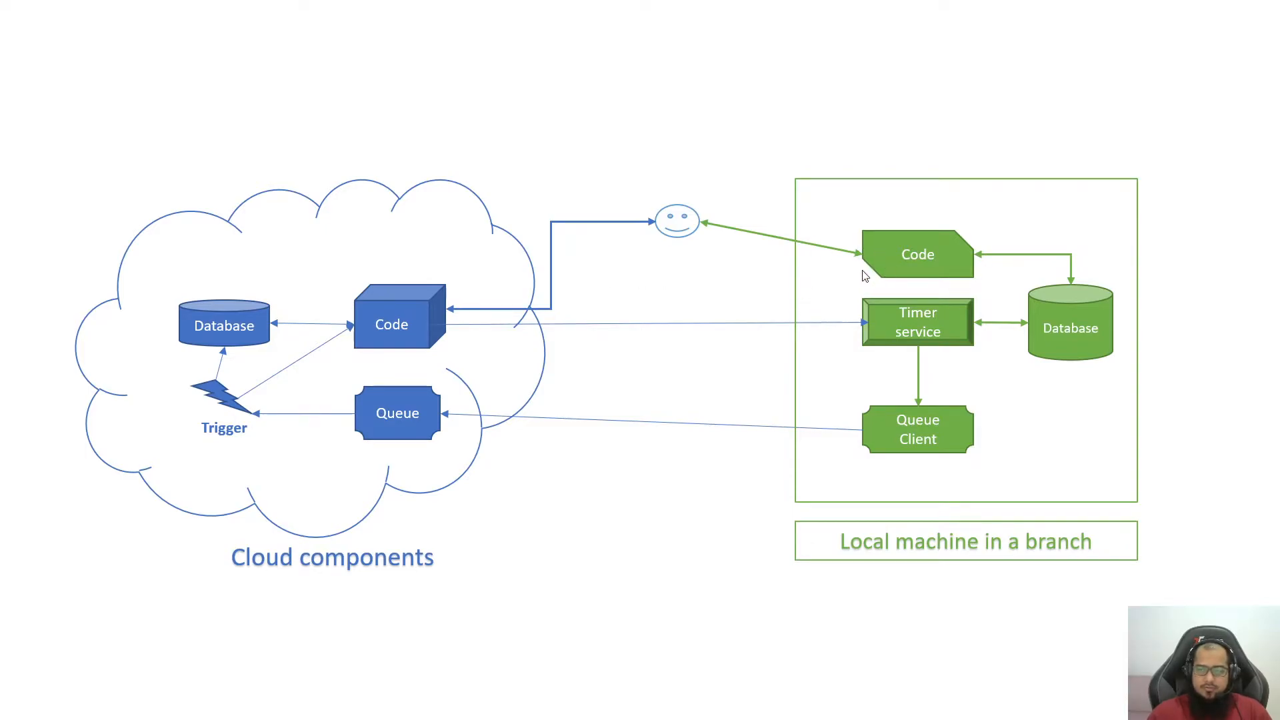
{"action": "mouse_move", "coordinate": [925, 251]}
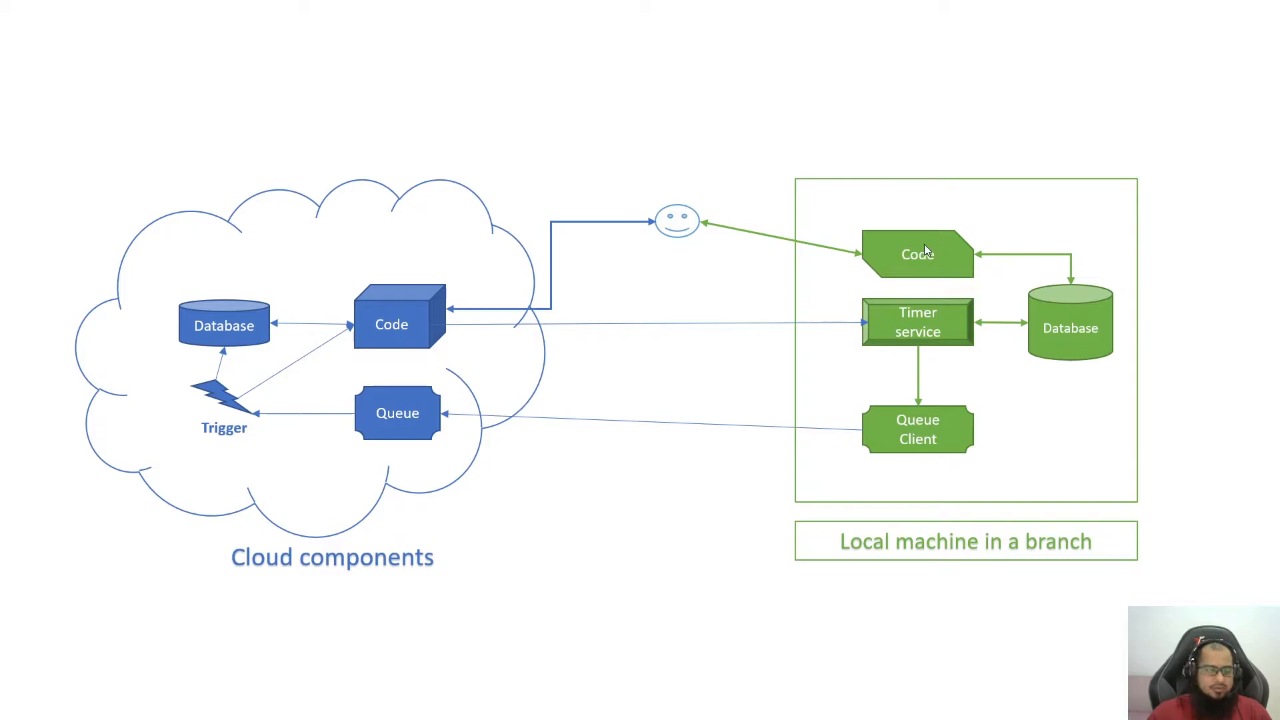
{"action": "mouse_move", "coordinate": [349, 318]}
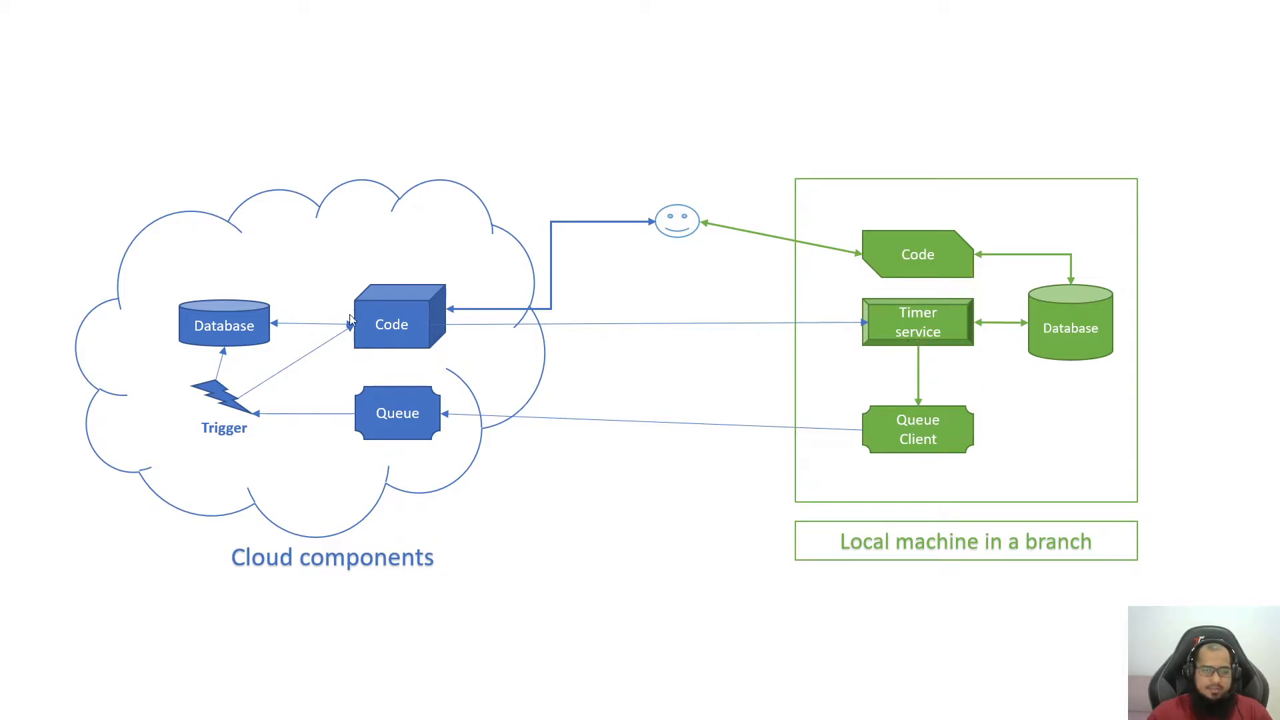
{"action": "mouse_move", "coordinate": [230, 332]}
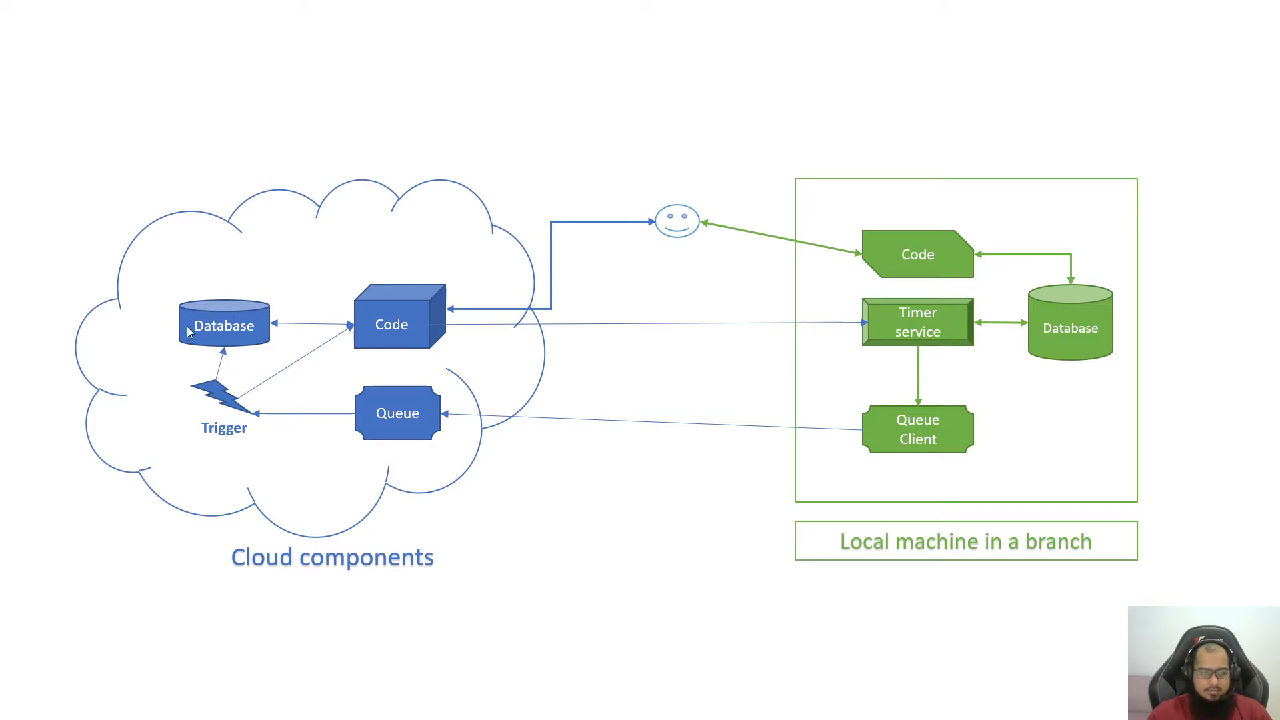
{"action": "mouse_move", "coordinate": [213, 341]}
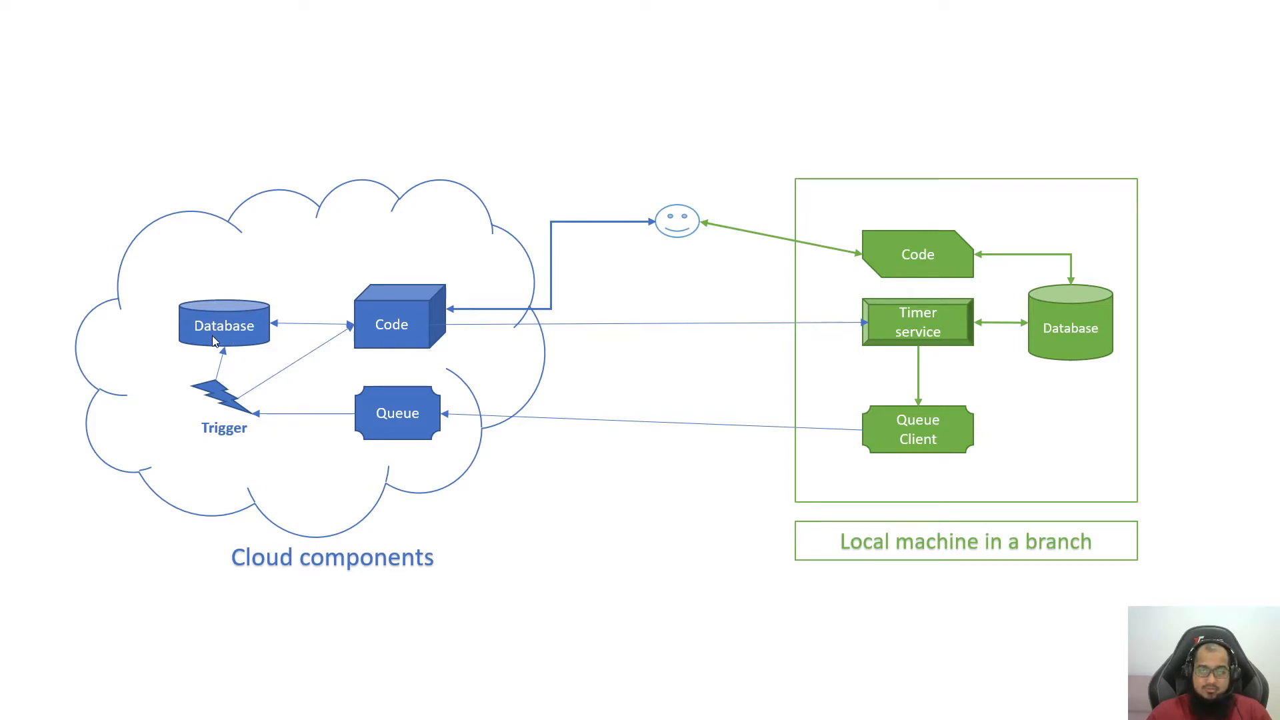
{"action": "mouse_move", "coordinate": [912, 352]}
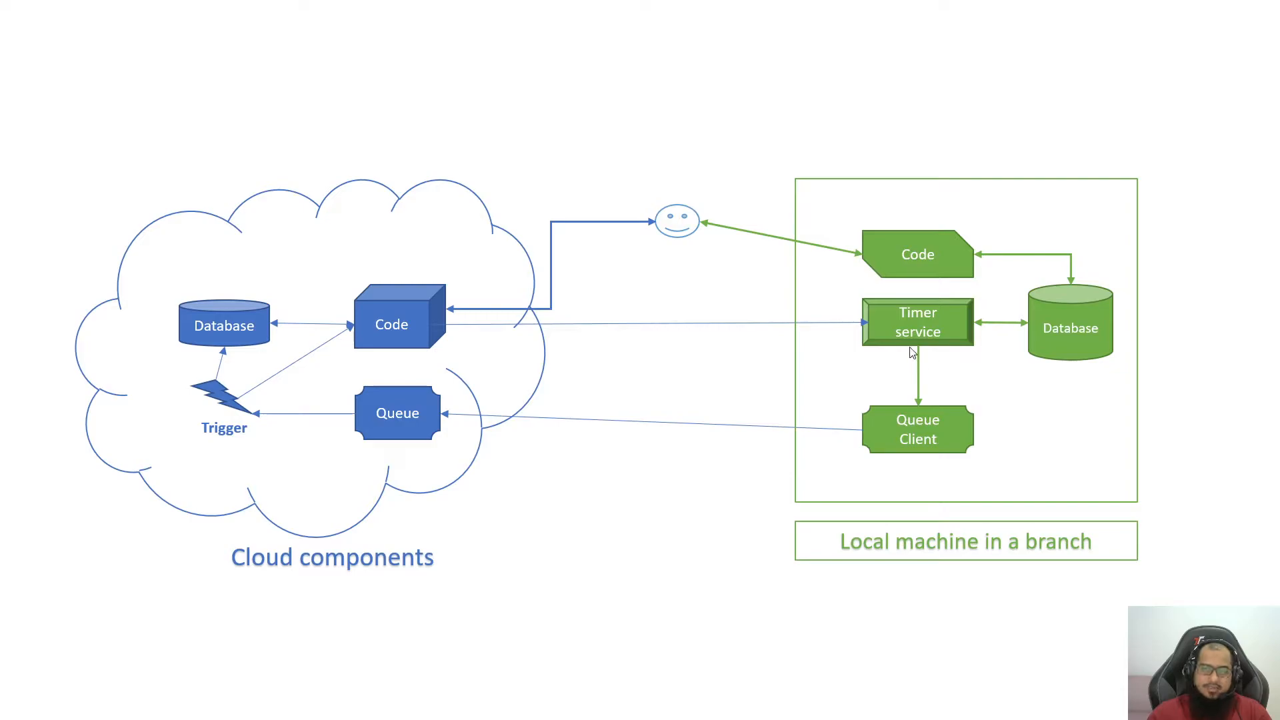
{"action": "mouse_move", "coordinate": [1048, 378]}
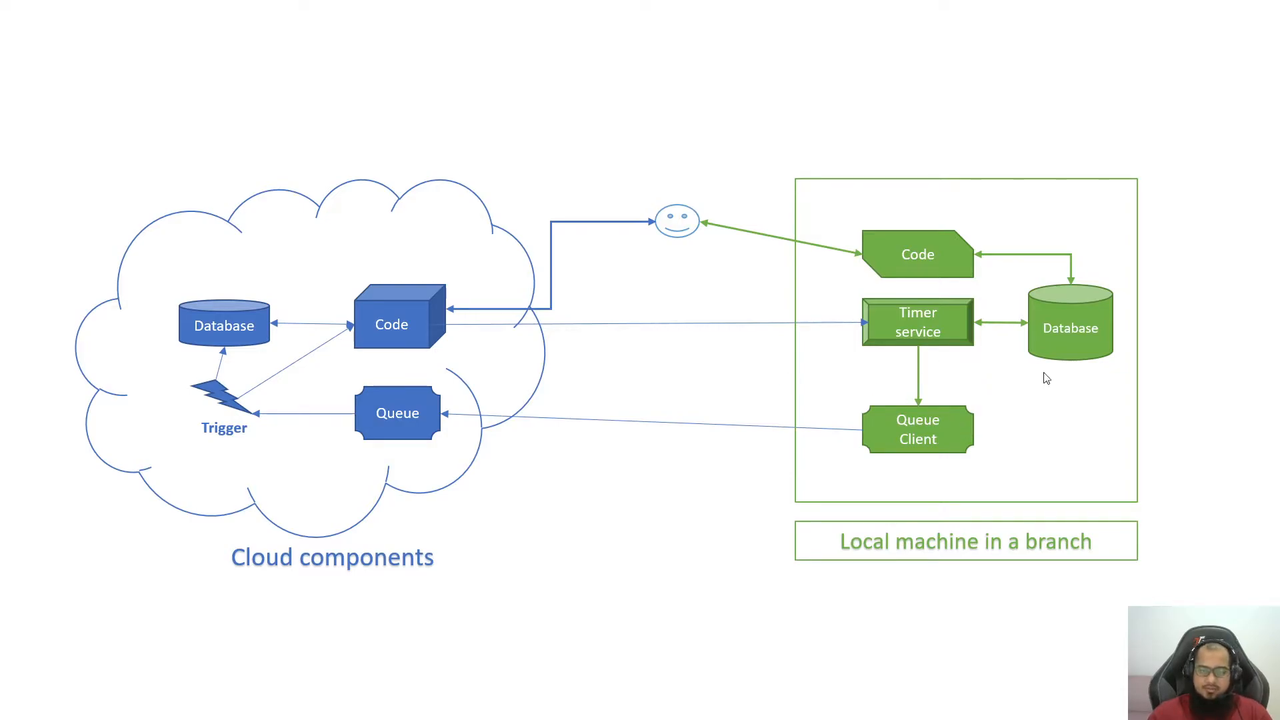
{"action": "mouse_move", "coordinate": [319, 412]}
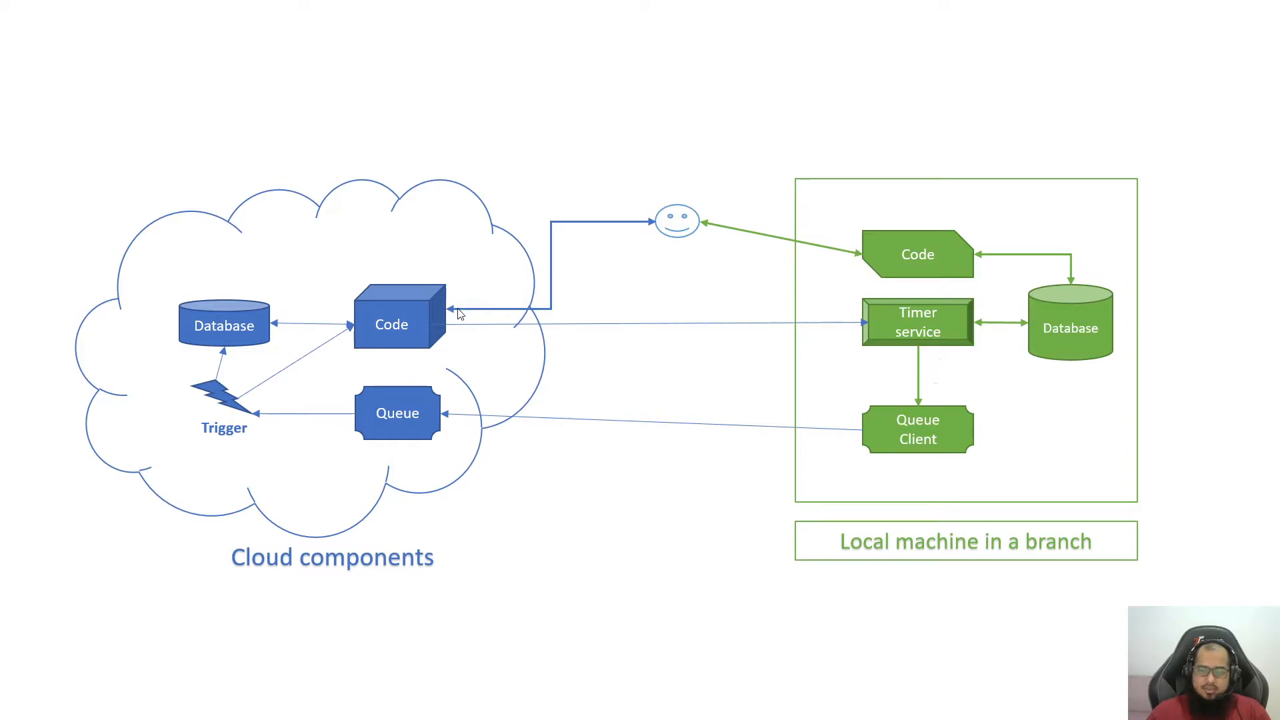
{"action": "mouse_move", "coordinate": [412, 297]}
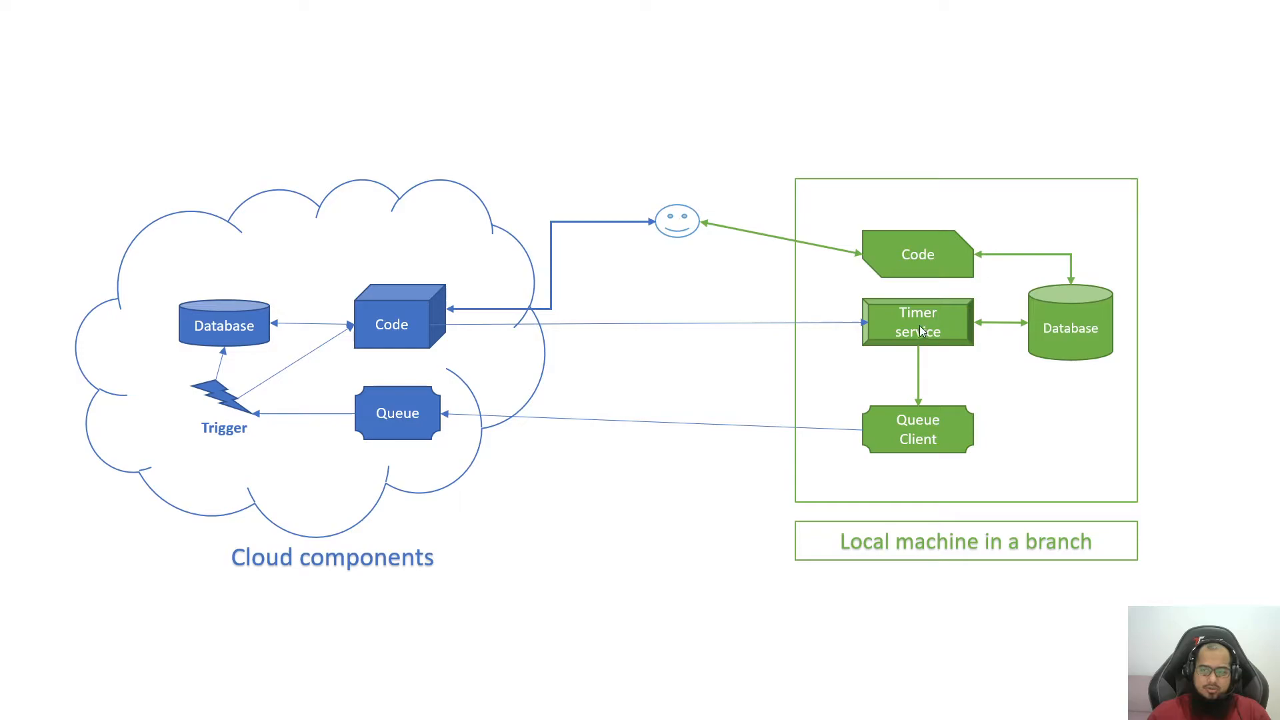
{"action": "mouse_move", "coordinate": [605, 348]}
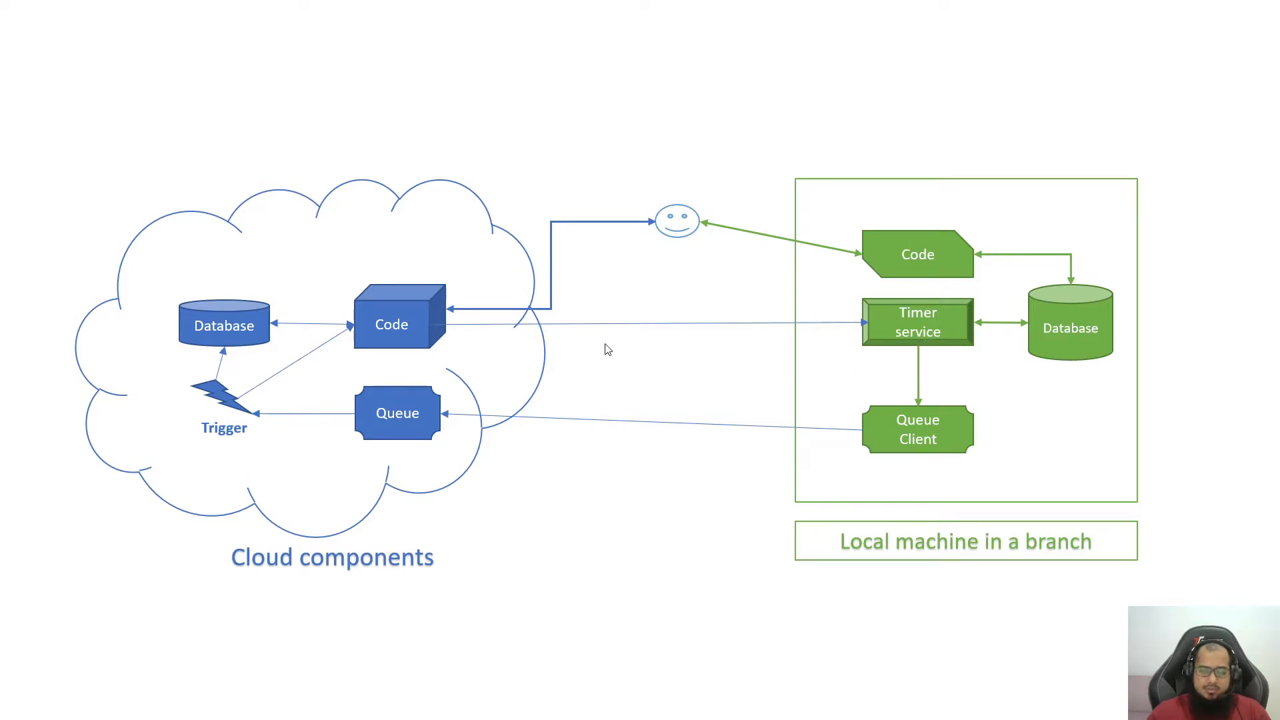
{"action": "mouse_move", "coordinate": [692, 393]}
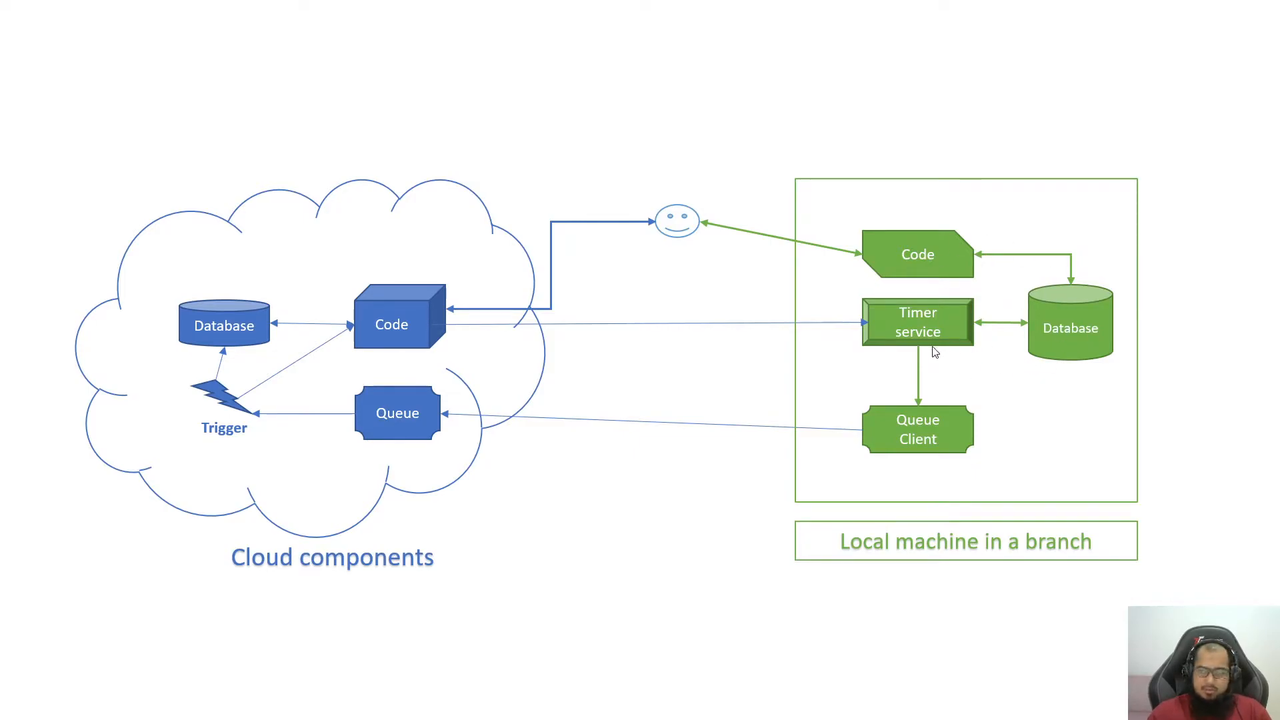
{"action": "mouse_move", "coordinate": [1065, 347]}
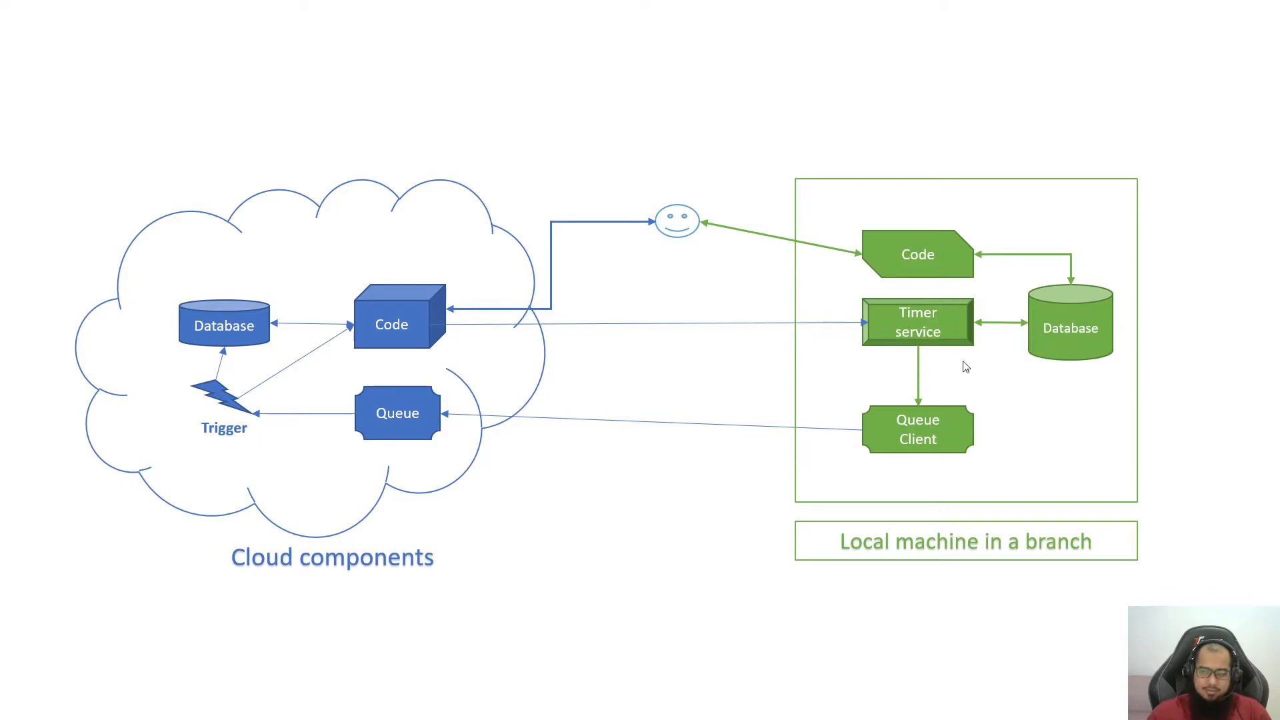
{"action": "mouse_move", "coordinate": [939, 357]}
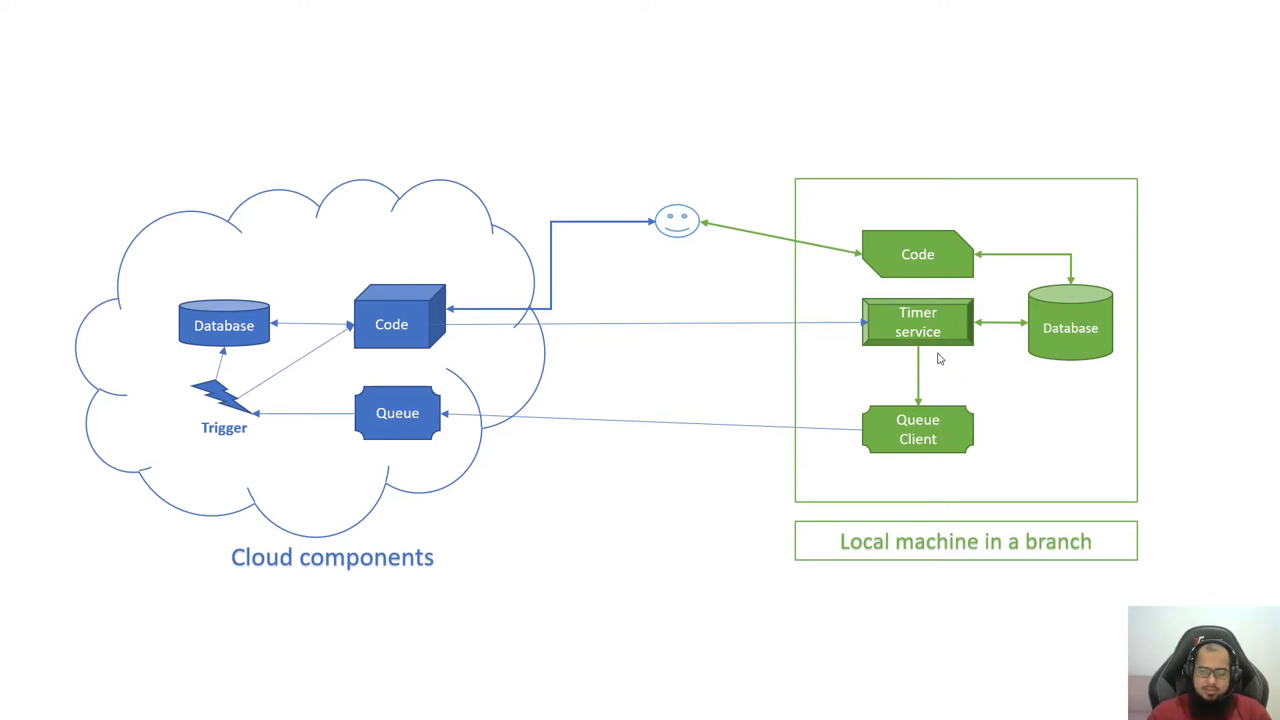
{"action": "mouse_move", "coordinate": [203, 319]}
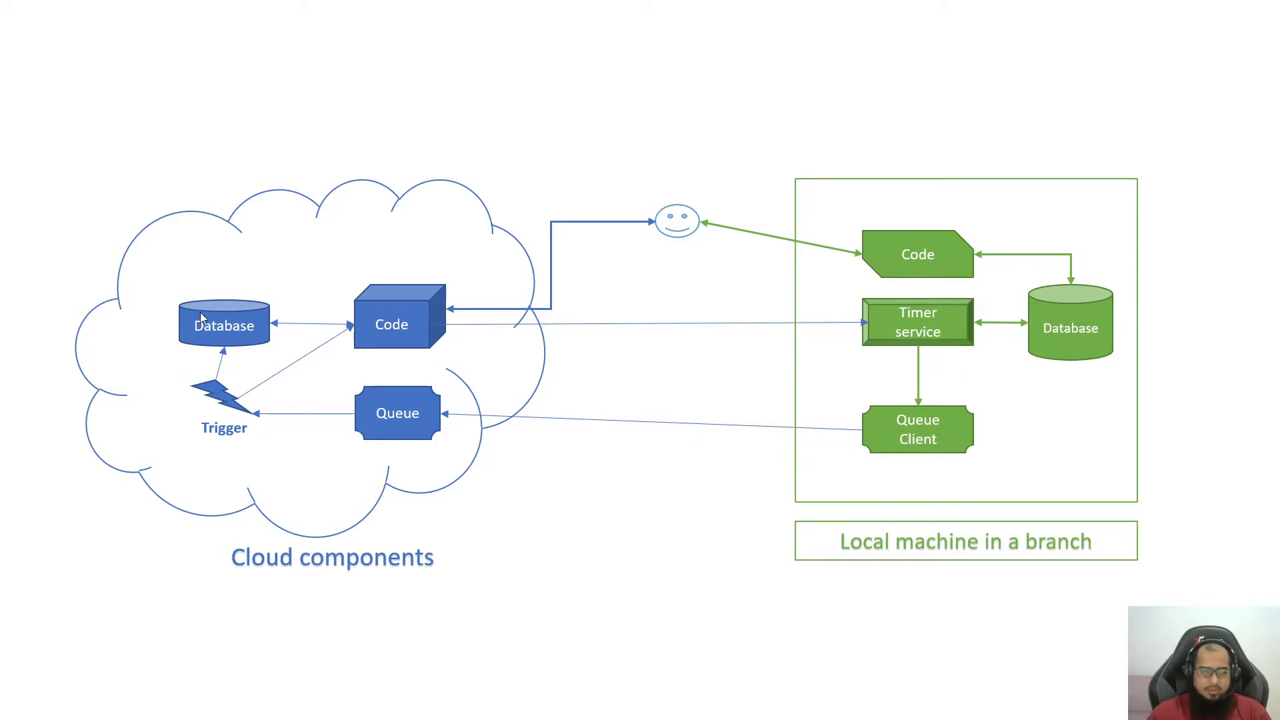
{"action": "mouse_move", "coordinate": [286, 350]}
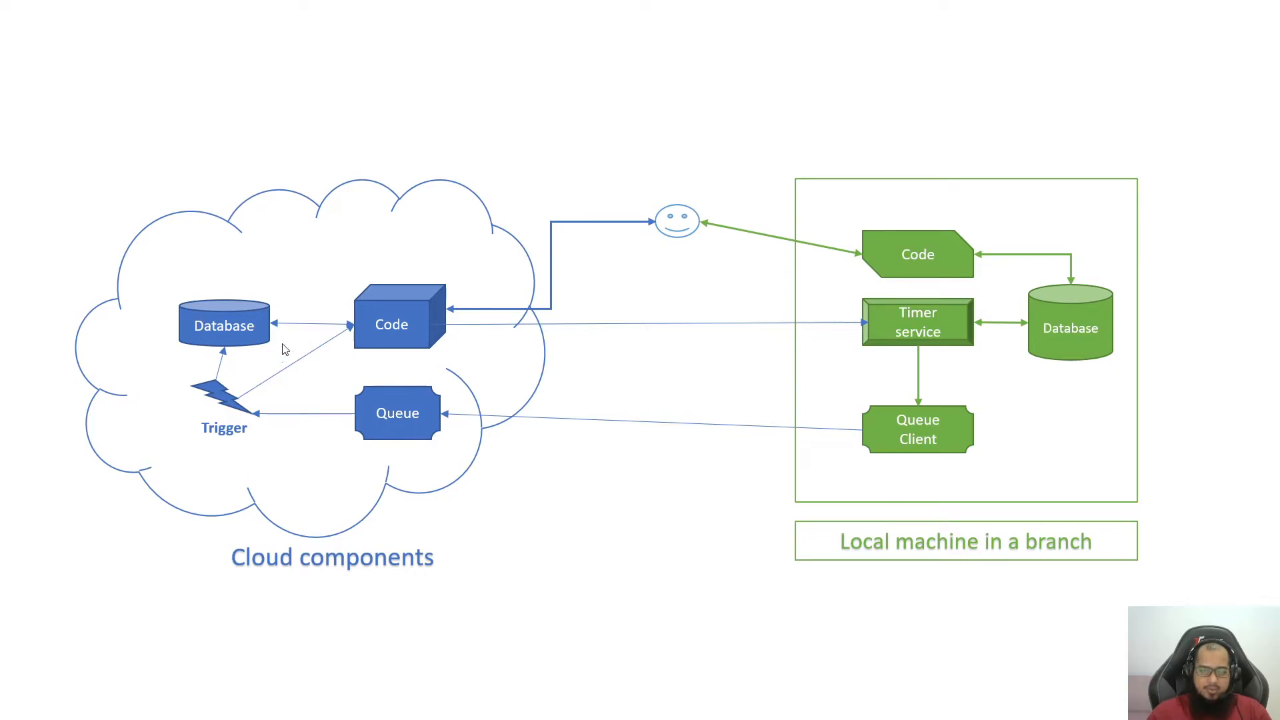
{"action": "mouse_move", "coordinate": [246, 346]}
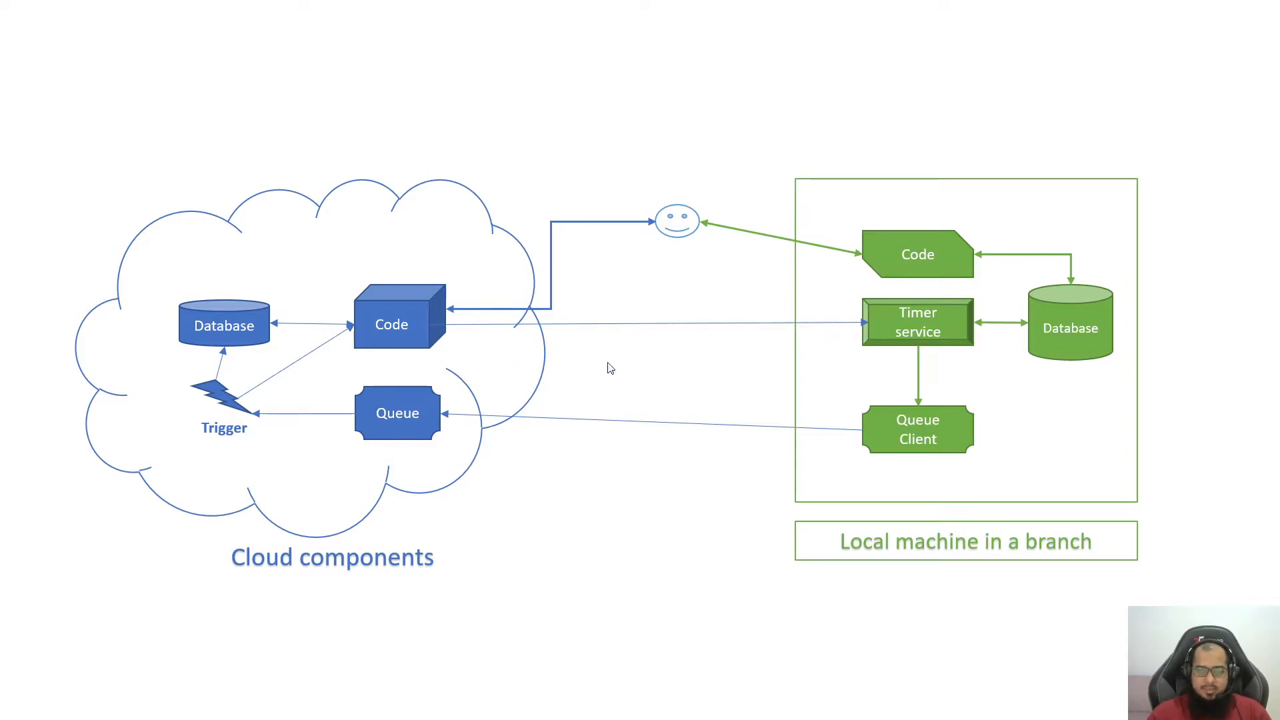
{"action": "mouse_move", "coordinate": [572, 527]}
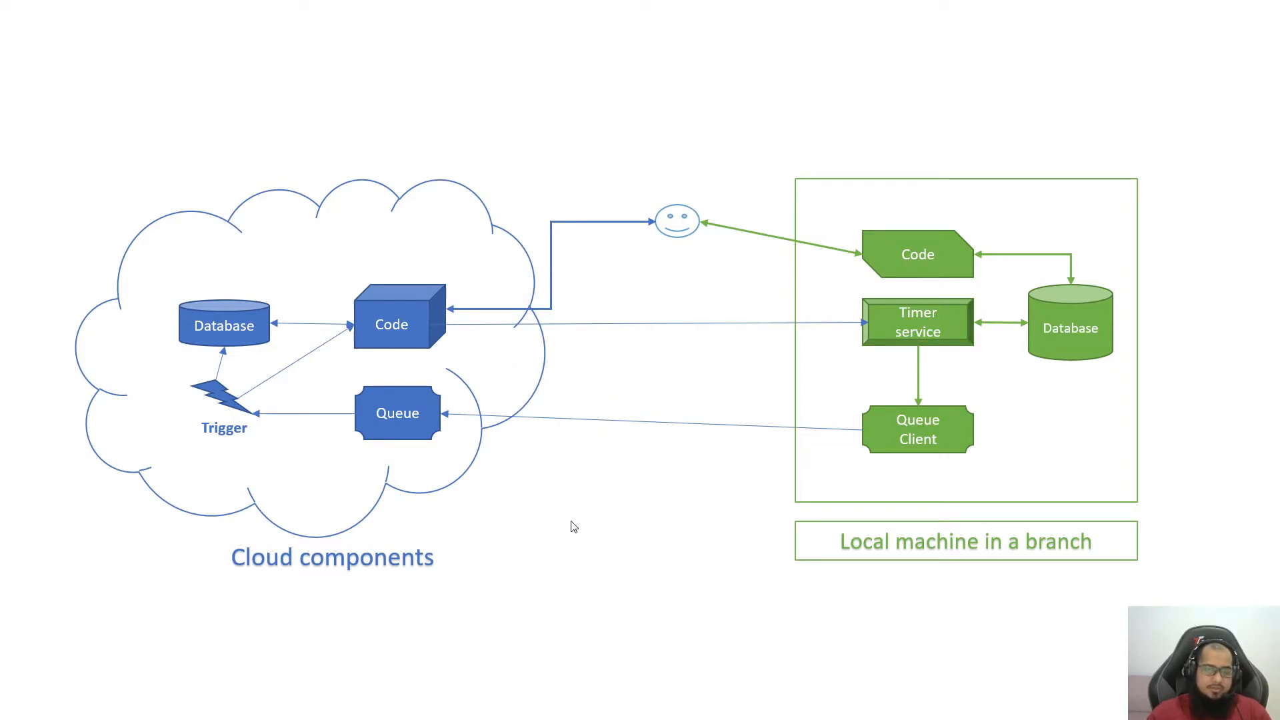
{"action": "mouse_move", "coordinate": [422, 506]}
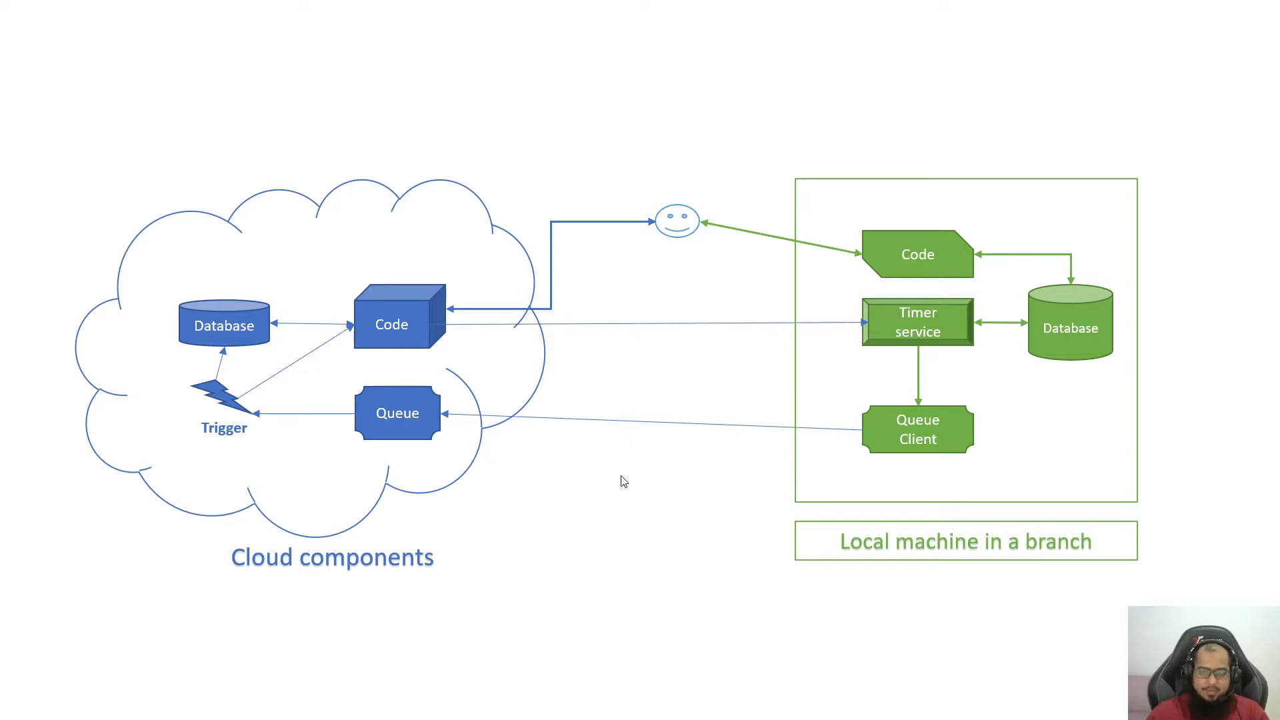
{"action": "mouse_move", "coordinate": [622, 459]}
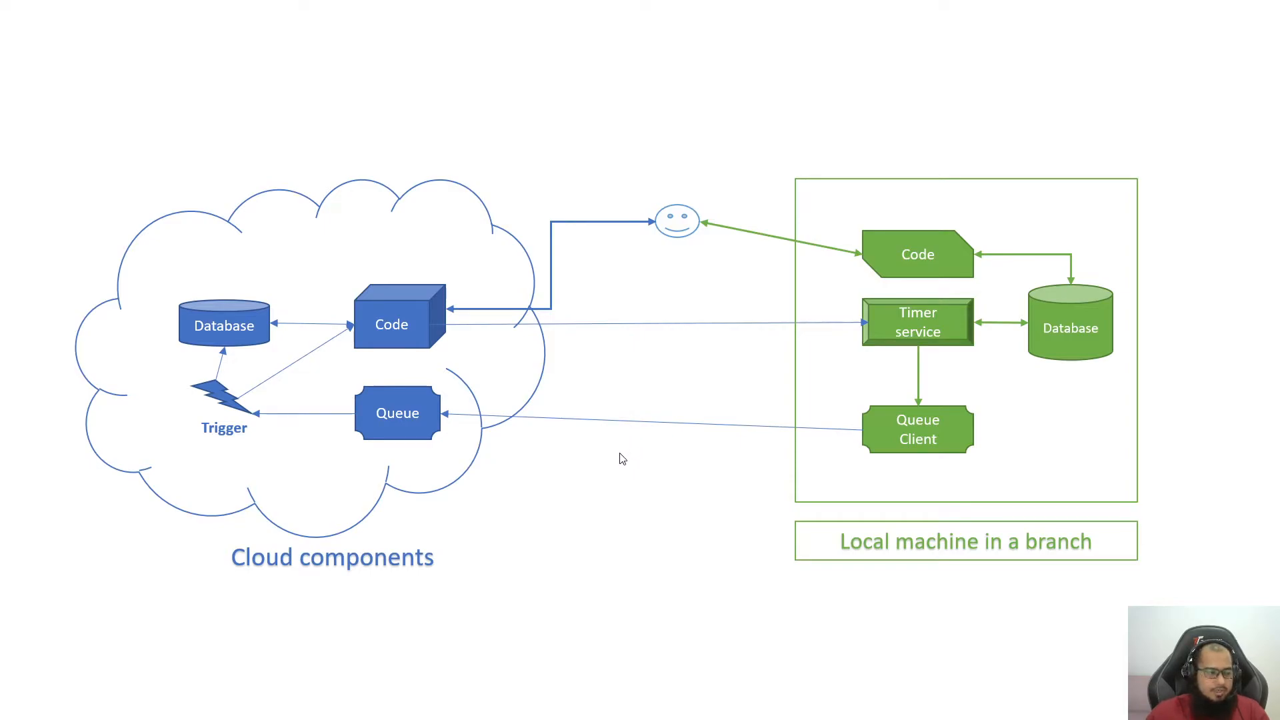
{"action": "mouse_move", "coordinate": [1152, 376]}
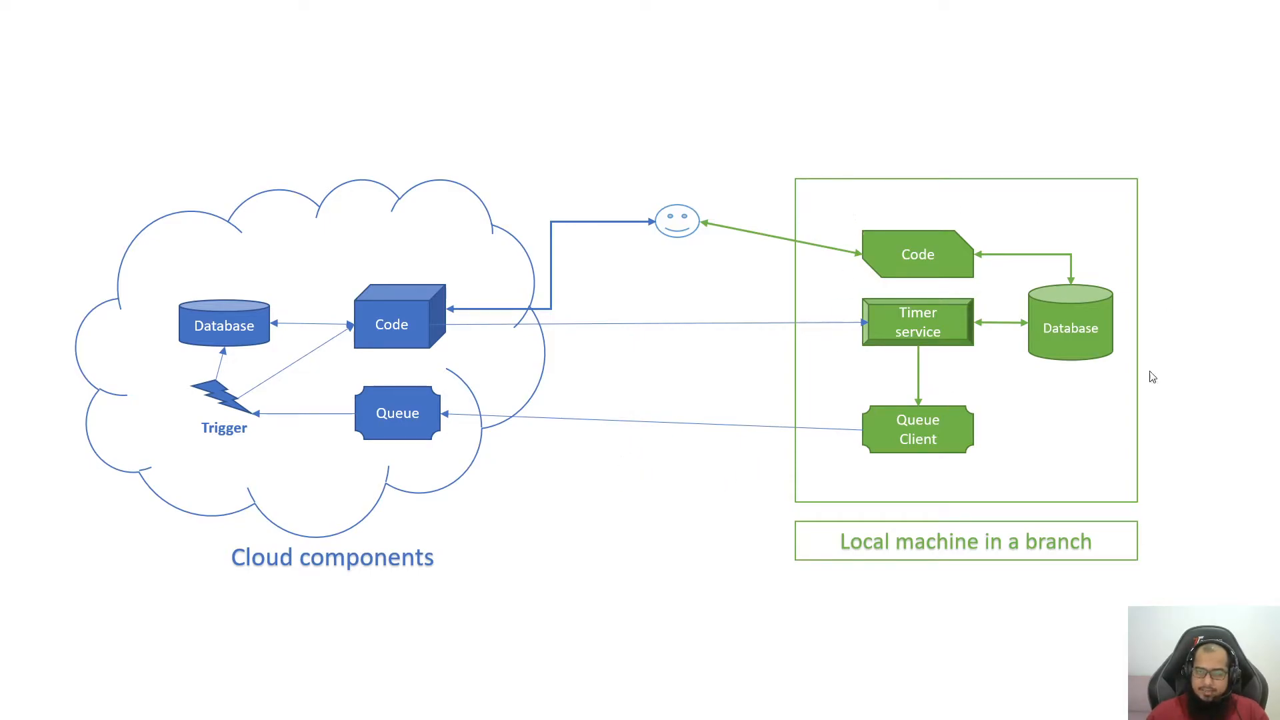
{"action": "mouse_move", "coordinate": [1030, 228]}
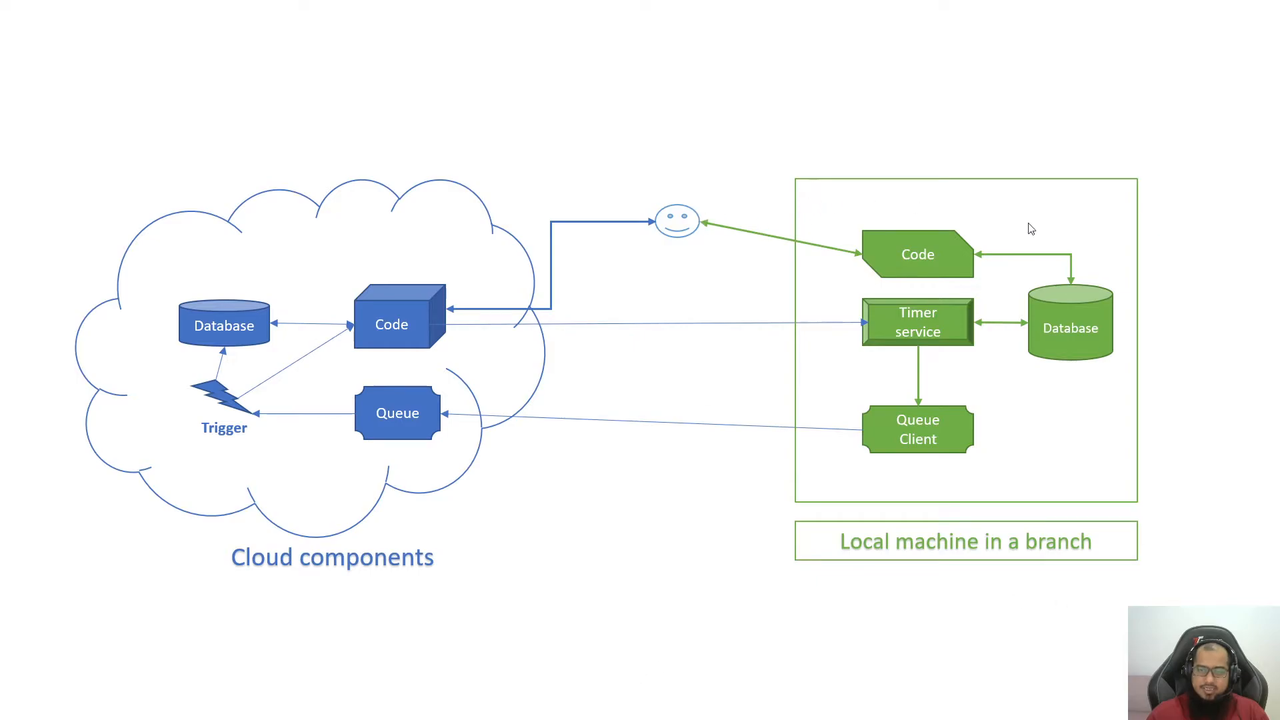
{"action": "mouse_move", "coordinate": [897, 277]}
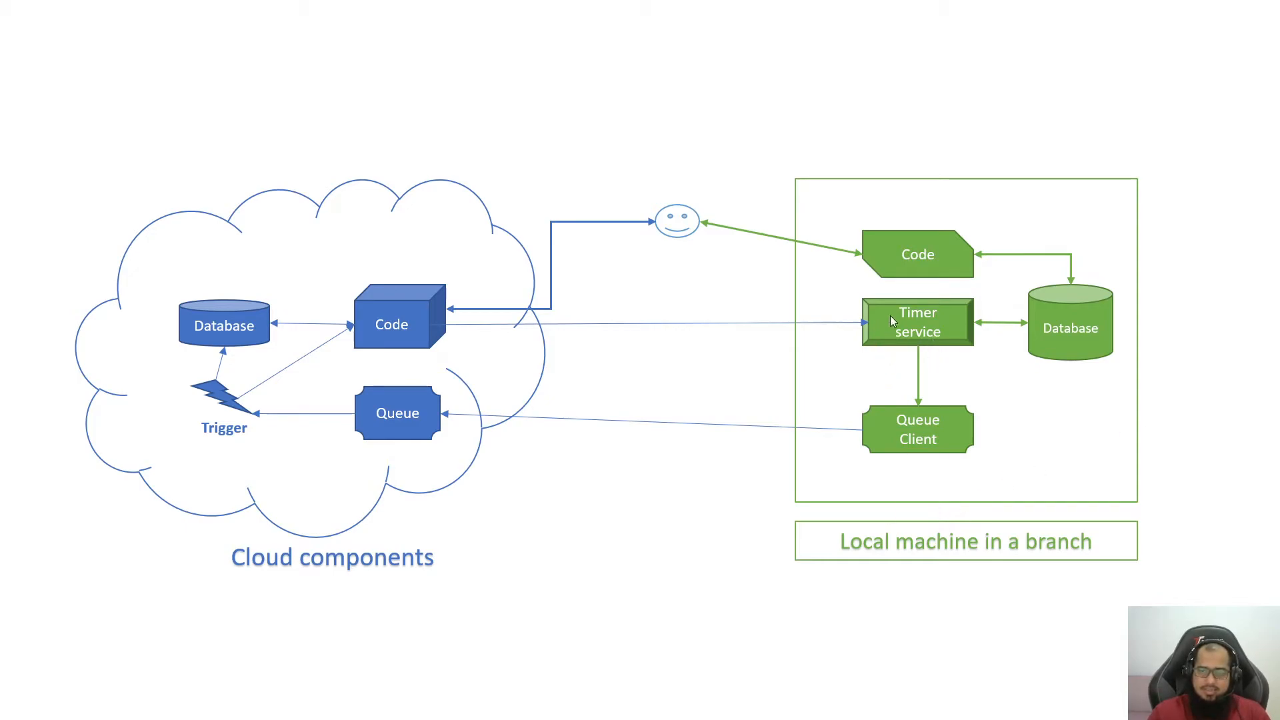
{"action": "mouse_move", "coordinate": [997, 263]}
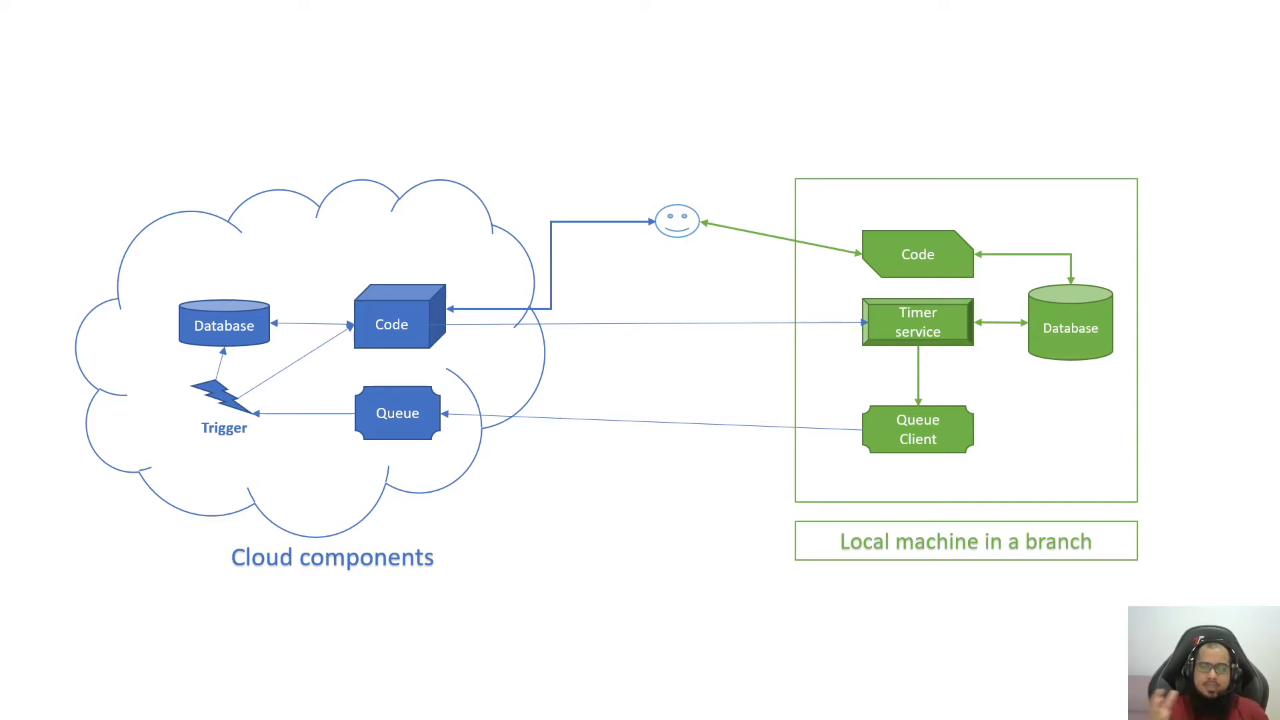
{"action": "mouse_move", "coordinate": [938, 219]}
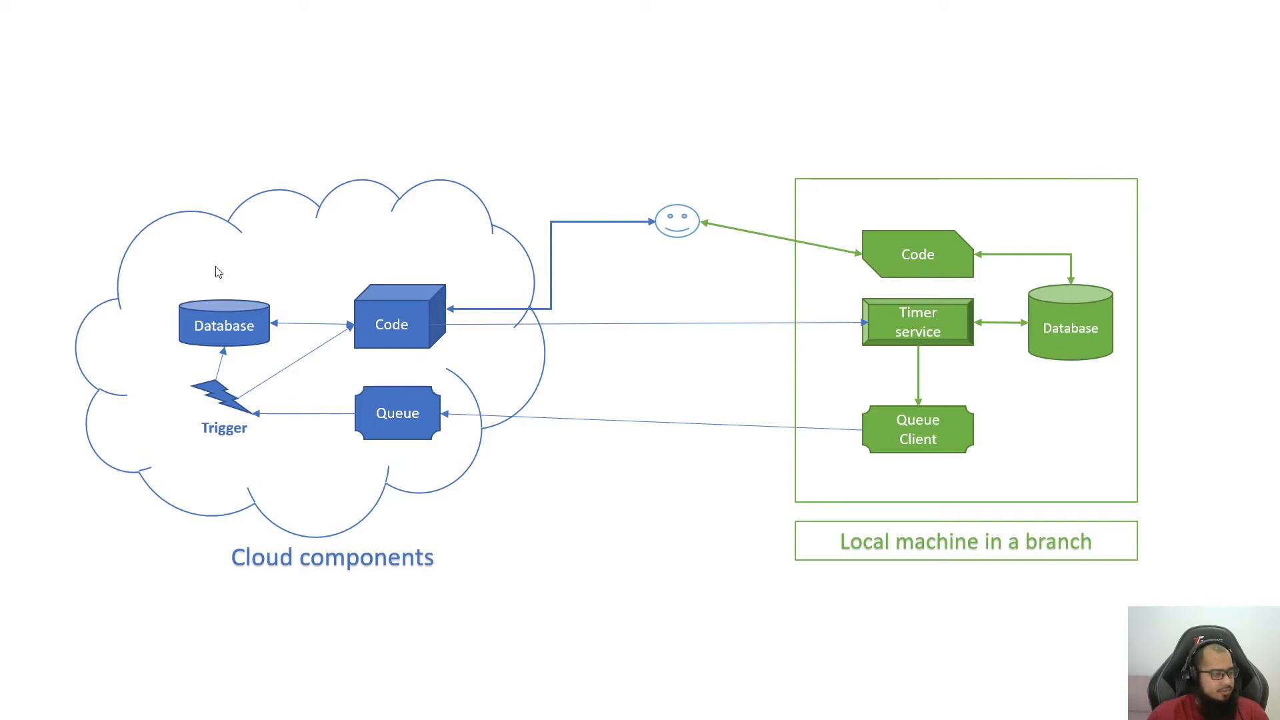
{"action": "mouse_move", "coordinate": [343, 427]}
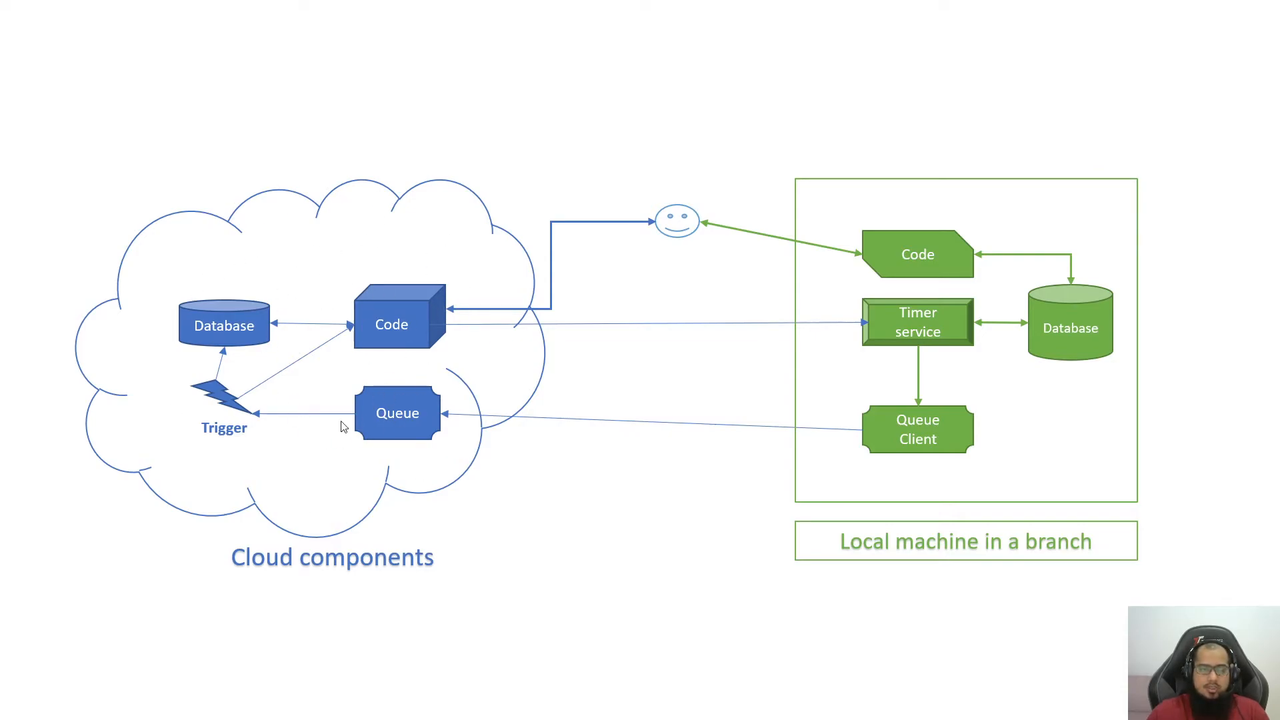
{"action": "mouse_move", "coordinate": [304, 403]}
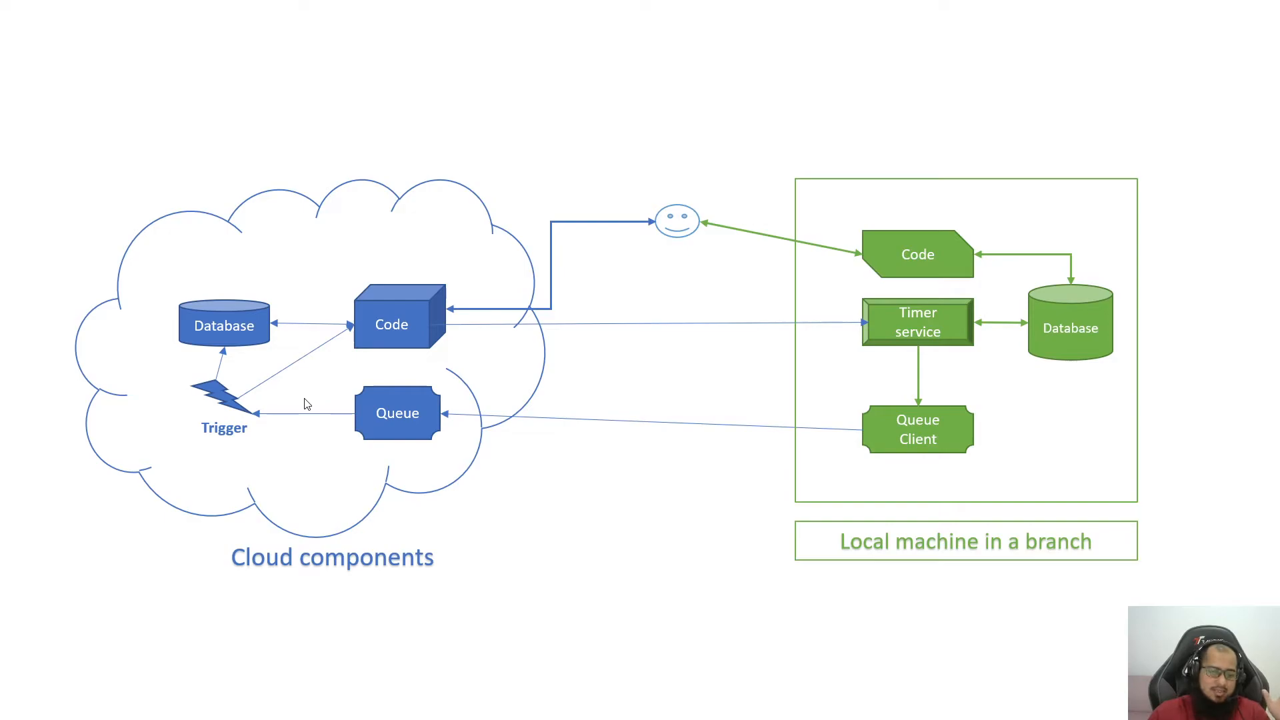
{"action": "mouse_move", "coordinate": [903, 379]}
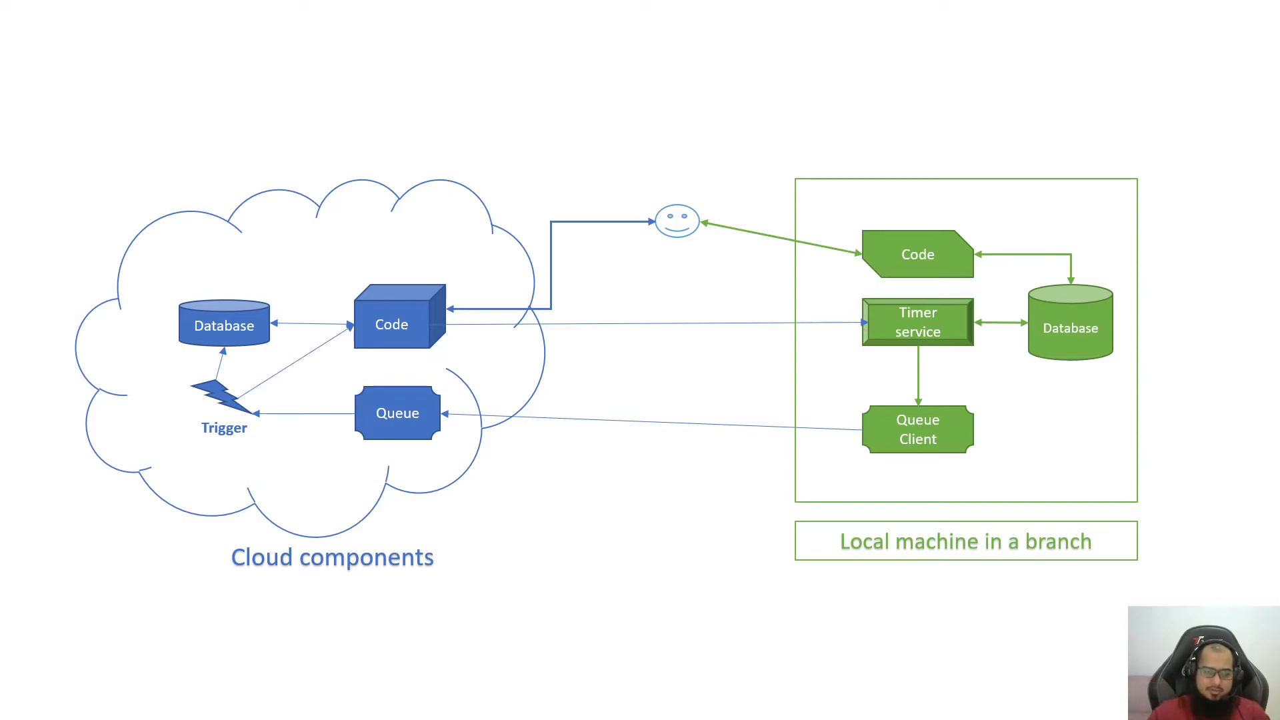
{"action": "mouse_move", "coordinate": [608, 386]}
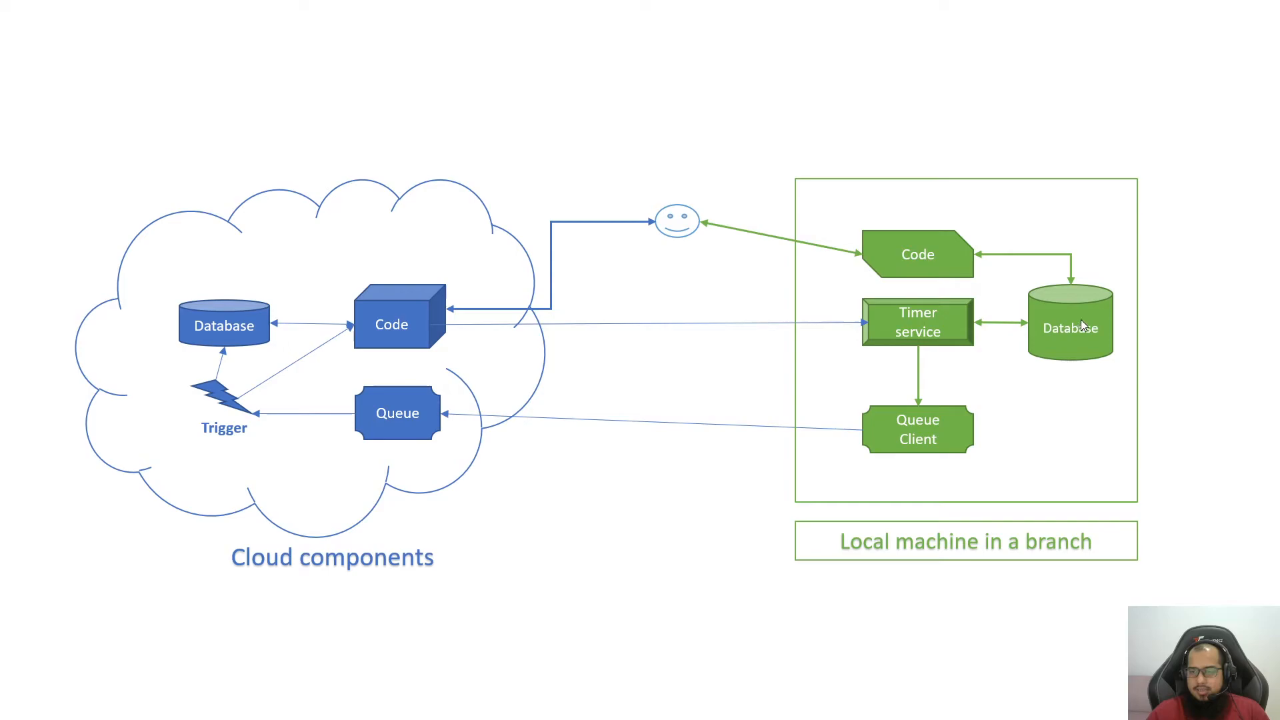
{"action": "mouse_move", "coordinate": [987, 471]}
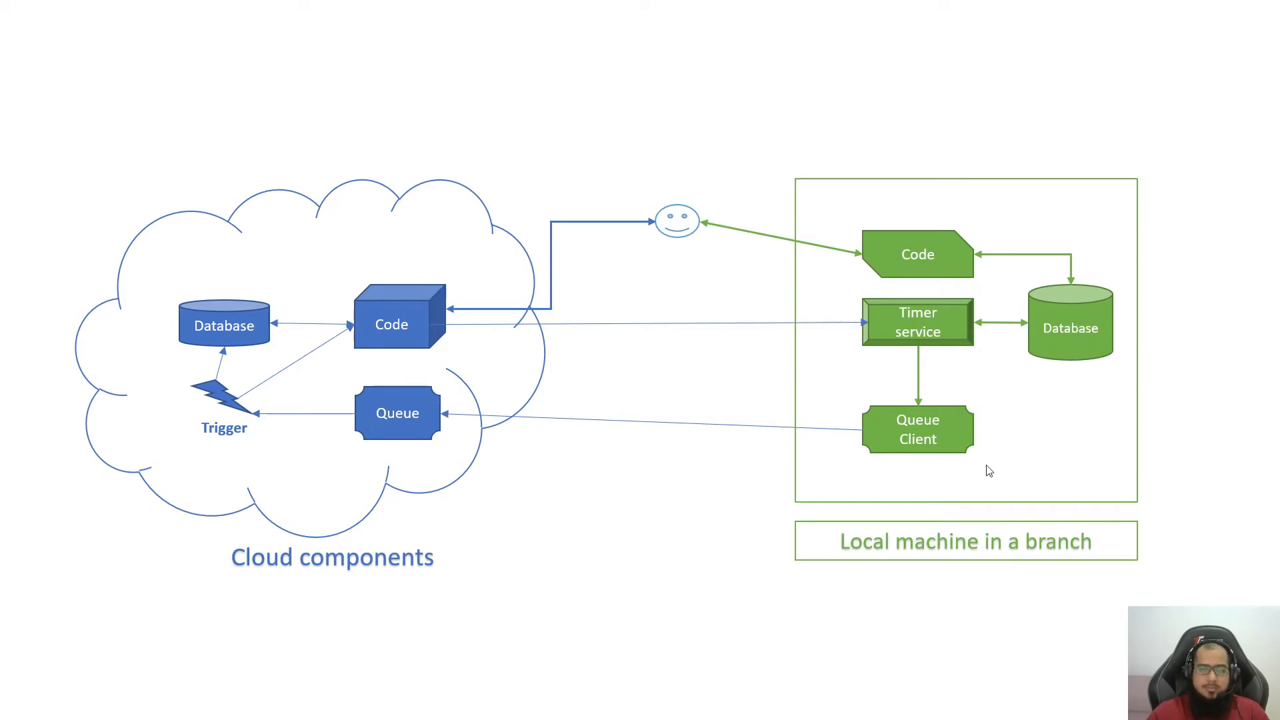
{"action": "mouse_move", "coordinate": [220, 326]}
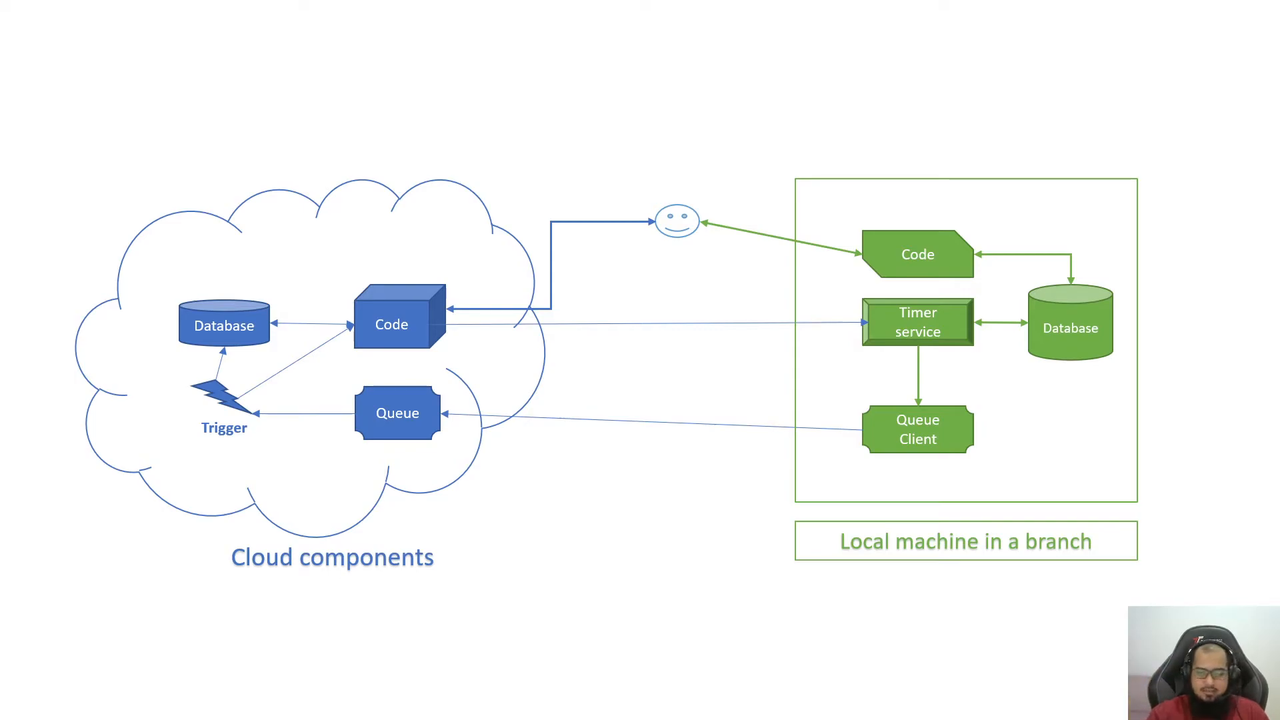
{"action": "mouse_move", "coordinate": [1038, 514]}
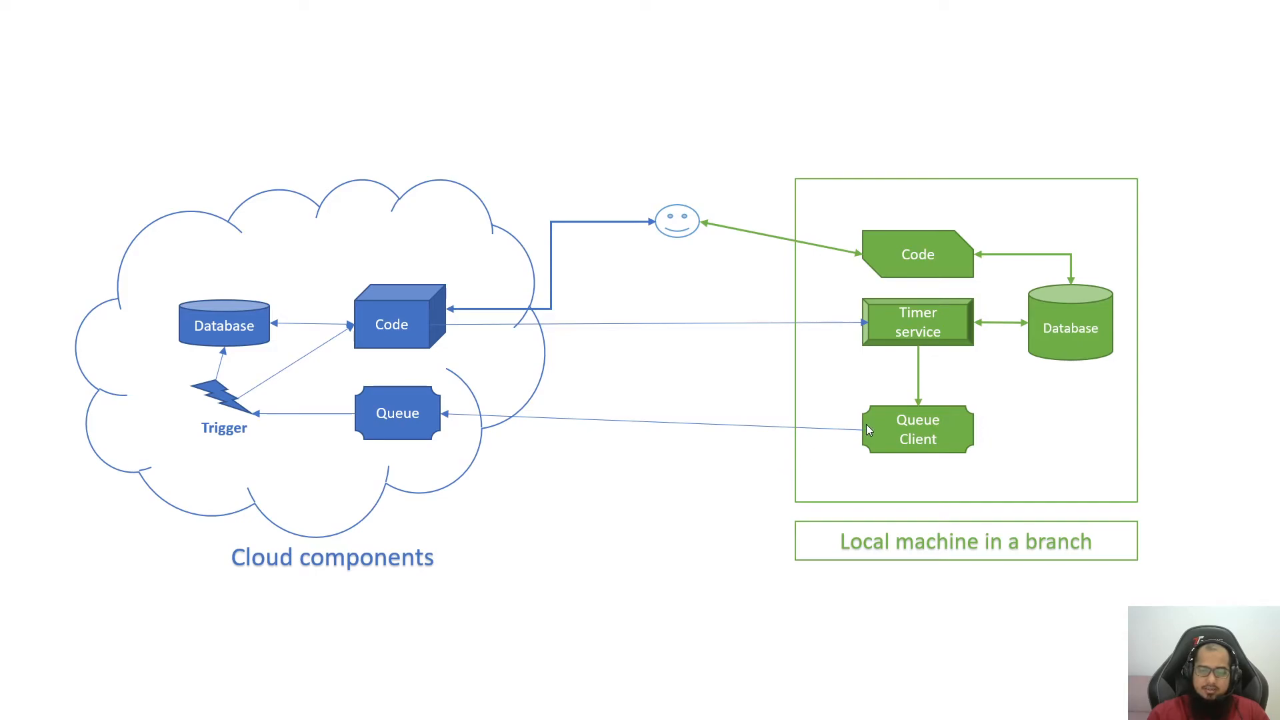
{"action": "mouse_move", "coordinate": [922, 448]}
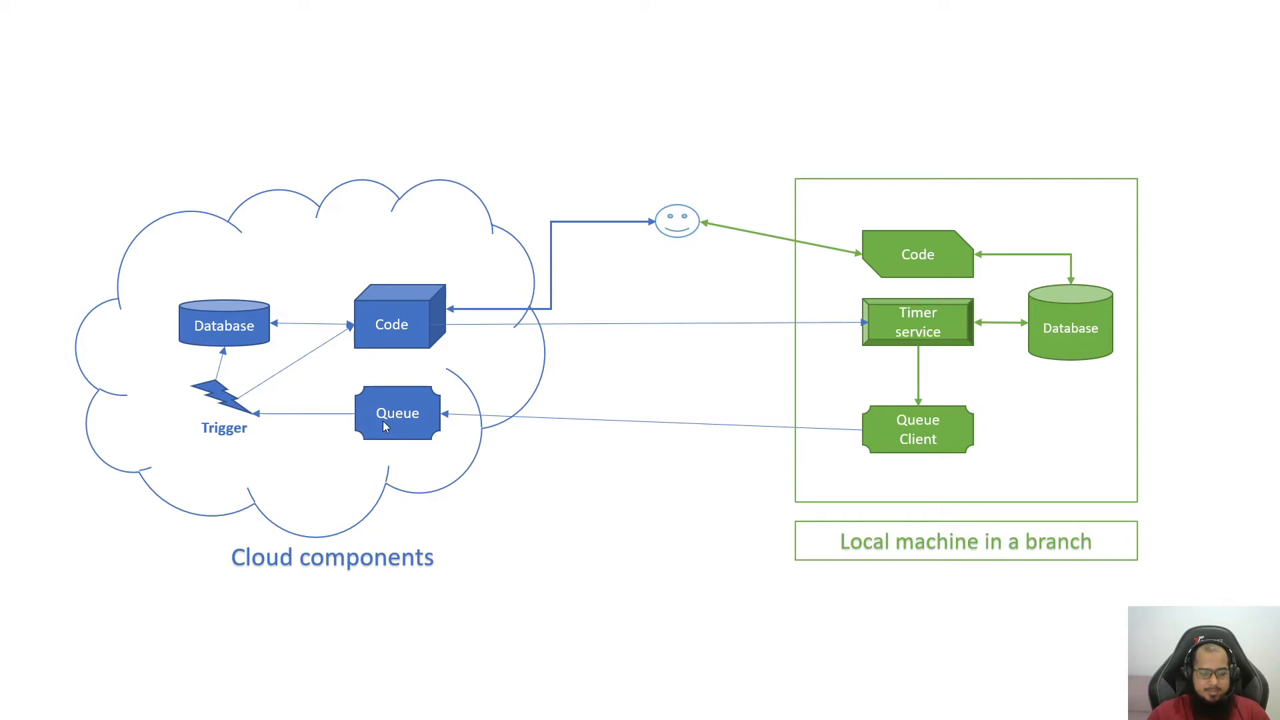
{"action": "mouse_move", "coordinate": [360, 338]}
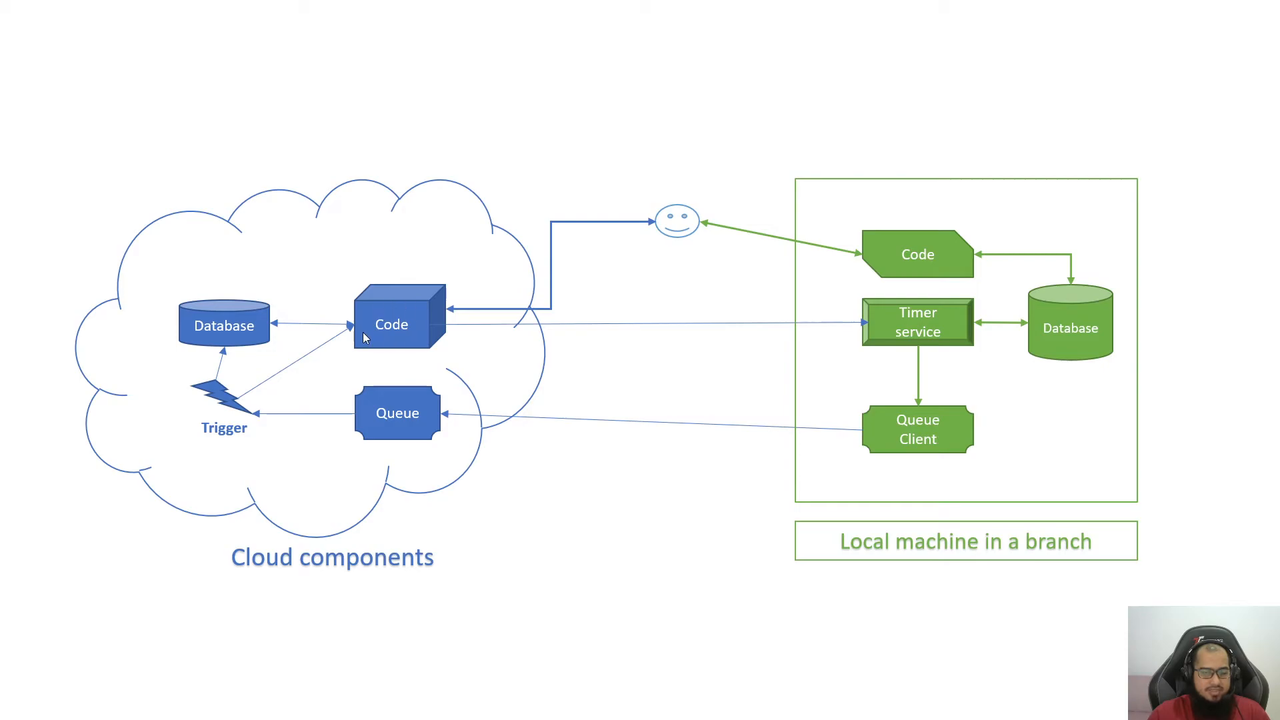
{"action": "mouse_move", "coordinate": [249, 430]}
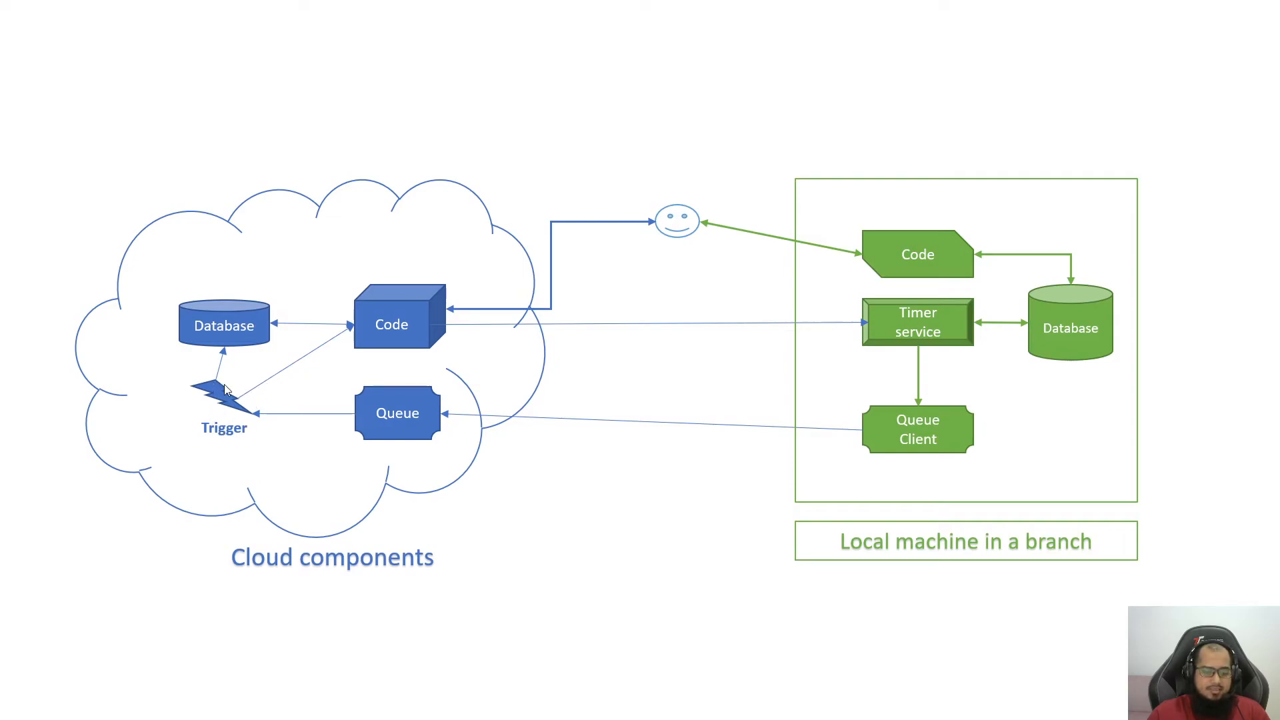
{"action": "mouse_move", "coordinate": [239, 333]}
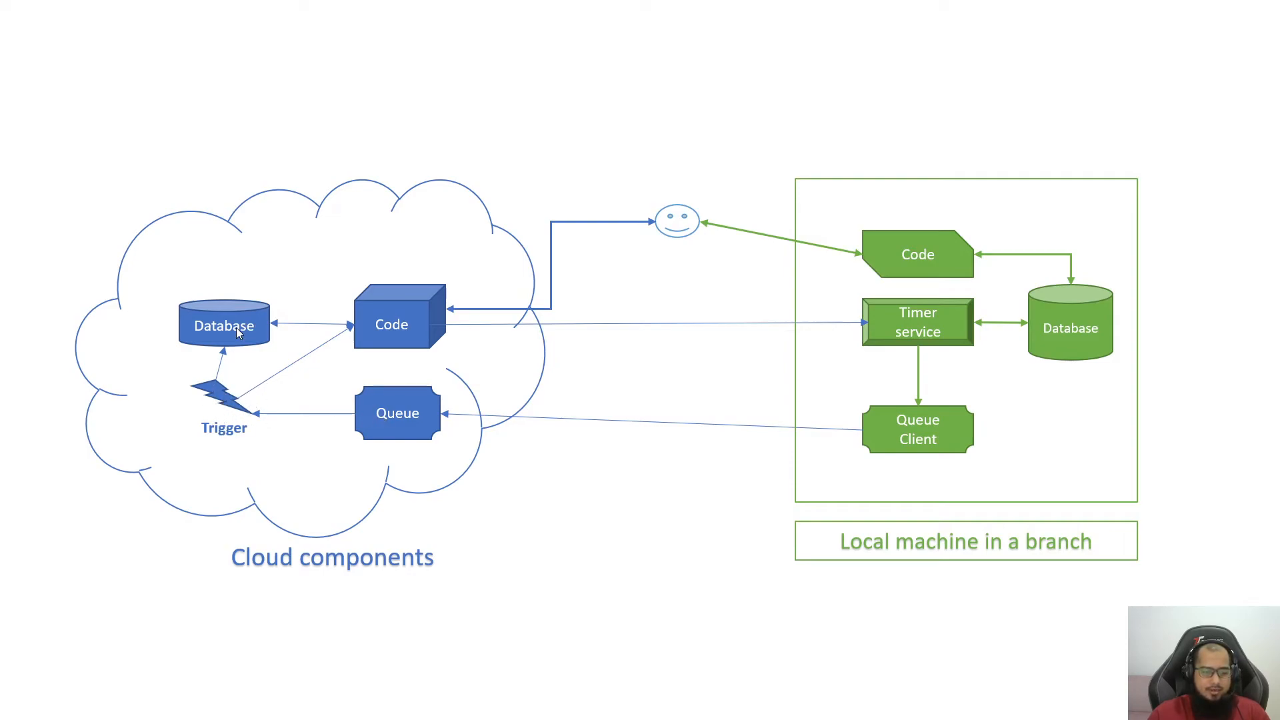
{"action": "mouse_move", "coordinate": [231, 392]}
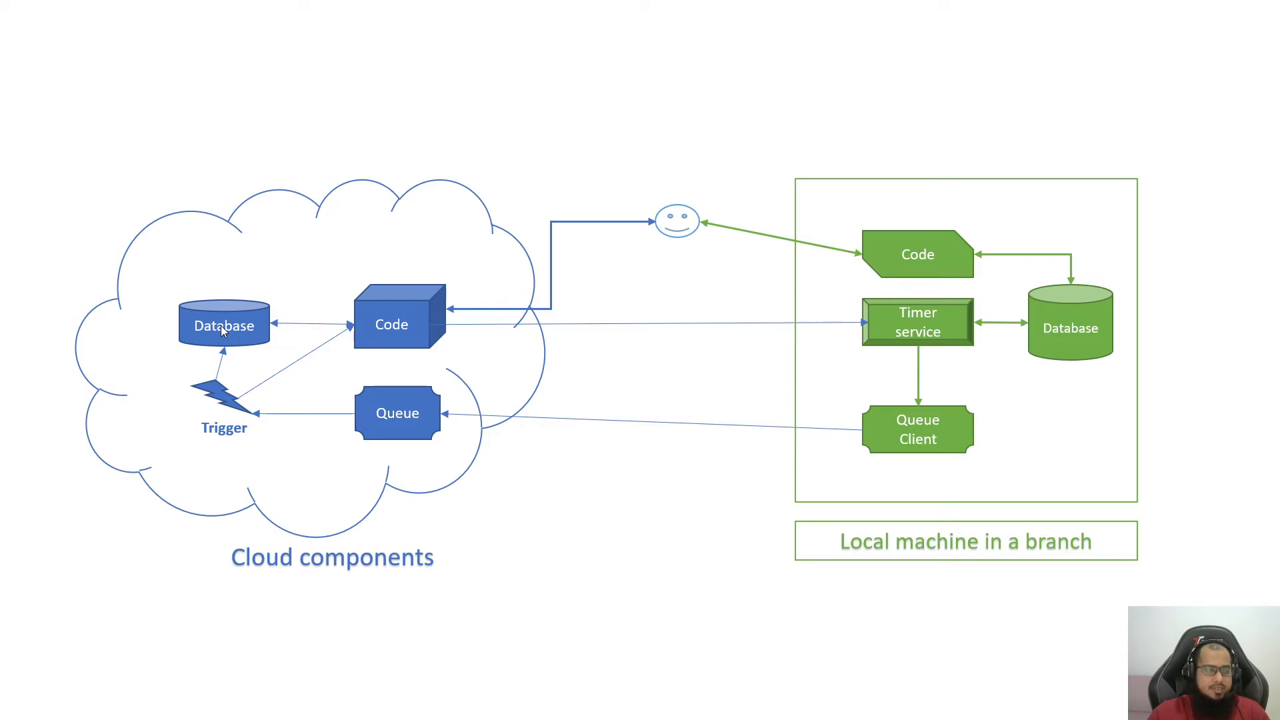
{"action": "mouse_move", "coordinate": [218, 342]}
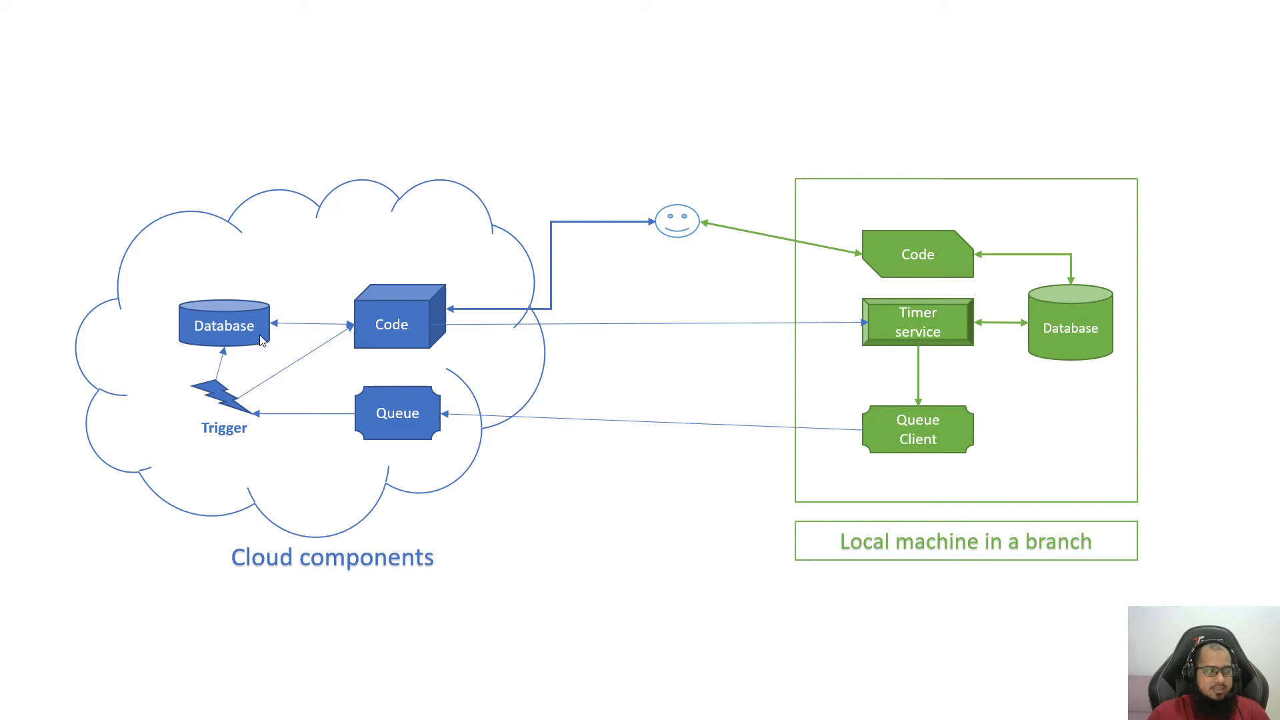
{"action": "mouse_move", "coordinate": [283, 349]}
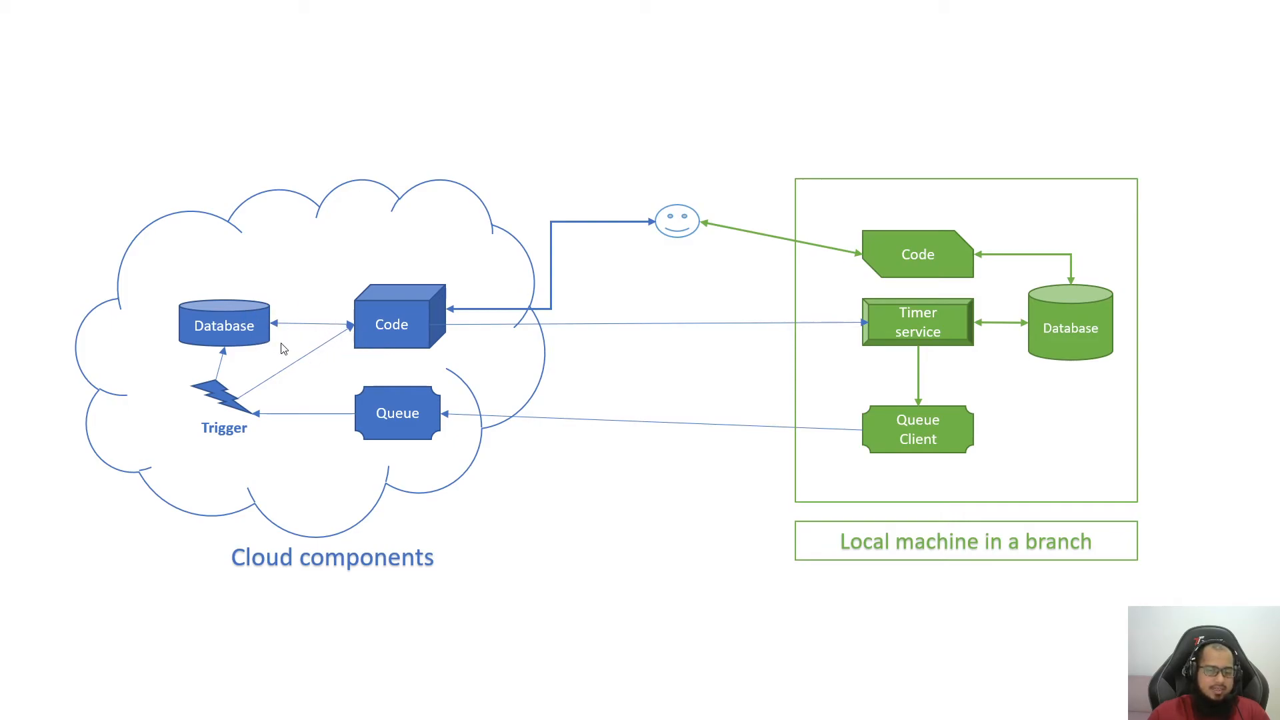
{"action": "mouse_move", "coordinate": [275, 376]}
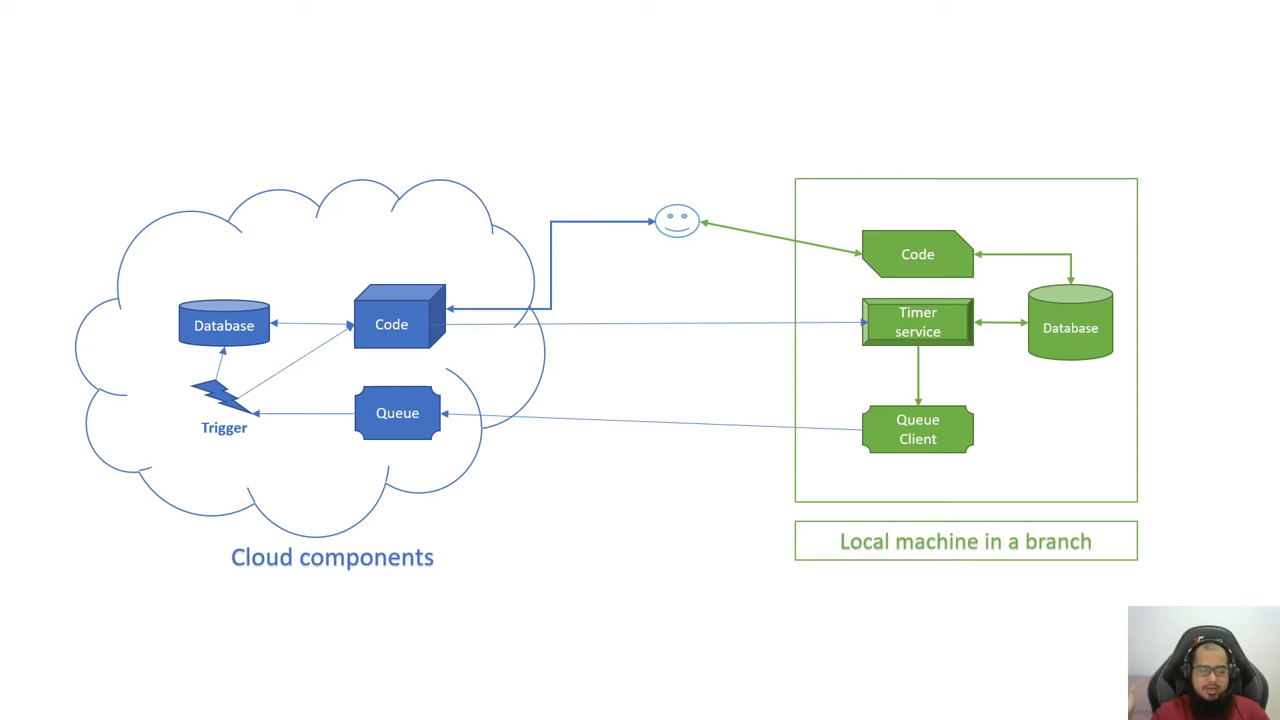
{"action": "mouse_move", "coordinate": [1036, 300]}
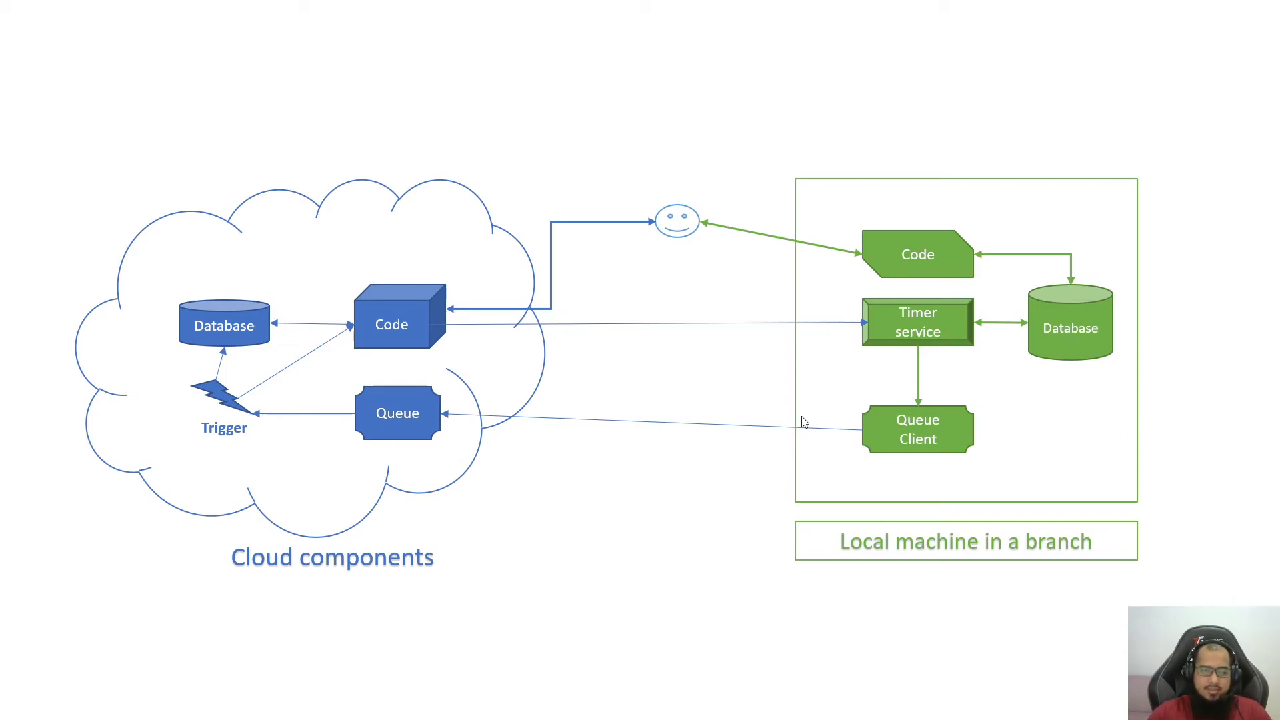
{"action": "mouse_move", "coordinate": [472, 556]}
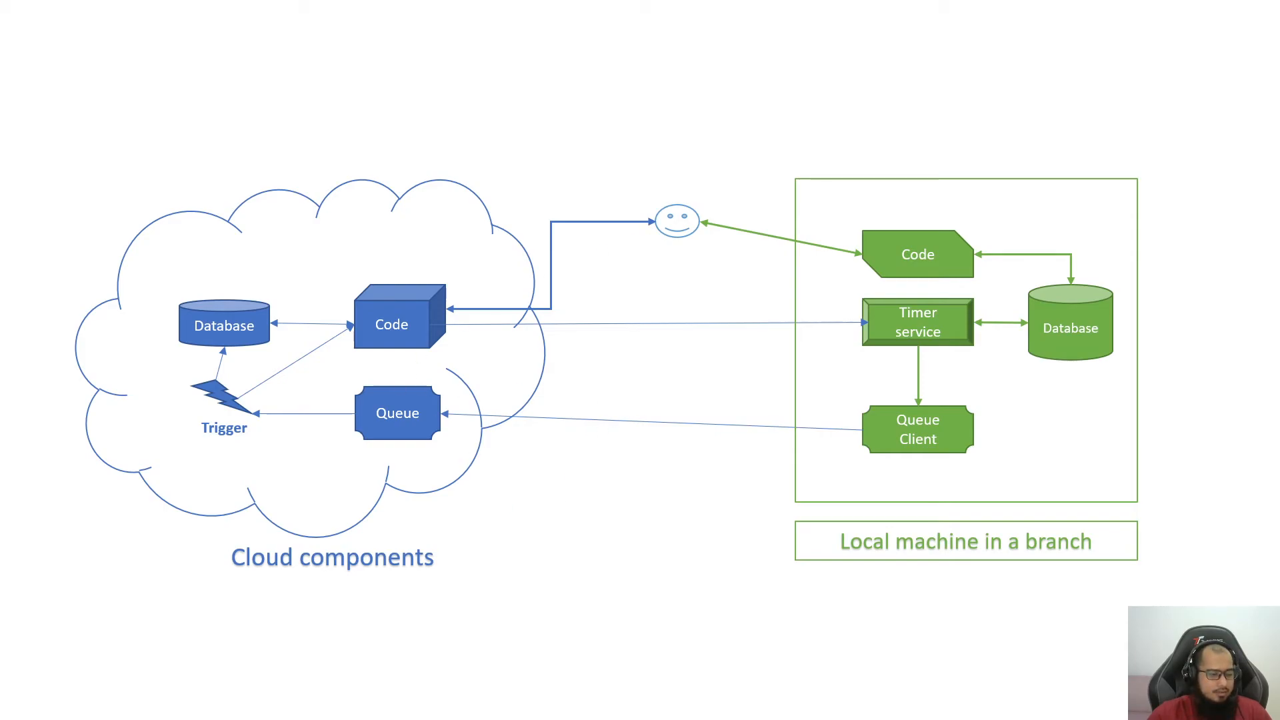
{"action": "mouse_move", "coordinate": [424, 502]}
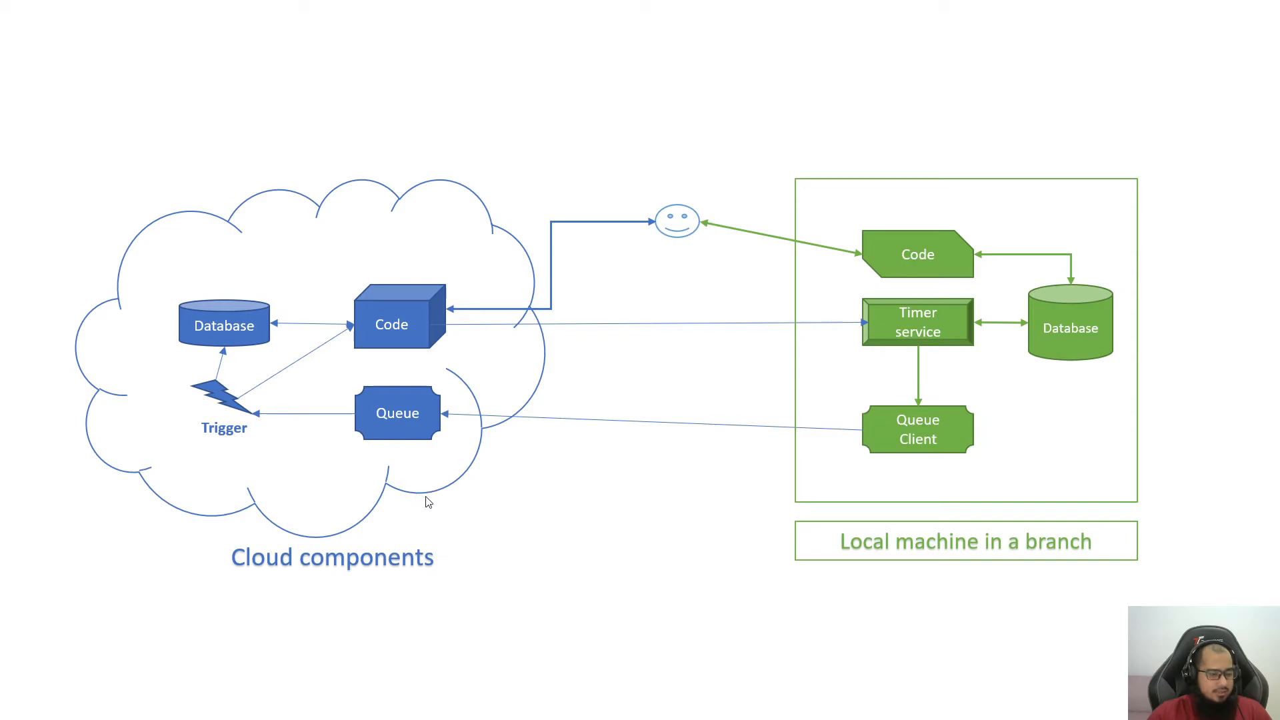
{"action": "mouse_move", "coordinate": [266, 434]}
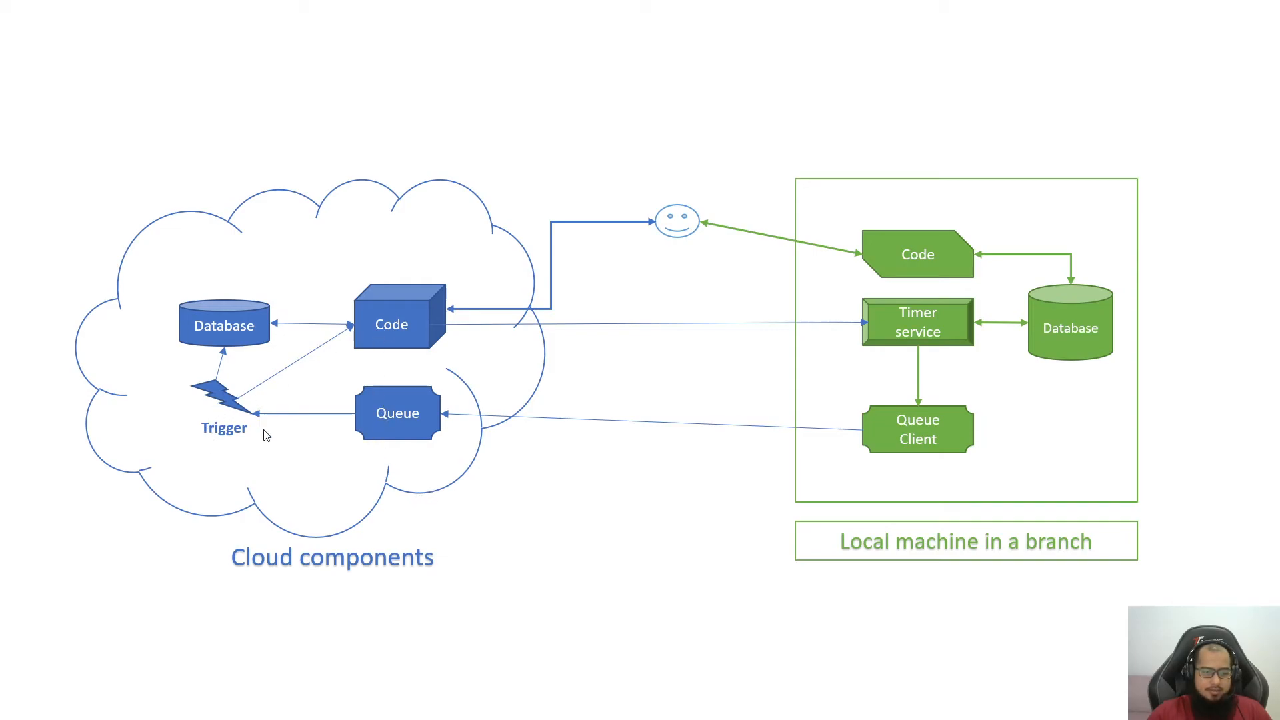
{"action": "mouse_move", "coordinate": [217, 442]}
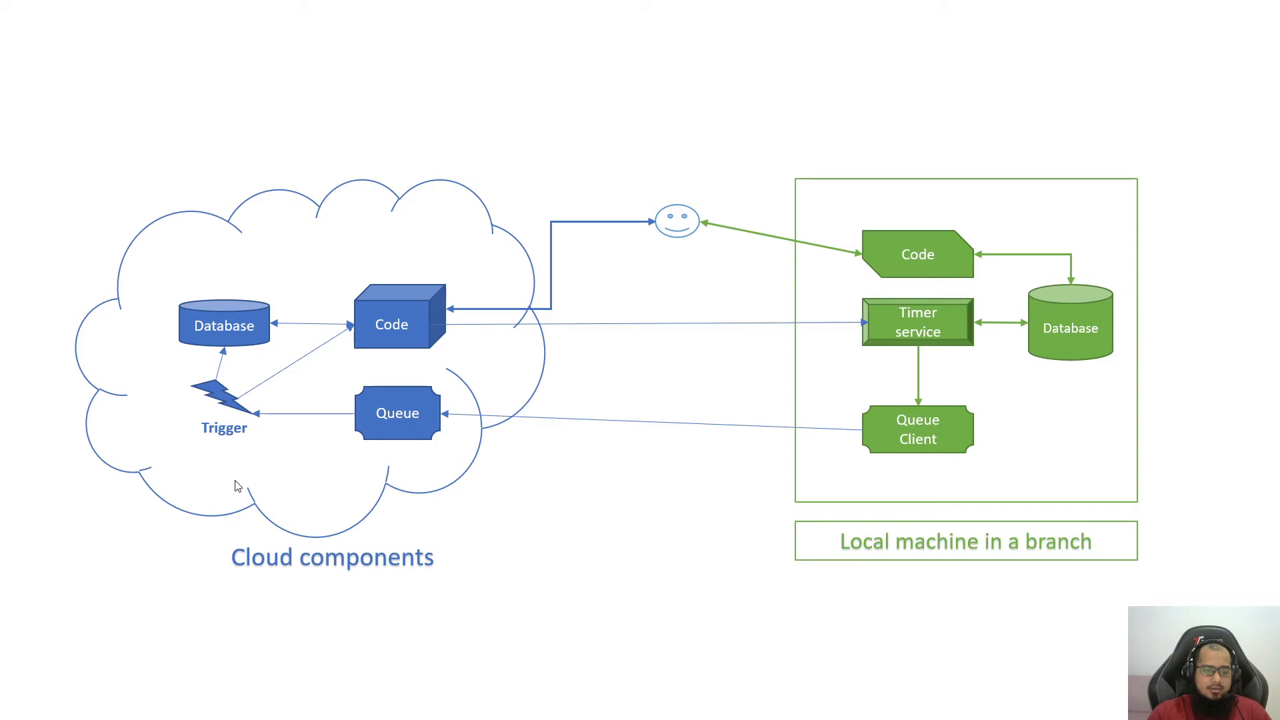
{"action": "mouse_move", "coordinate": [220, 424]}
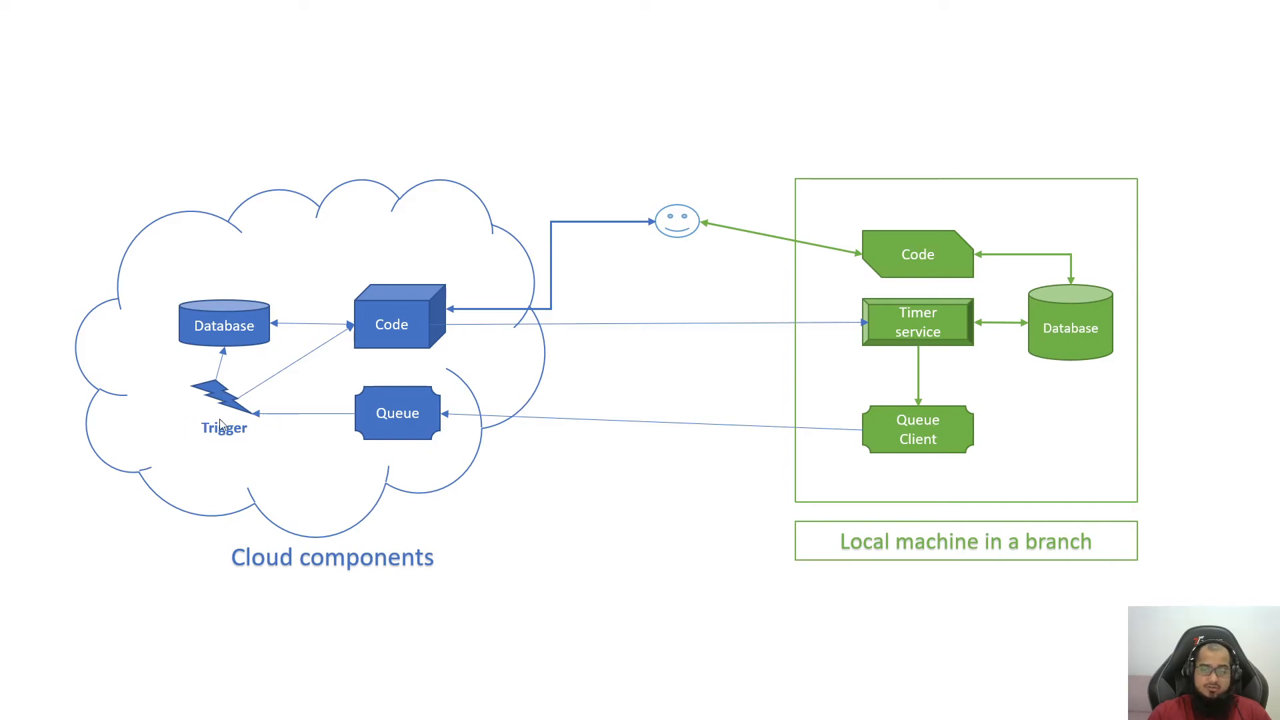
{"action": "mouse_move", "coordinate": [982, 384]}
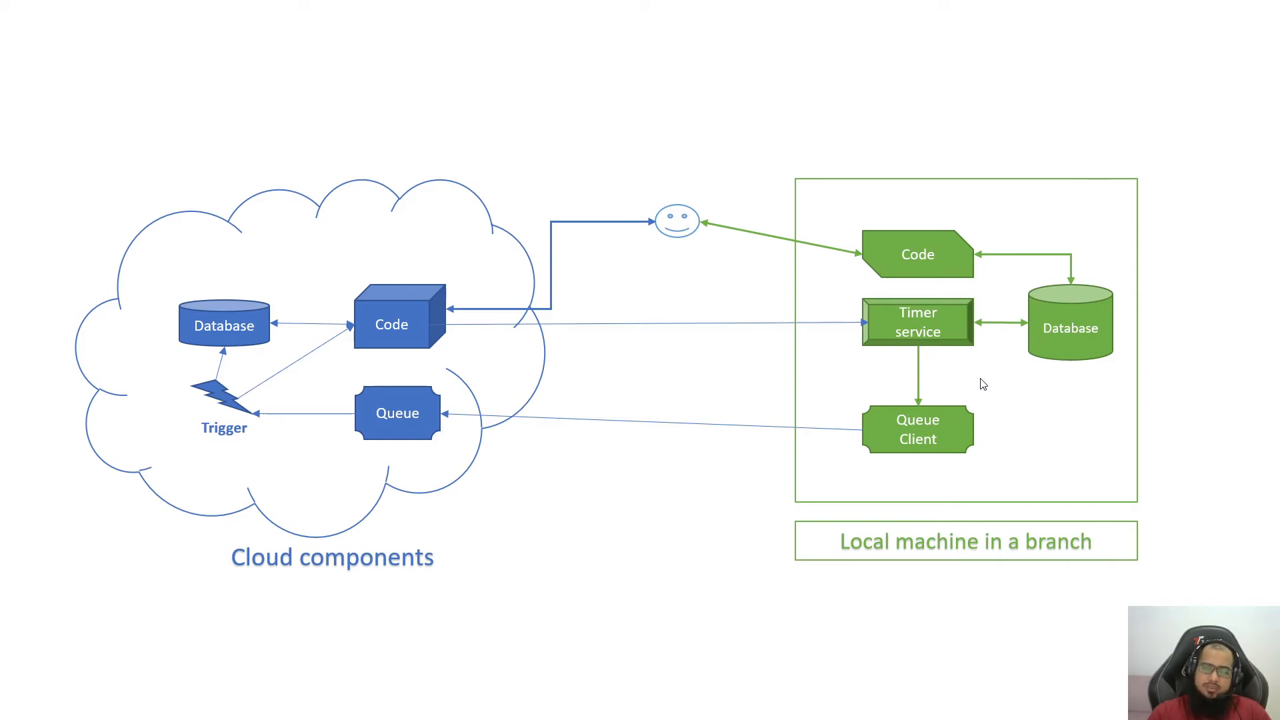
{"action": "mouse_move", "coordinate": [979, 388]}
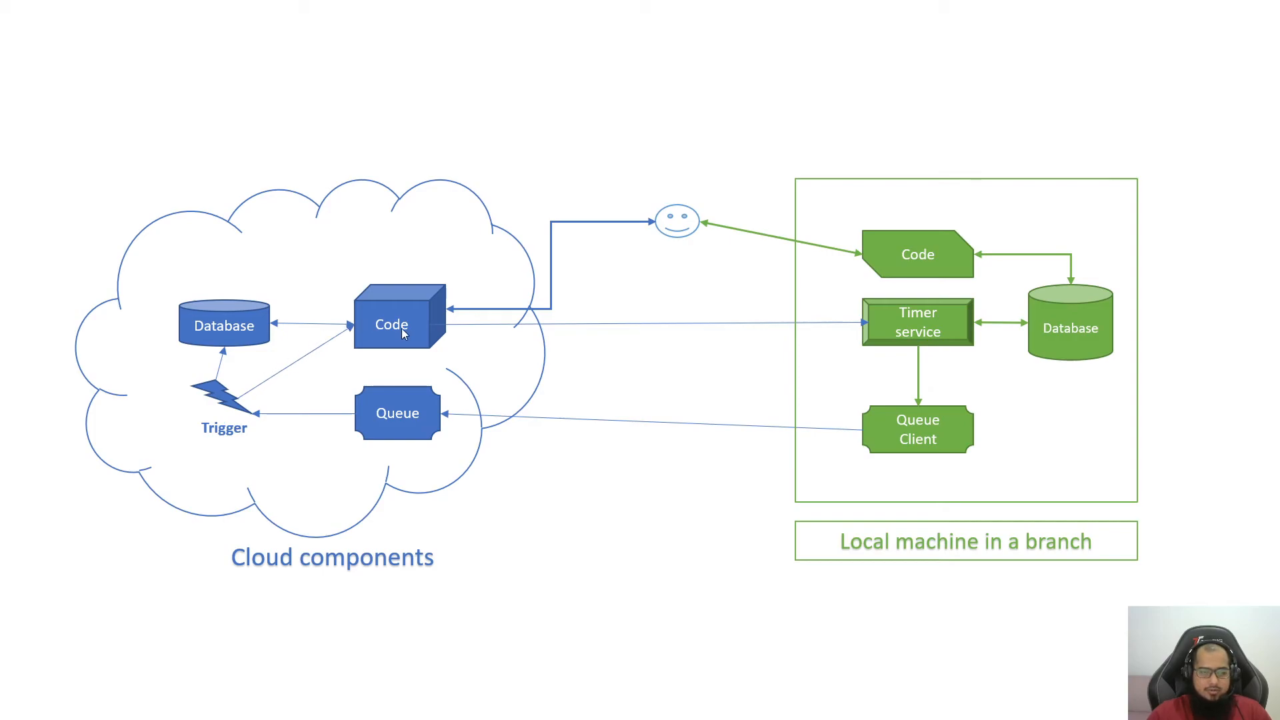
{"action": "mouse_move", "coordinate": [285, 257]}
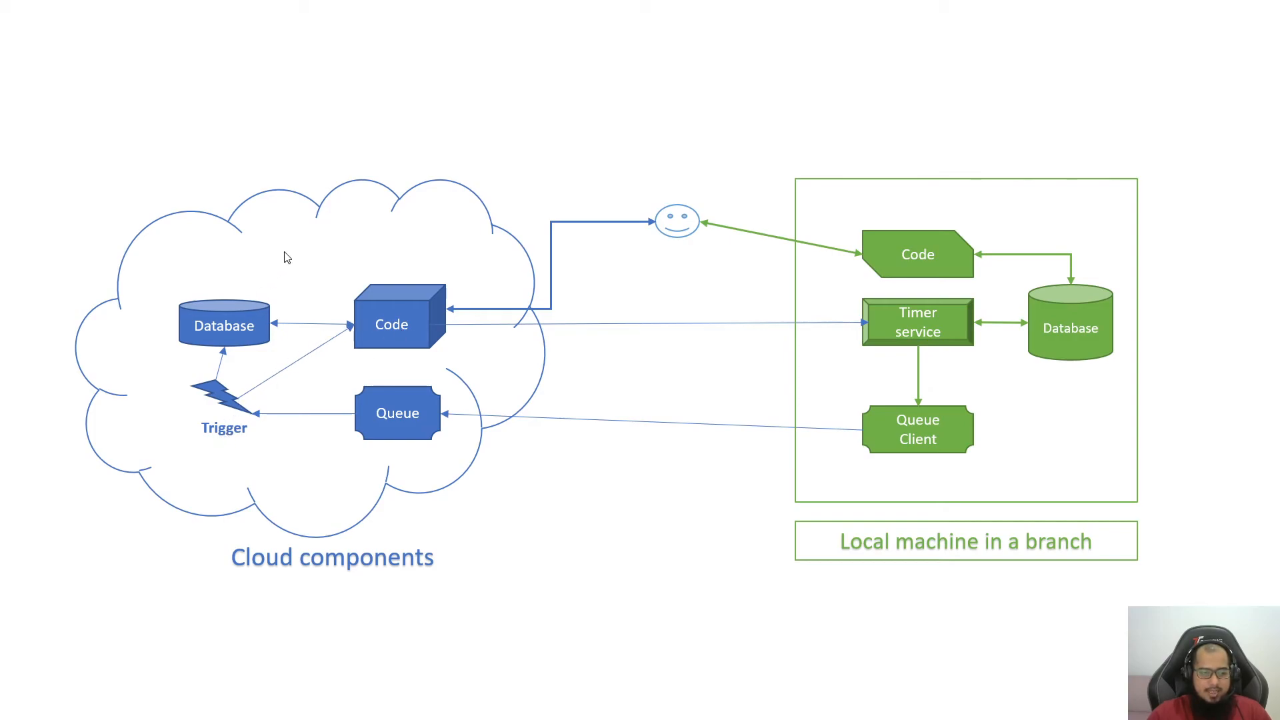
{"action": "mouse_move", "coordinate": [220, 398]}
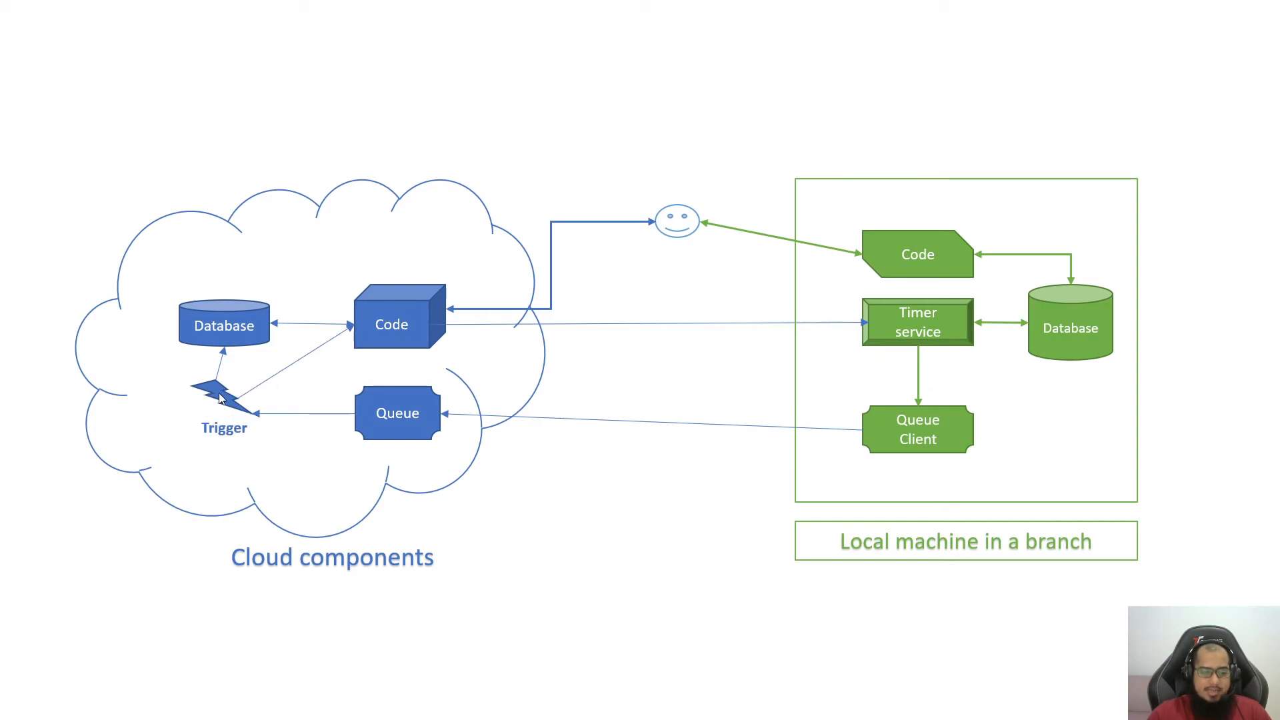
{"action": "mouse_move", "coordinate": [387, 321]}
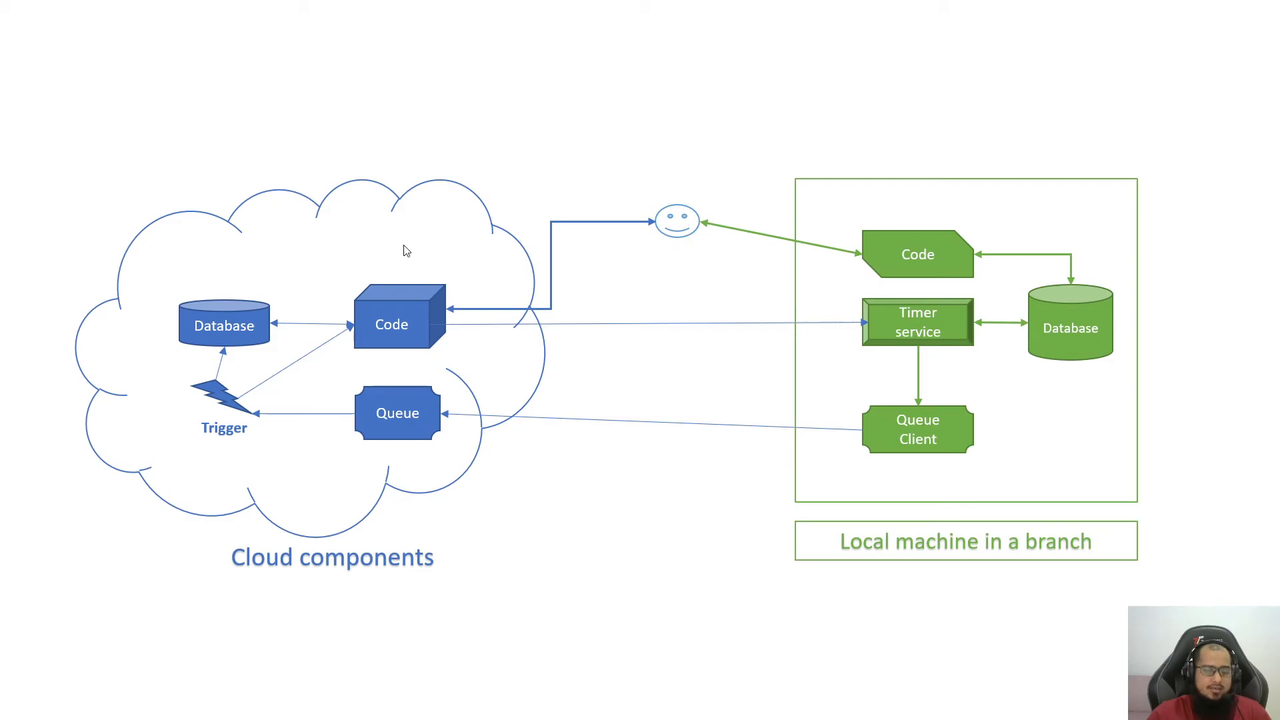
{"action": "mouse_move", "coordinate": [392, 306]}
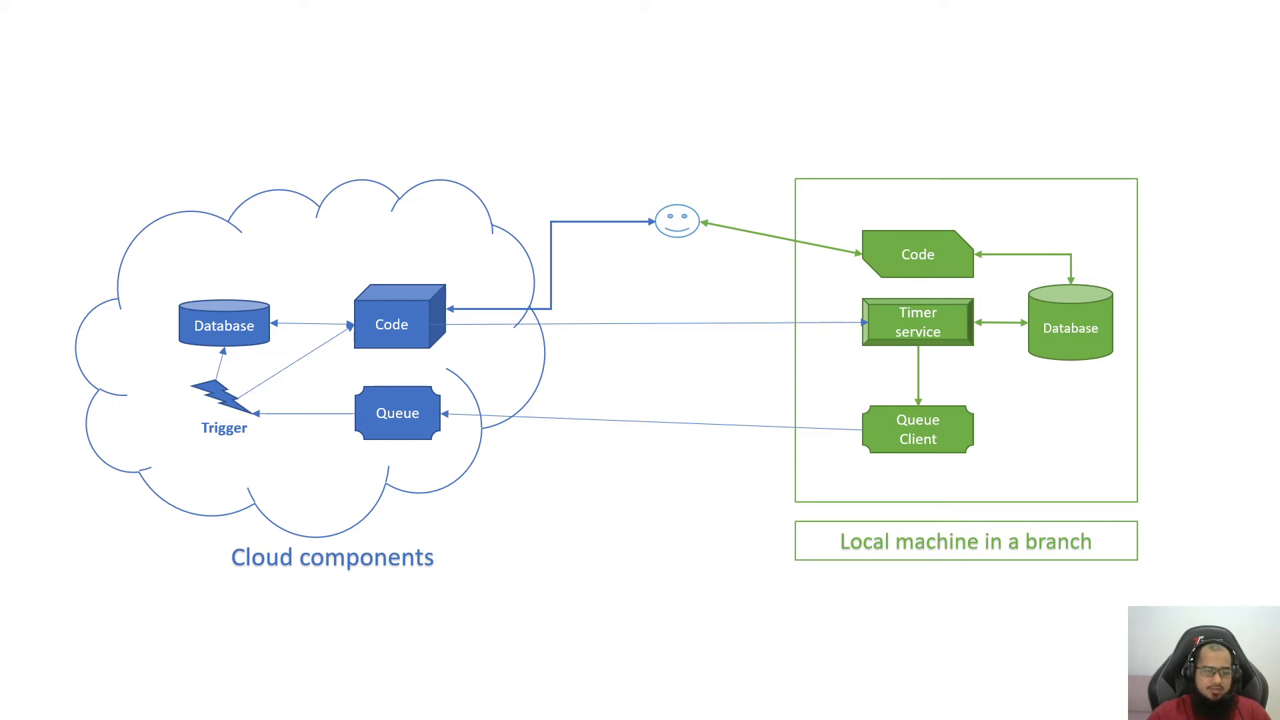
{"action": "mouse_move", "coordinate": [199, 458]}
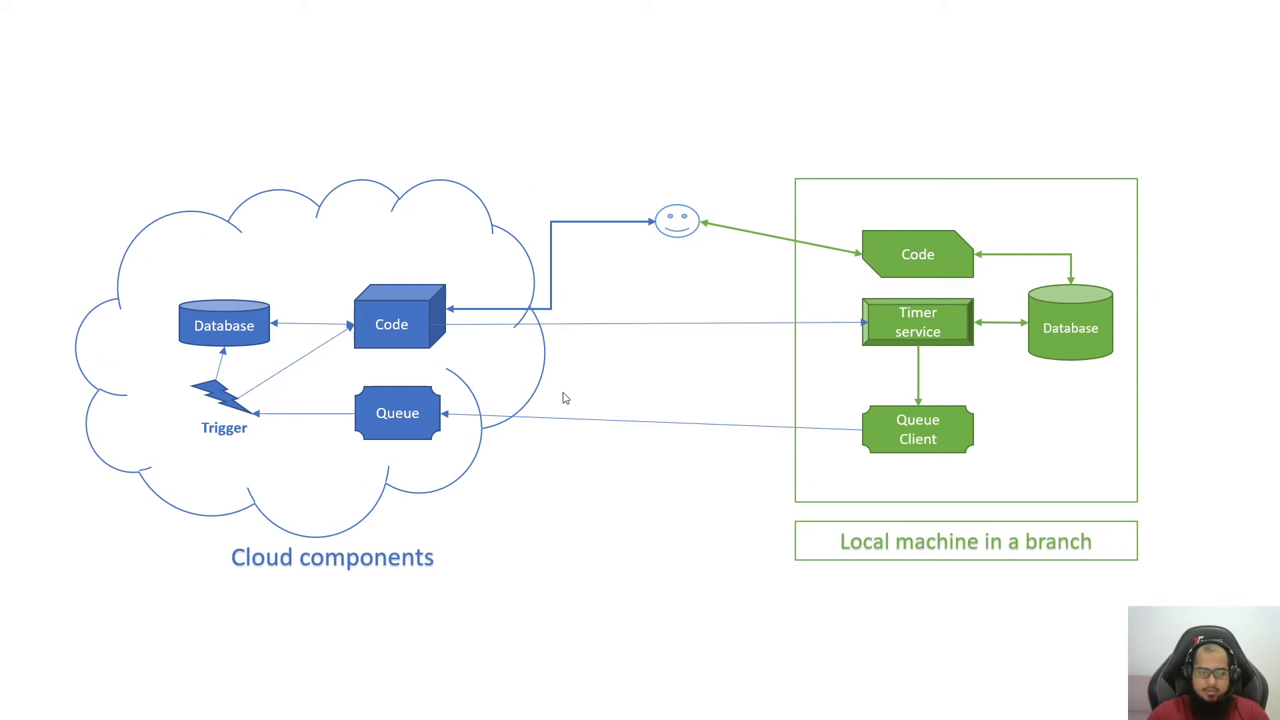
{"action": "mouse_move", "coordinate": [189, 308]}
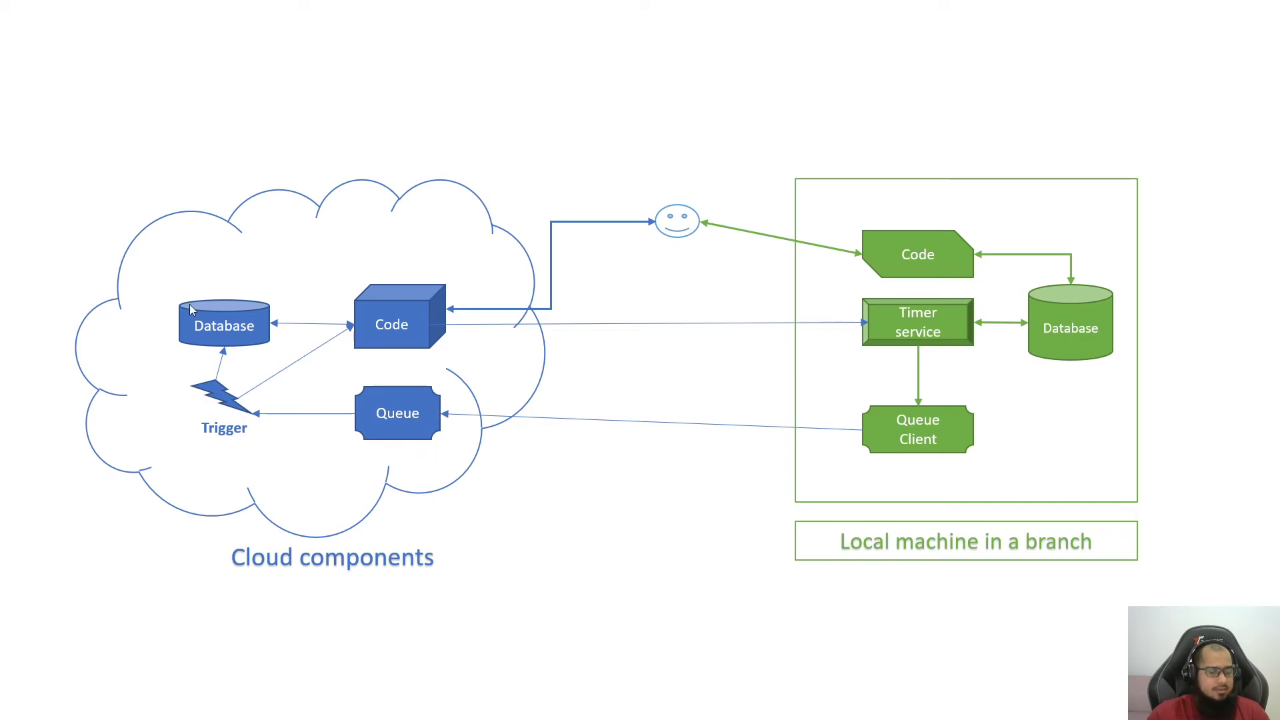
{"action": "mouse_move", "coordinate": [639, 523]}
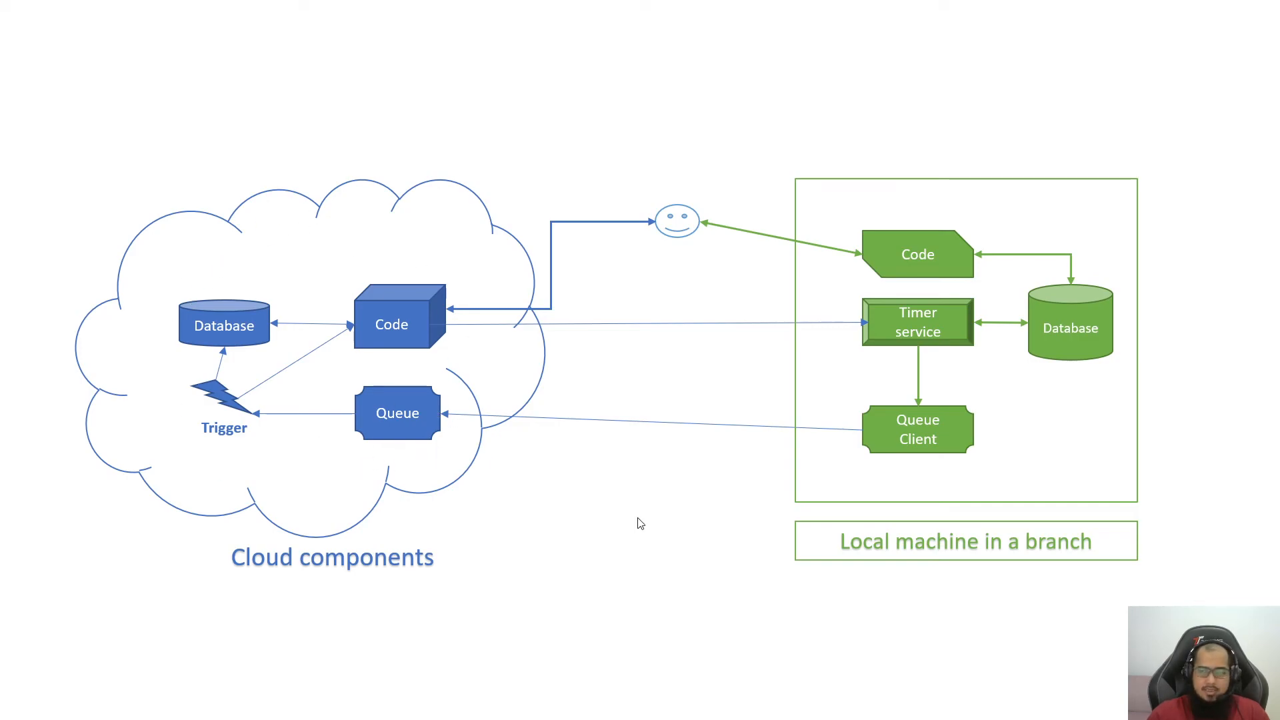
{"action": "mouse_move", "coordinate": [889, 288]}
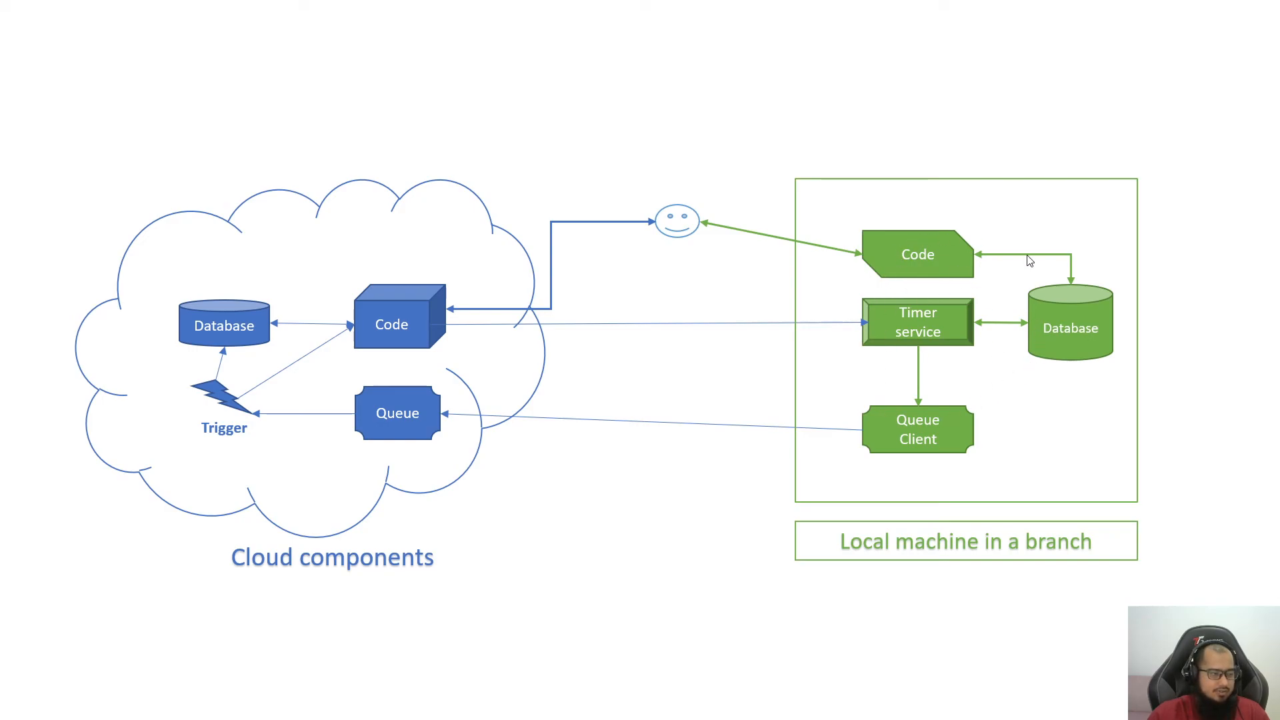
{"action": "mouse_move", "coordinate": [607, 568]}
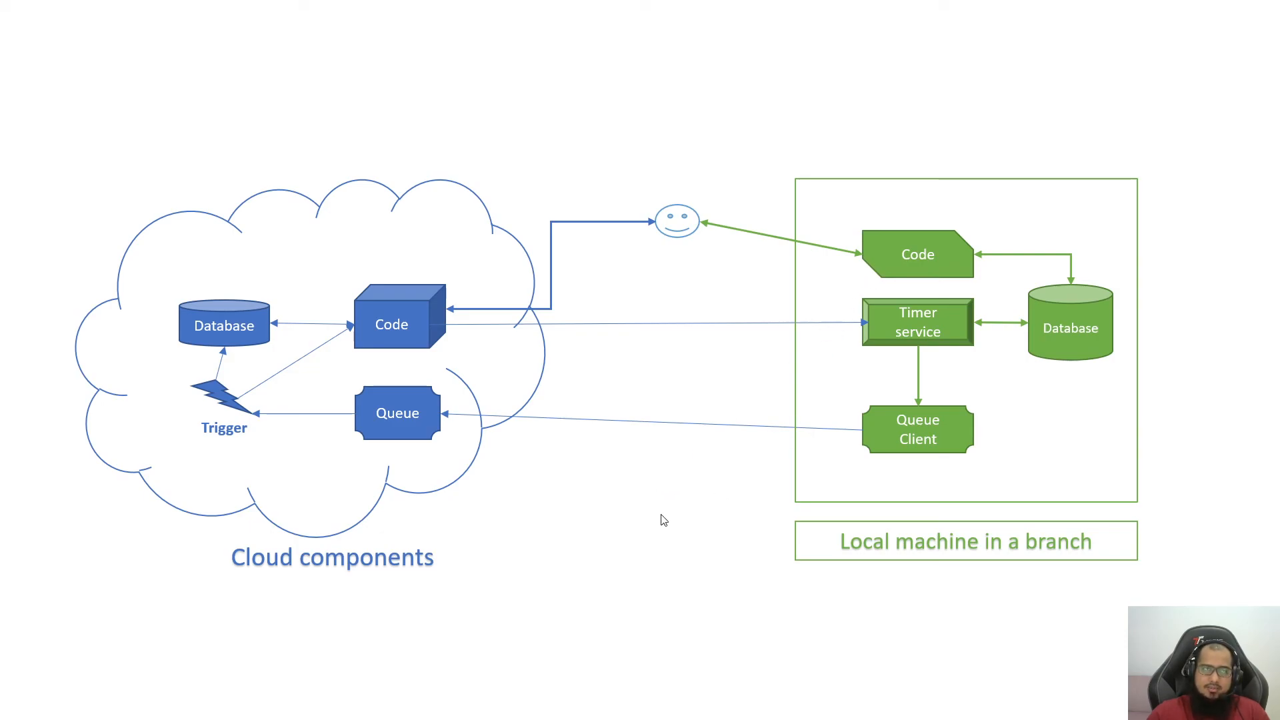
{"action": "mouse_move", "coordinate": [894, 270]}
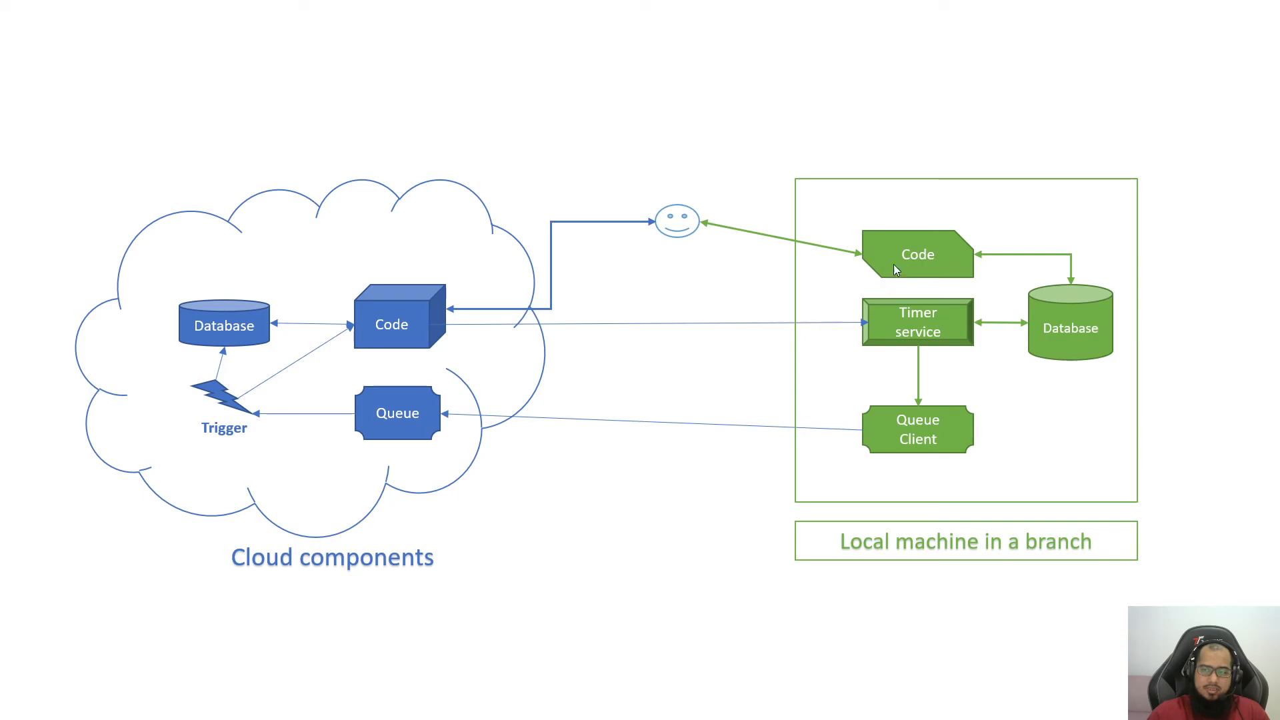
{"action": "mouse_move", "coordinate": [917, 258]}
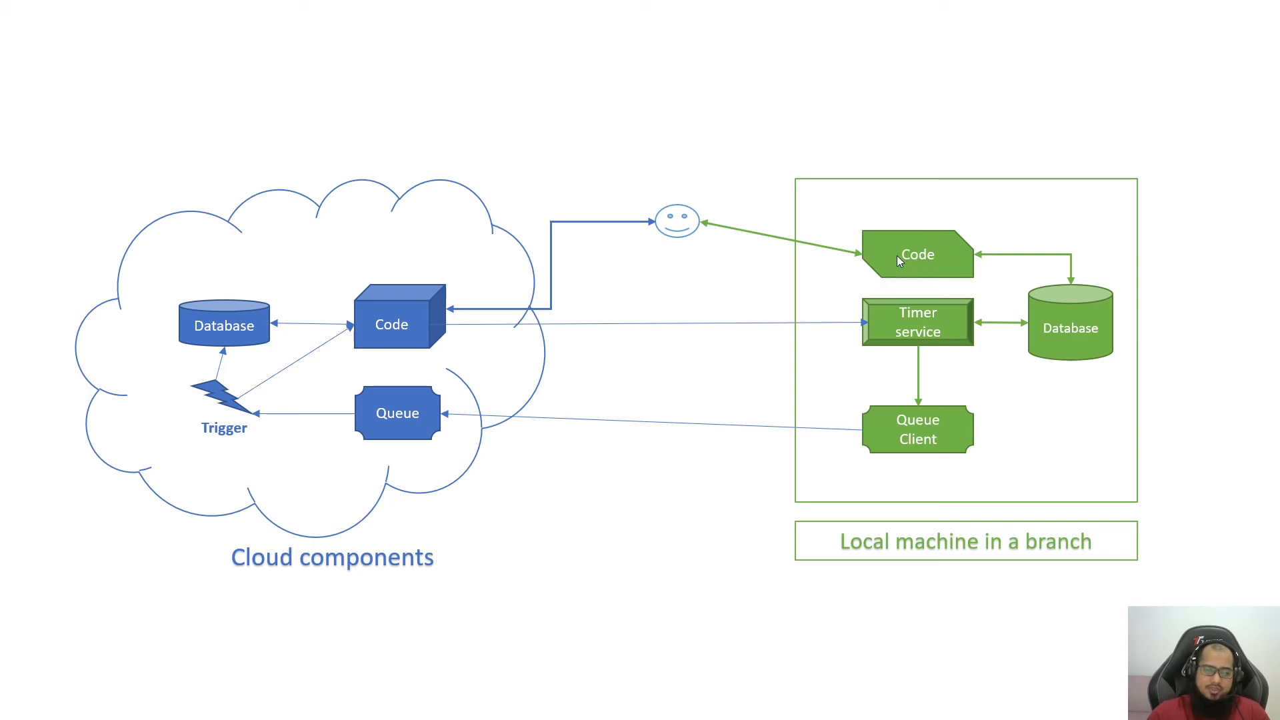
{"action": "mouse_move", "coordinate": [688, 510]}
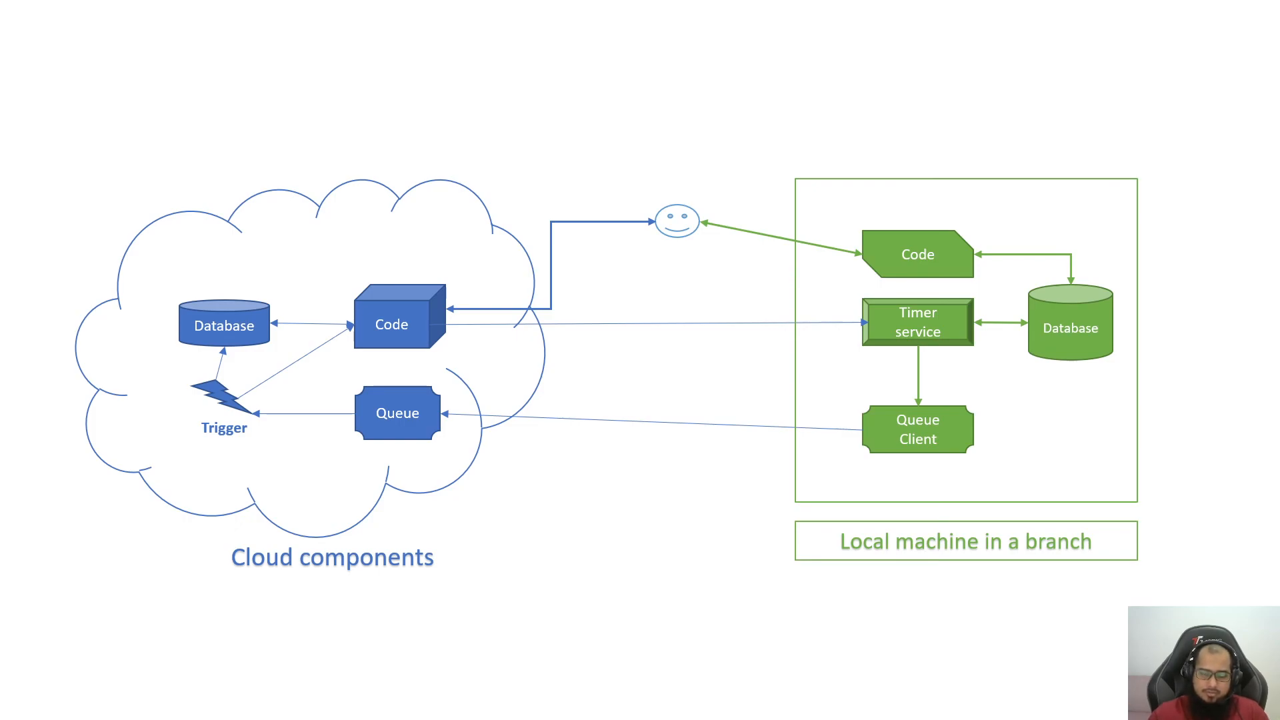
{"action": "mouse_move", "coordinate": [681, 507]}
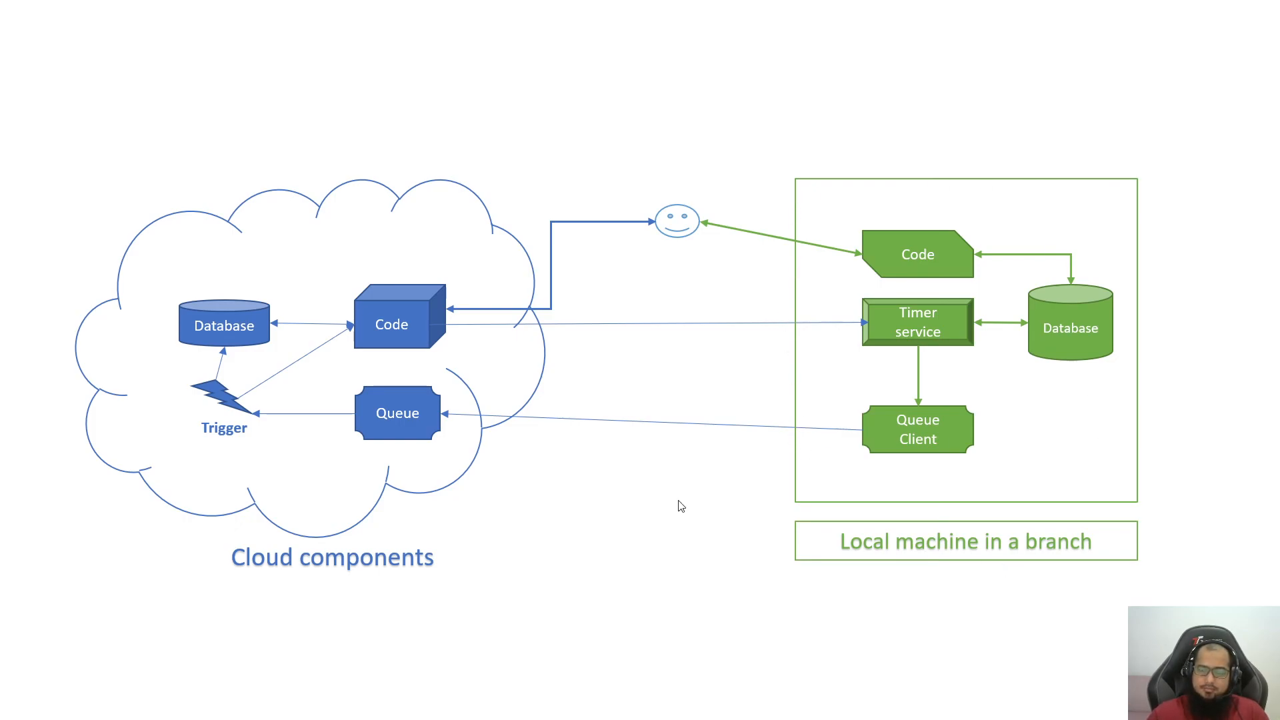
{"action": "mouse_move", "coordinate": [608, 529]}
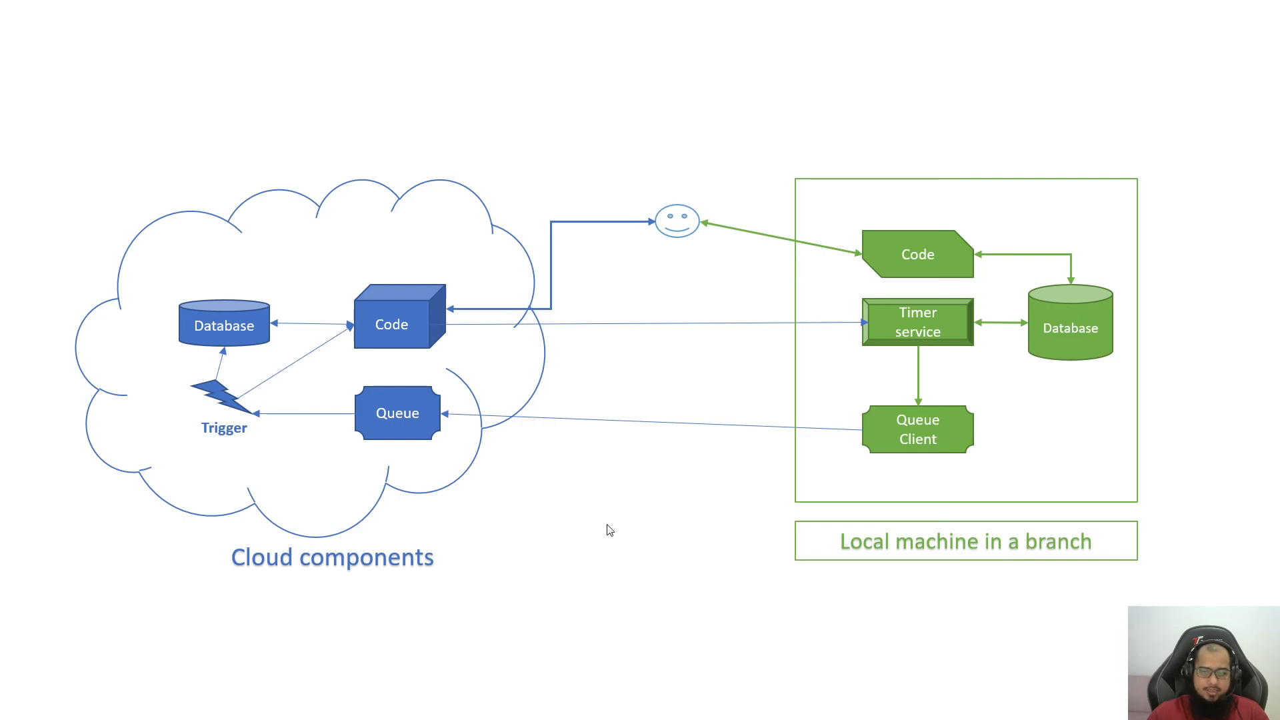
{"action": "mouse_move", "coordinate": [560, 523]}
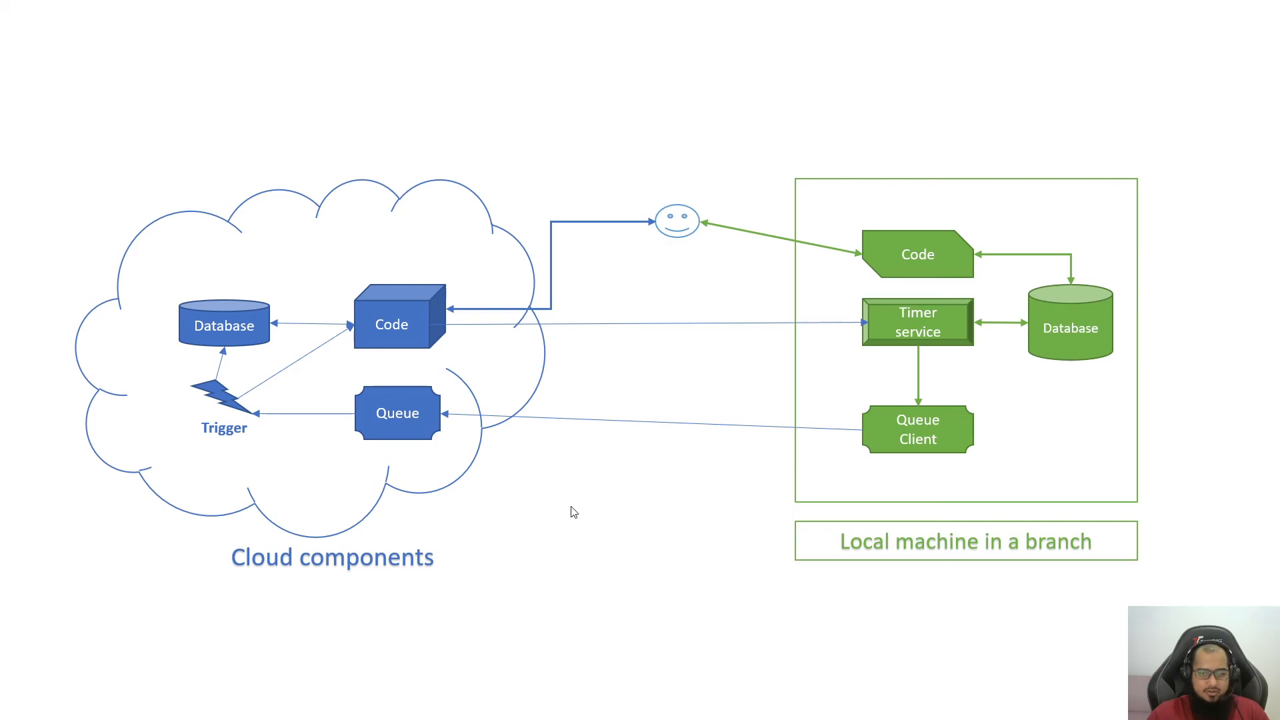
{"action": "mouse_move", "coordinate": [619, 603]}
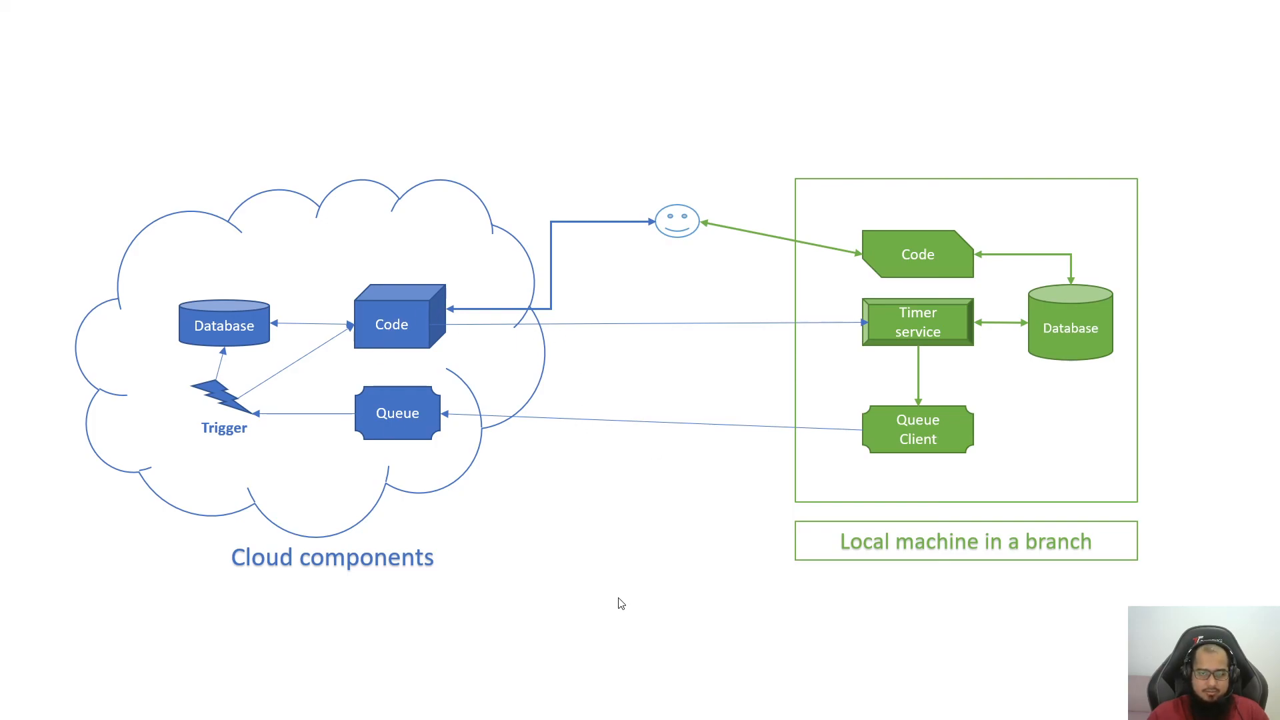